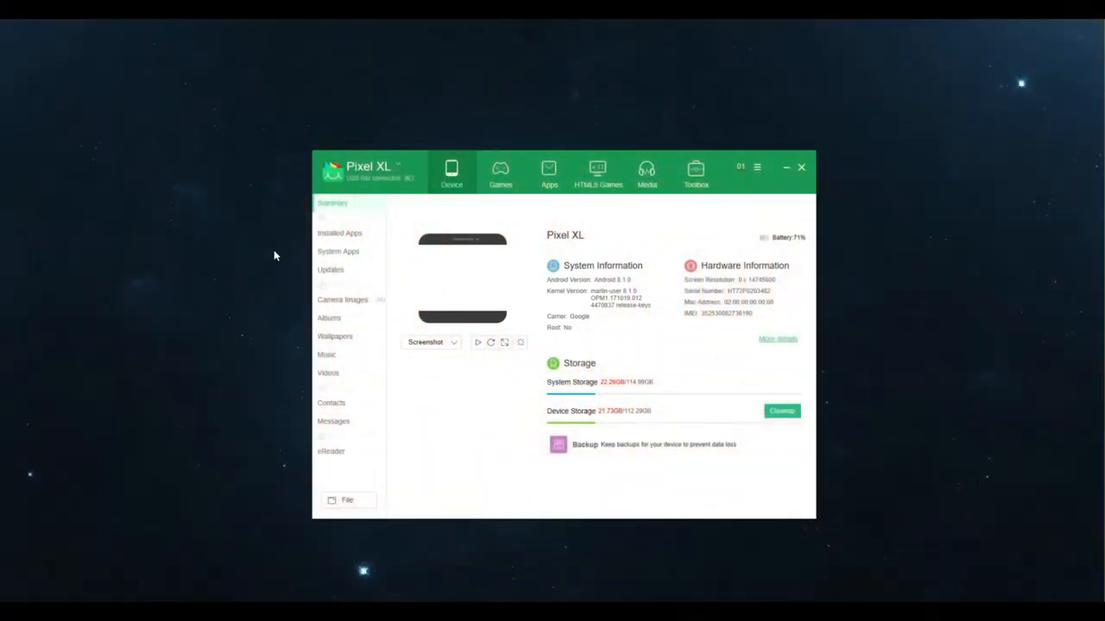
{"action": "mouse_move", "coordinate": [253, 193]}
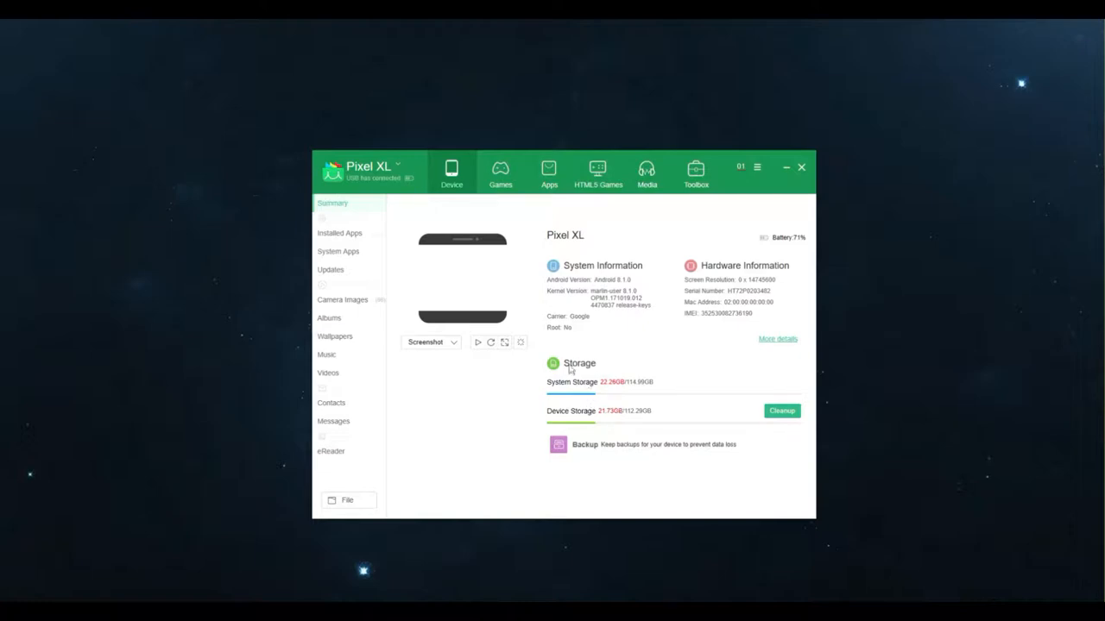
{"action": "mouse_move", "coordinate": [616, 292]}
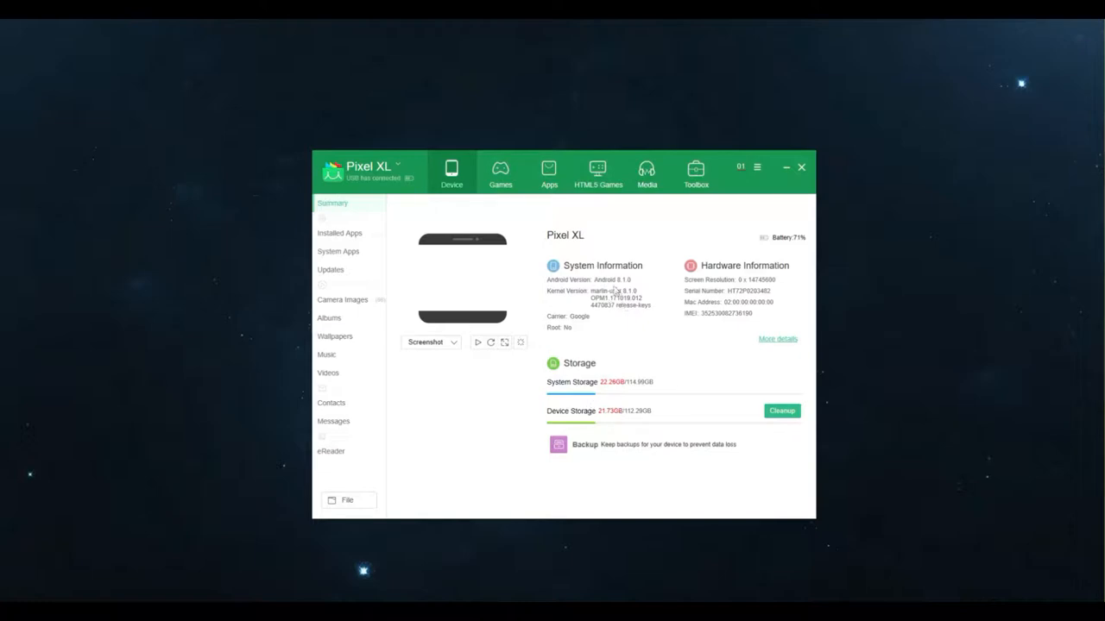
{"action": "mouse_move", "coordinate": [548, 312]}
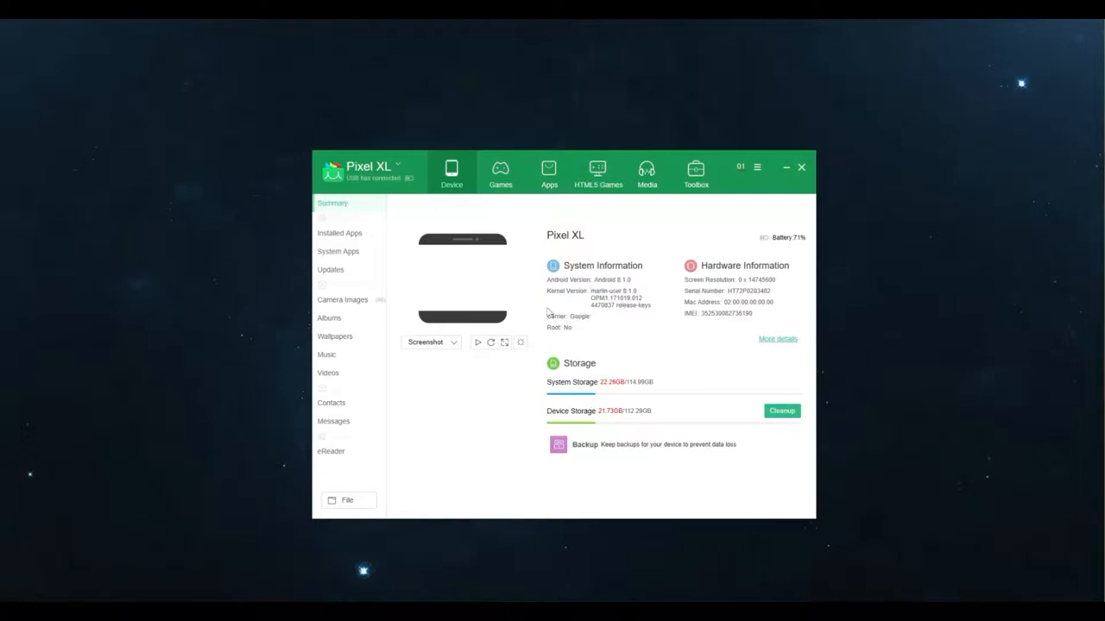
{"action": "mouse_move", "coordinate": [472, 278]}
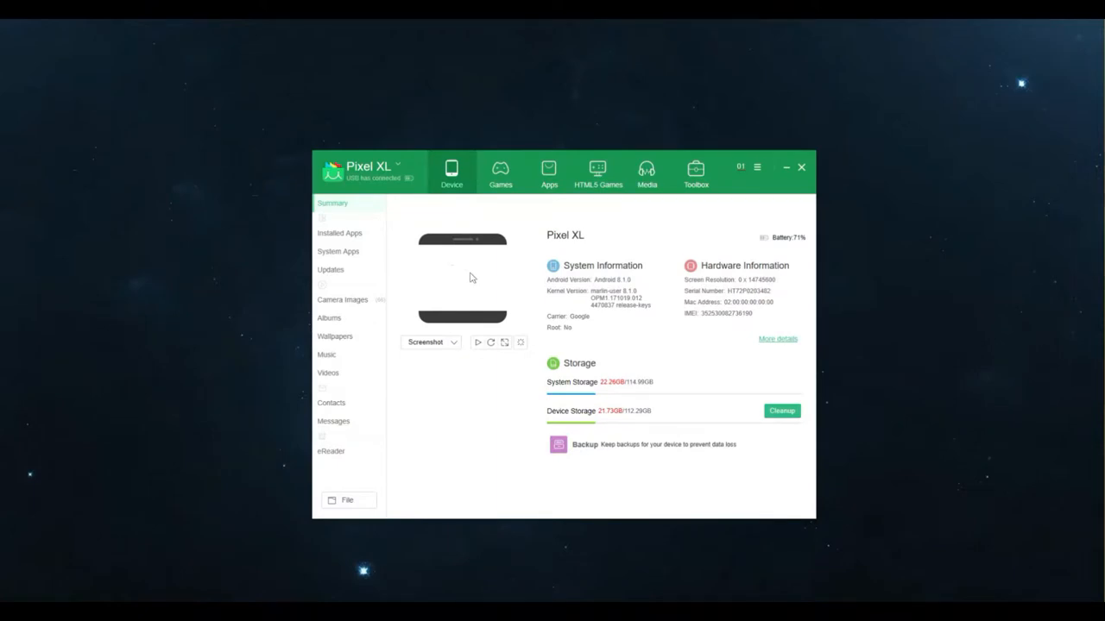
{"action": "mouse_move", "coordinate": [563, 319]}
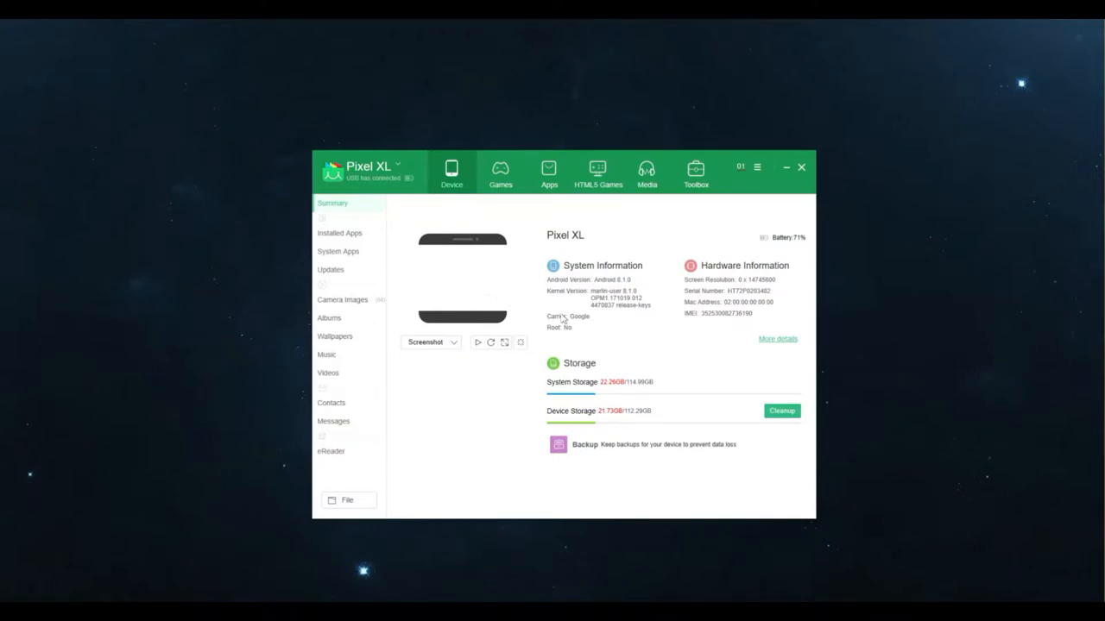
{"action": "mouse_move", "coordinate": [539, 261]}
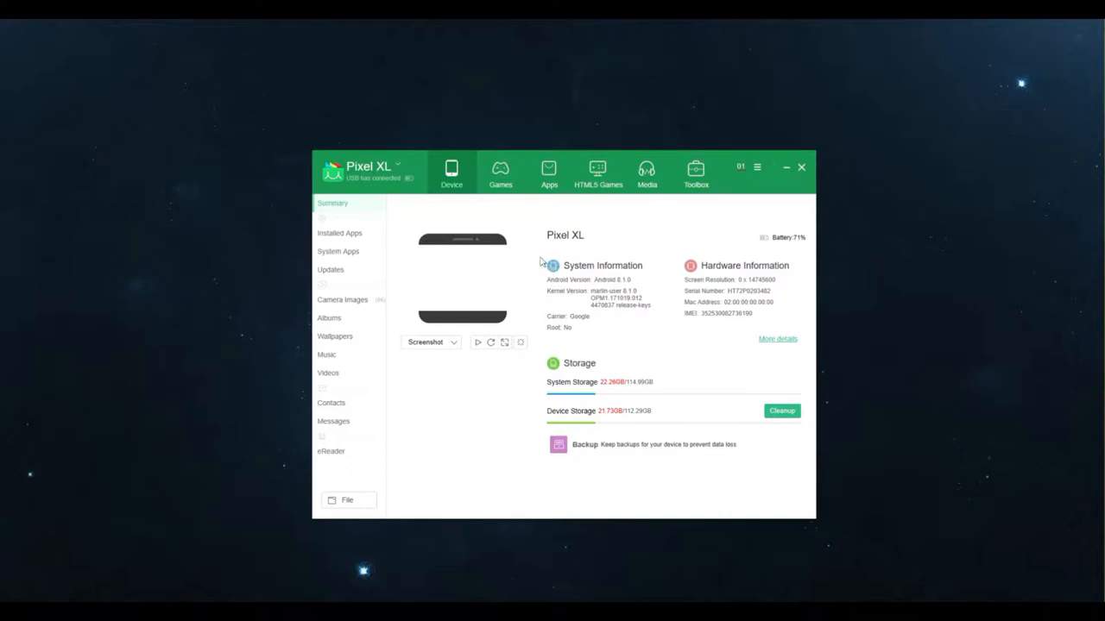
{"action": "mouse_move", "coordinate": [572, 266]}
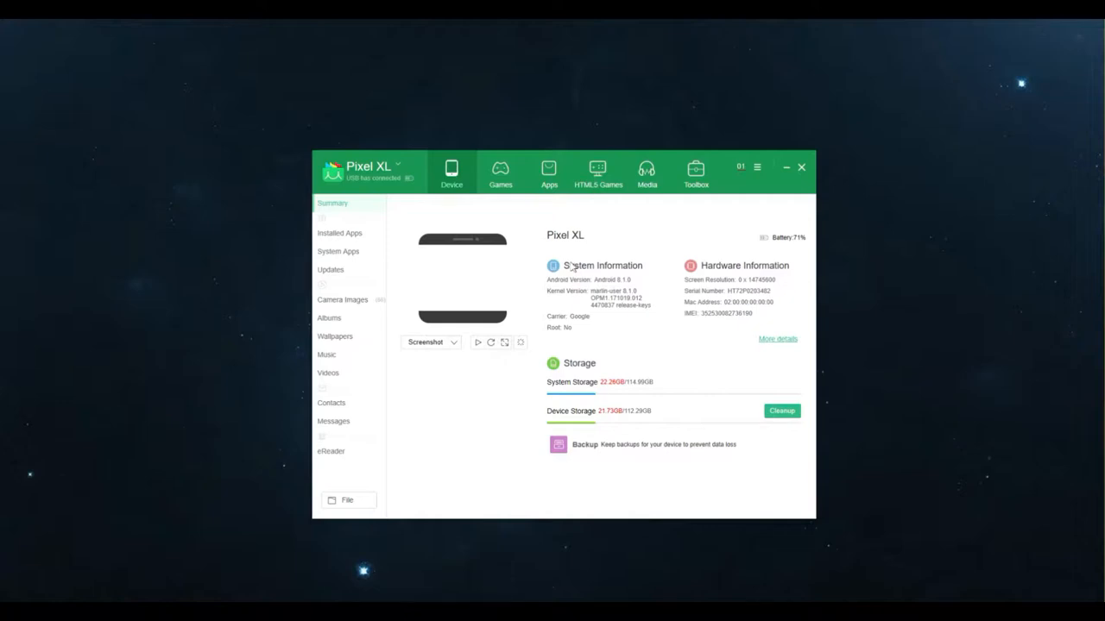
{"action": "mouse_move", "coordinate": [524, 308]}
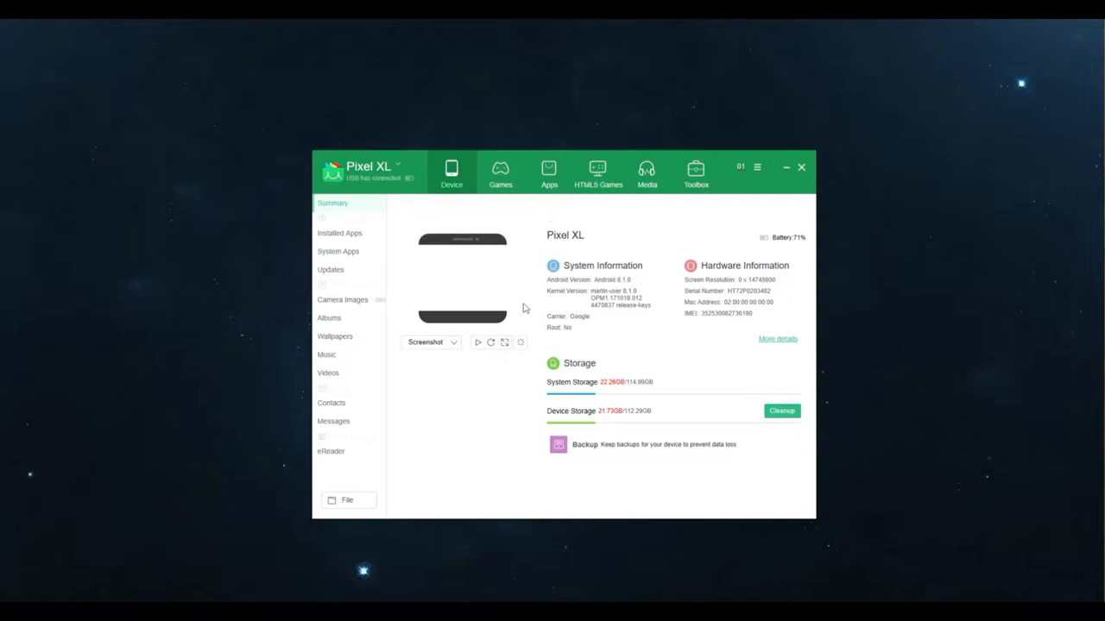
{"action": "mouse_move", "coordinate": [588, 300]}
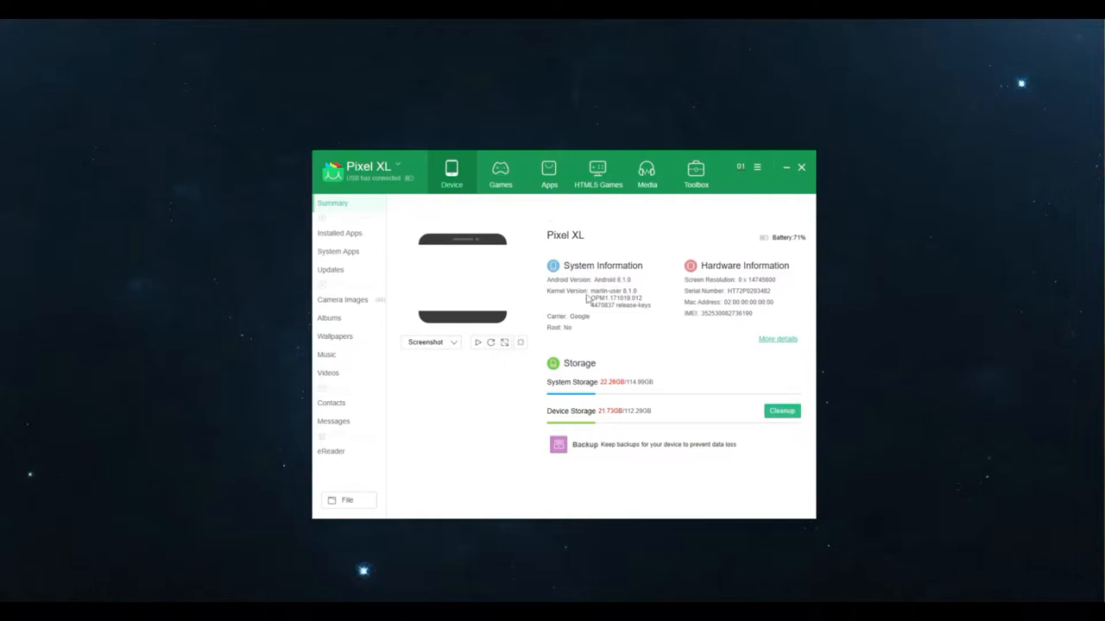
{"action": "mouse_move", "coordinate": [837, 256]}
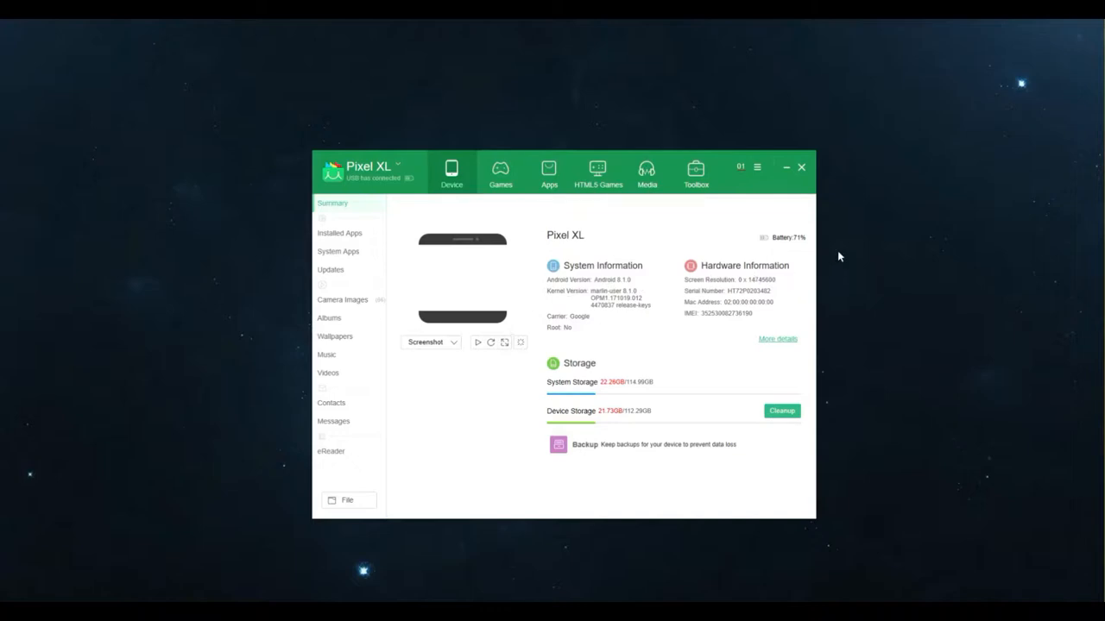
{"action": "mouse_move", "coordinate": [634, 289]}
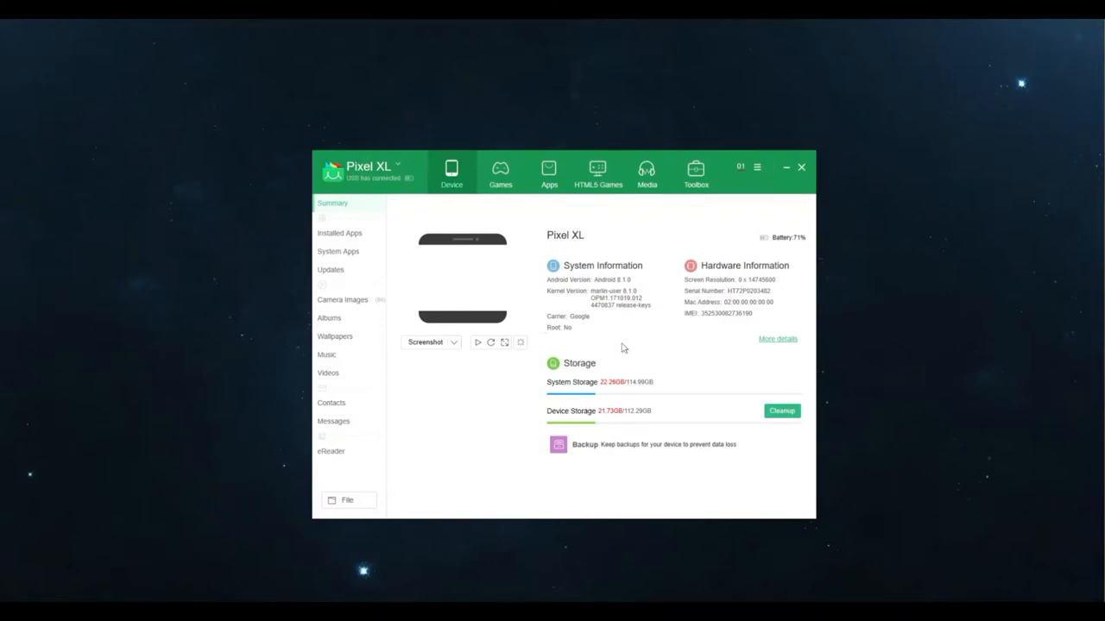
{"action": "mouse_move", "coordinate": [557, 292]}
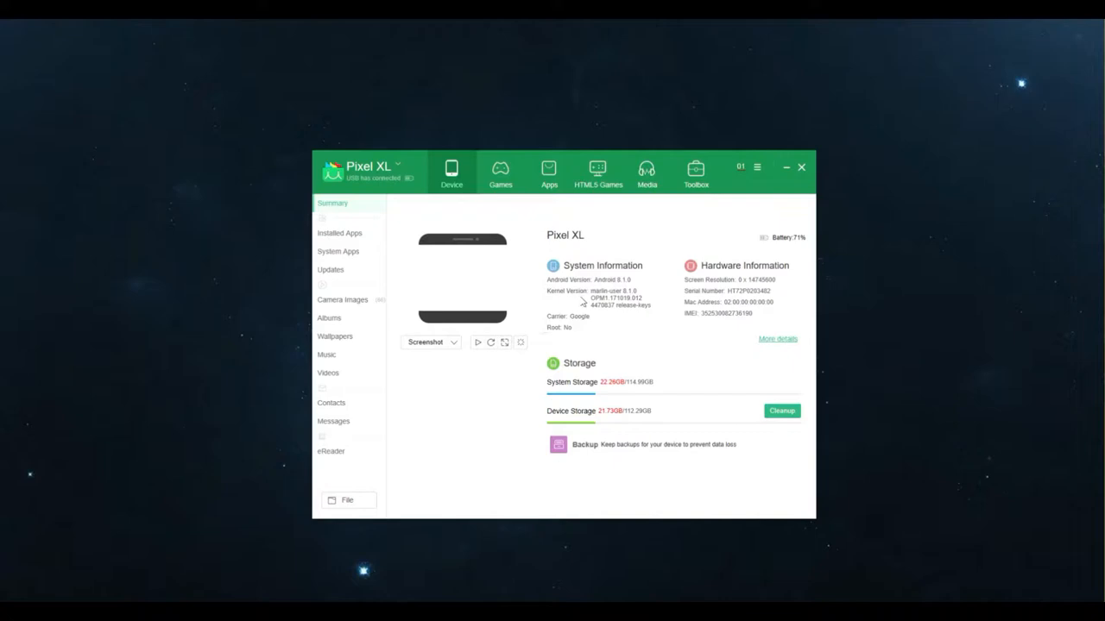
{"action": "mouse_move", "coordinate": [617, 328]}
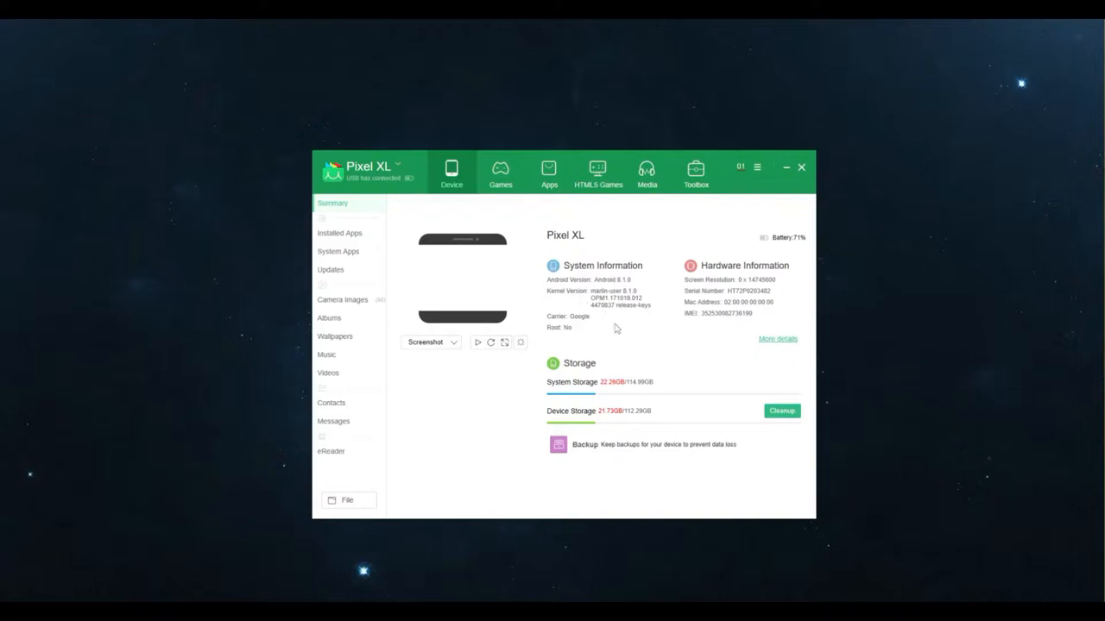
{"action": "mouse_move", "coordinate": [619, 361]}
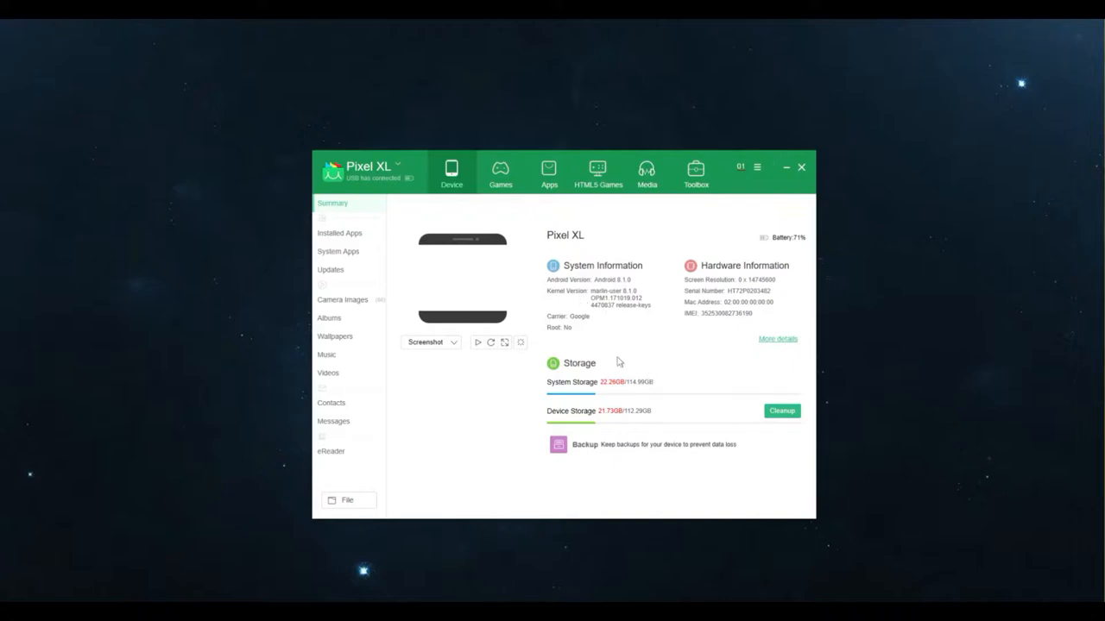
{"action": "mouse_move", "coordinate": [576, 306]}
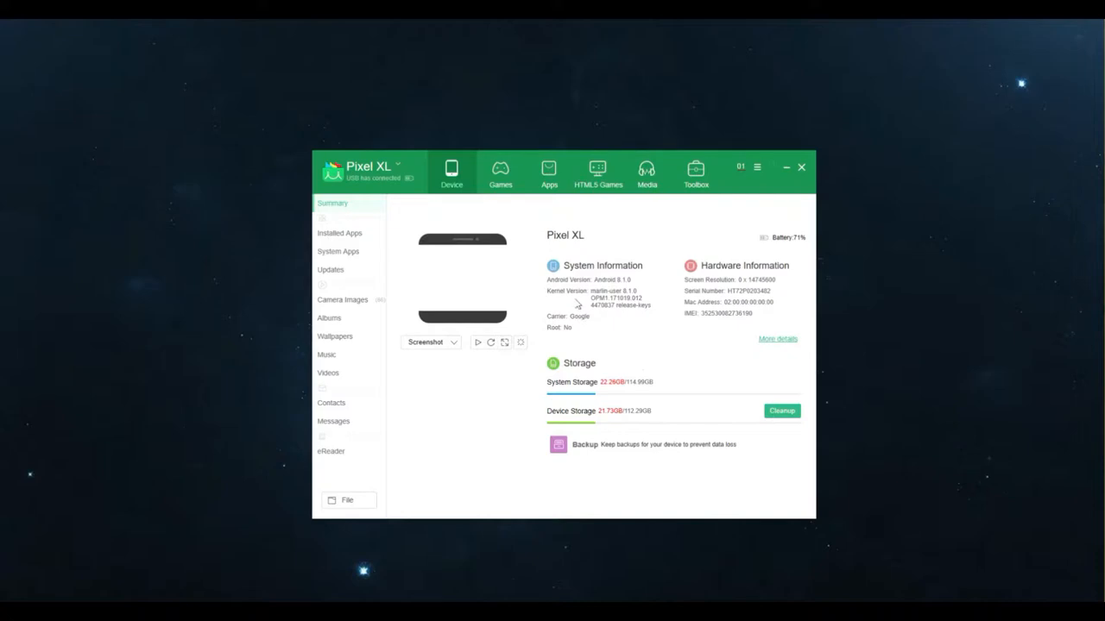
{"action": "mouse_move", "coordinate": [559, 282]}
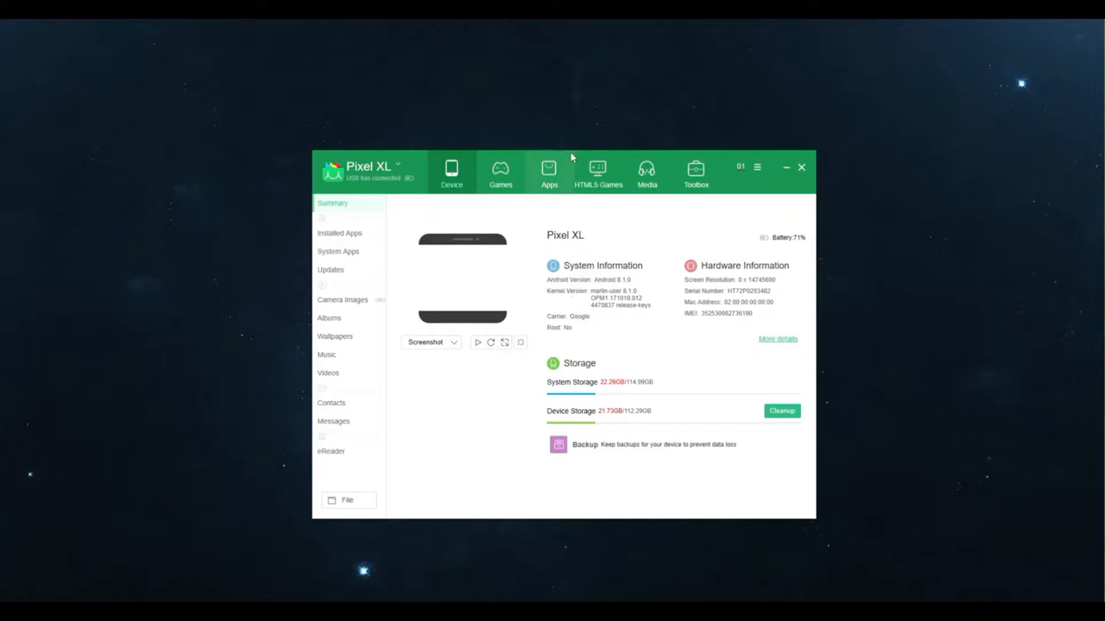
{"action": "mouse_move", "coordinate": [441, 151]}
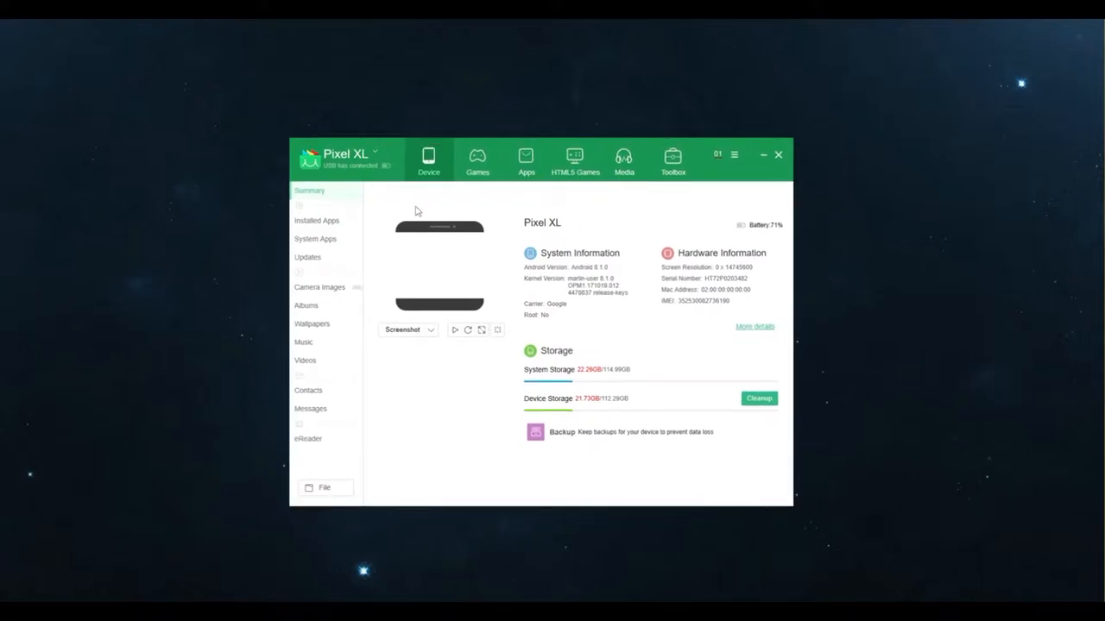
{"action": "mouse_move", "coordinate": [809, 300]}
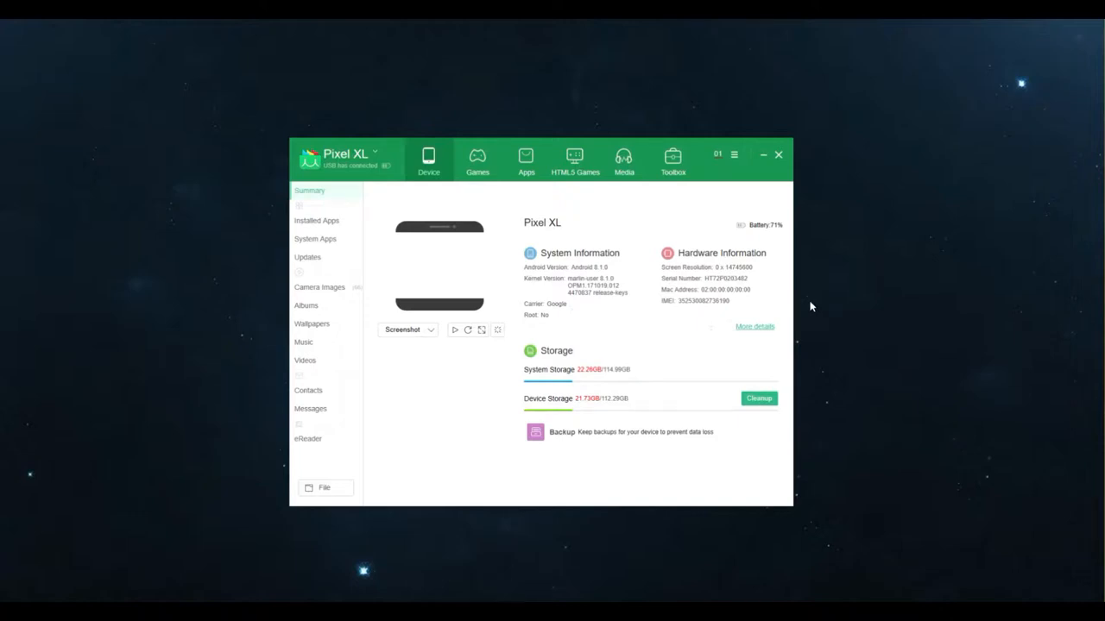
{"action": "mouse_move", "coordinate": [484, 370]}
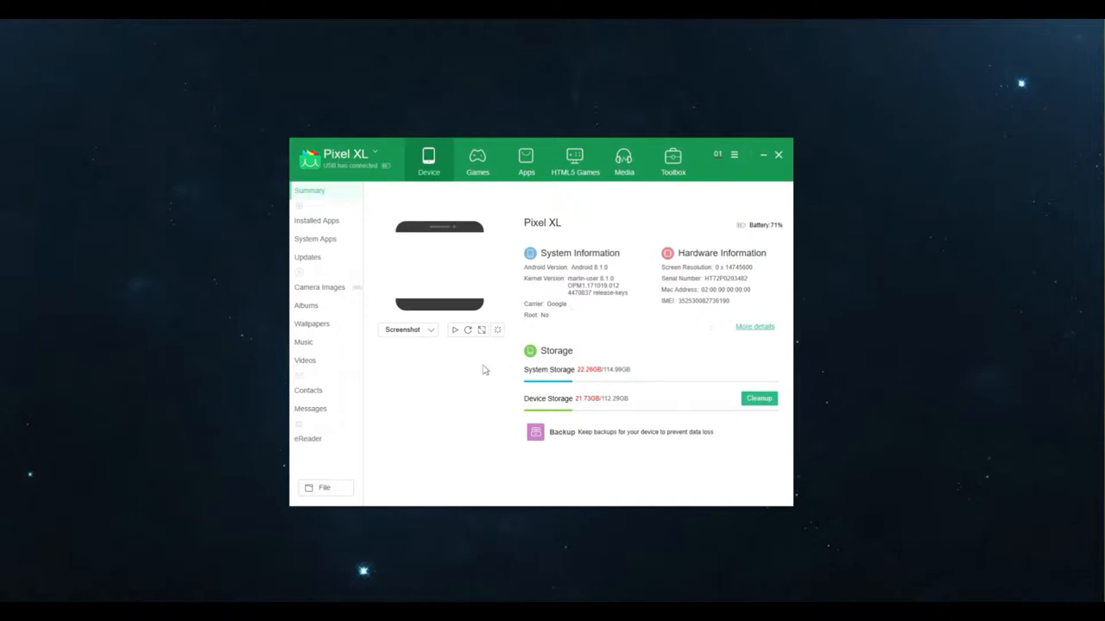
{"action": "mouse_move", "coordinate": [566, 326]}
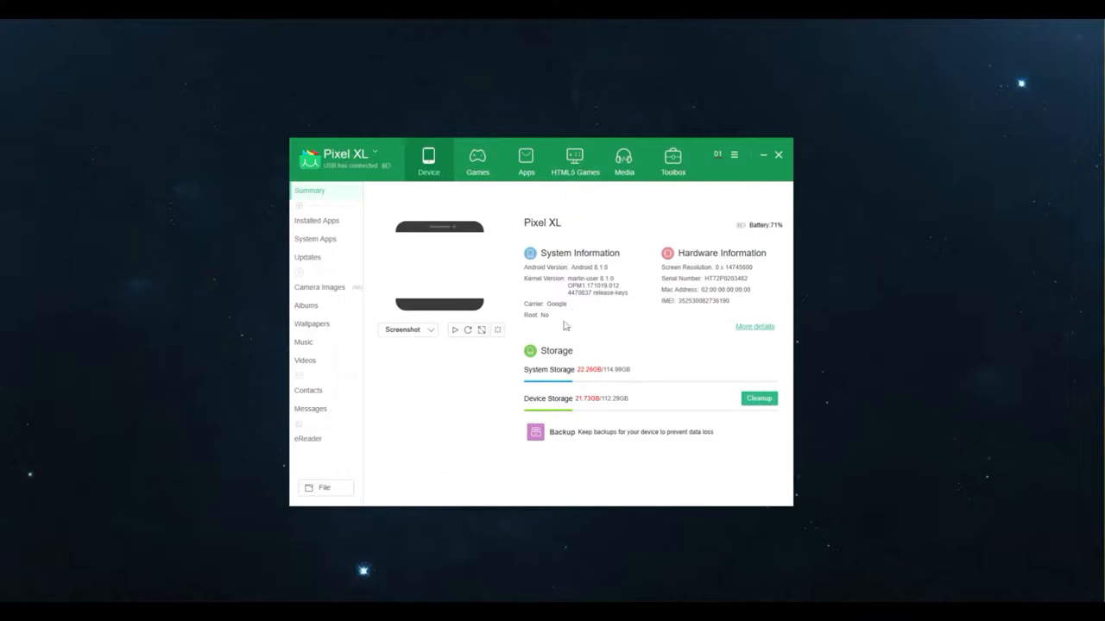
{"action": "mouse_move", "coordinate": [492, 386]}
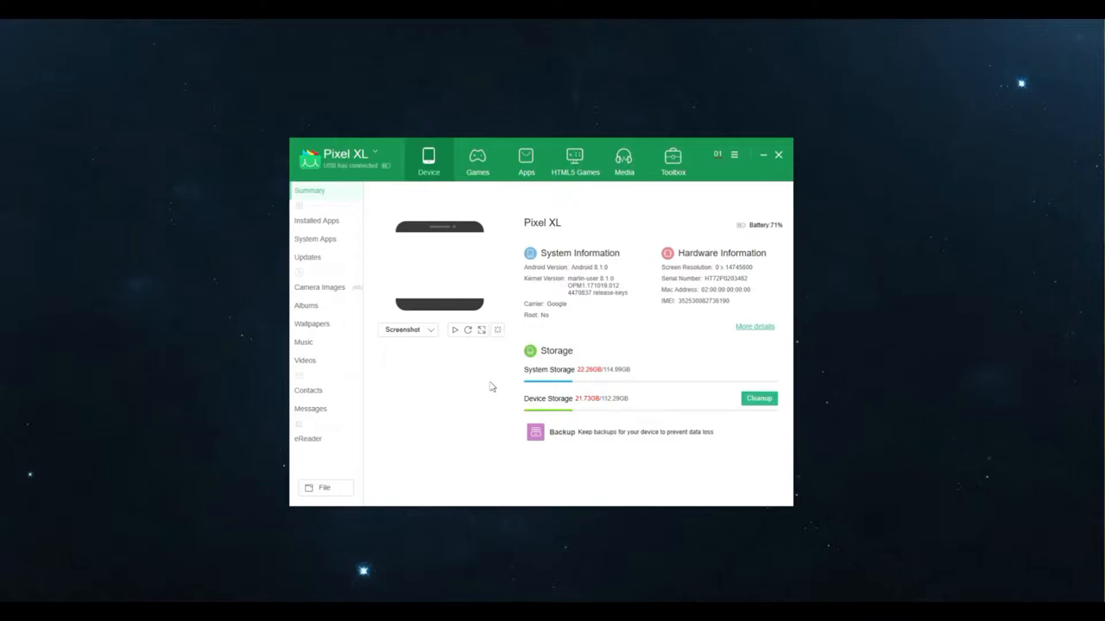
{"action": "mouse_move", "coordinate": [454, 320]}
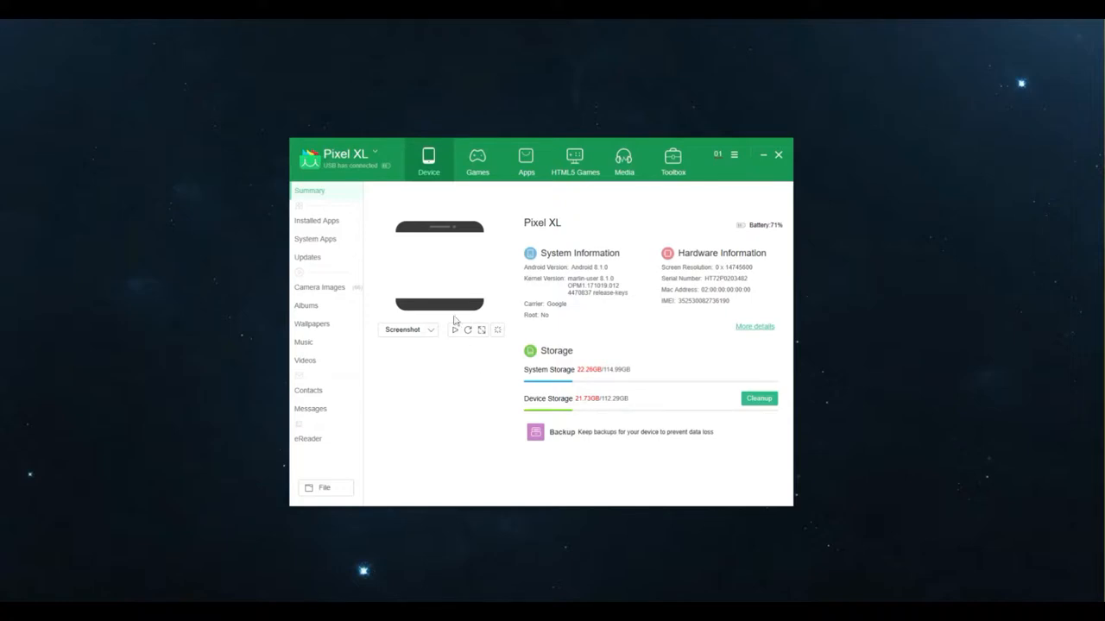
{"action": "mouse_move", "coordinate": [443, 356]}
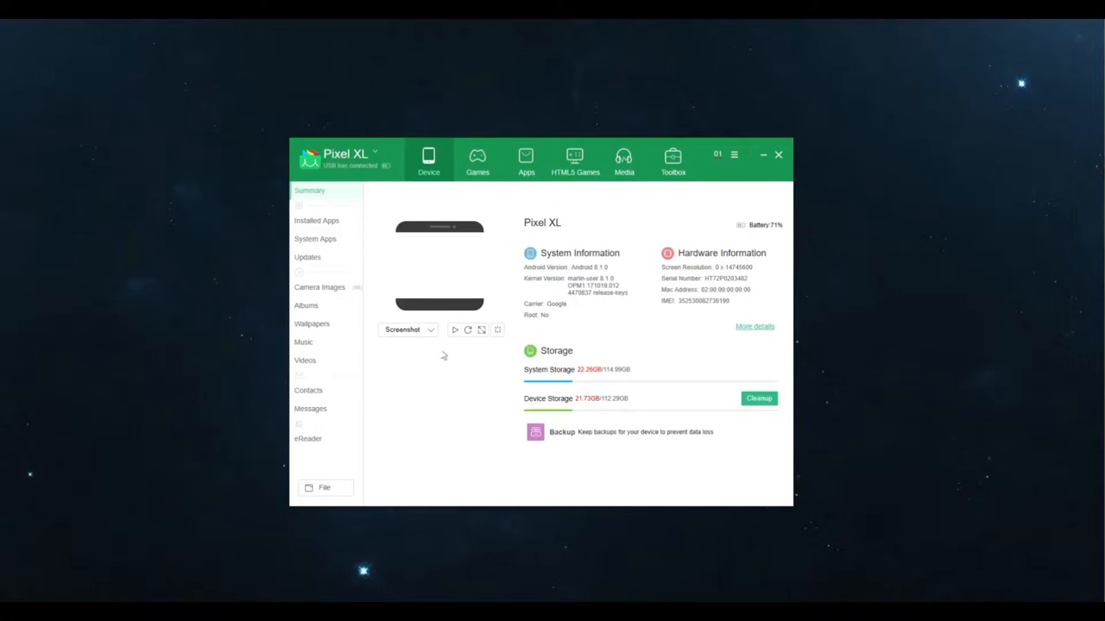
{"action": "mouse_move", "coordinate": [352, 156]}
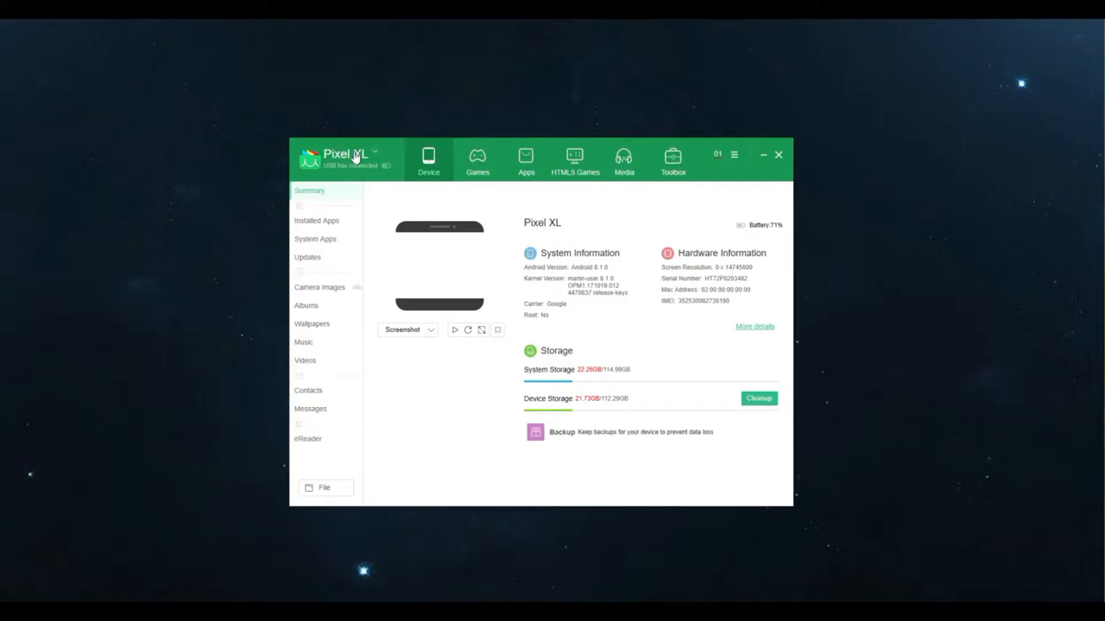
{"action": "mouse_move", "coordinate": [472, 453]}
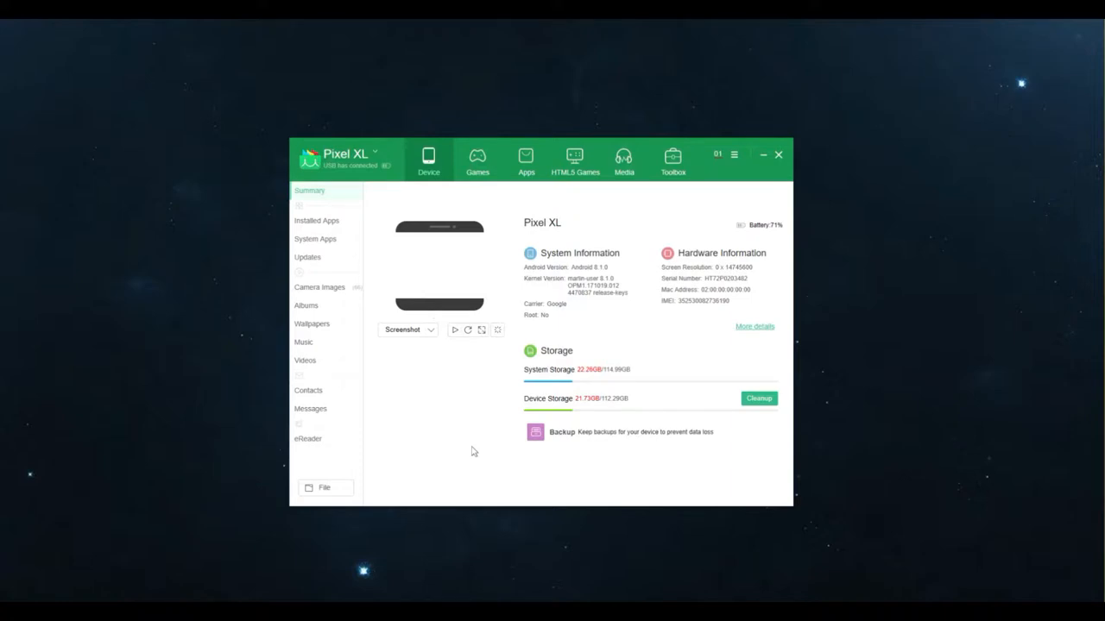
{"action": "mouse_move", "coordinate": [467, 443]}
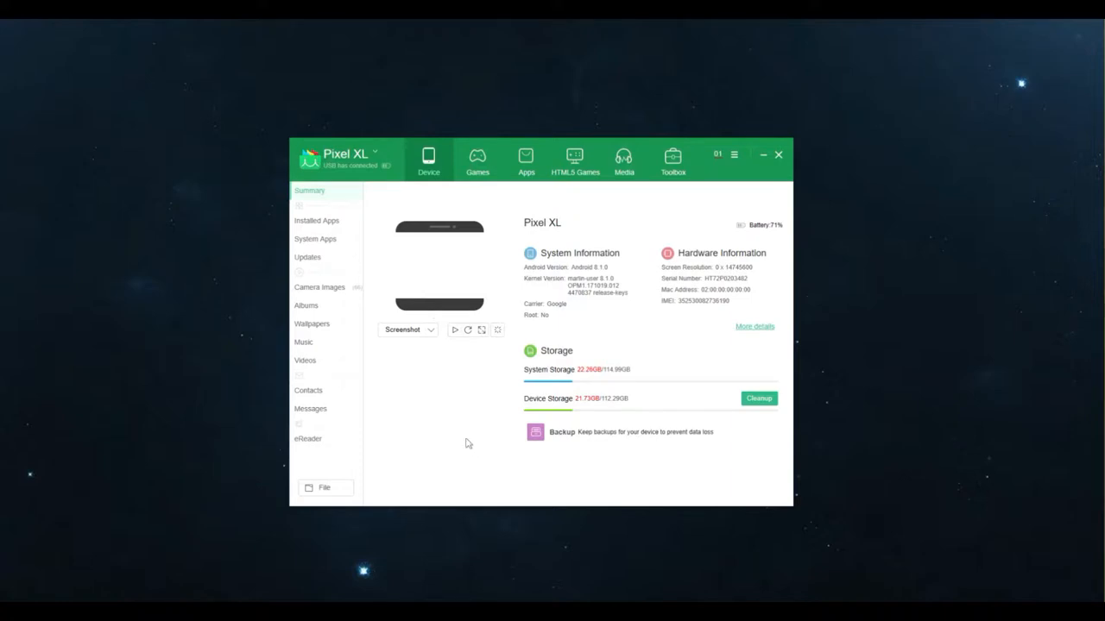
{"action": "mouse_move", "coordinate": [465, 436]}
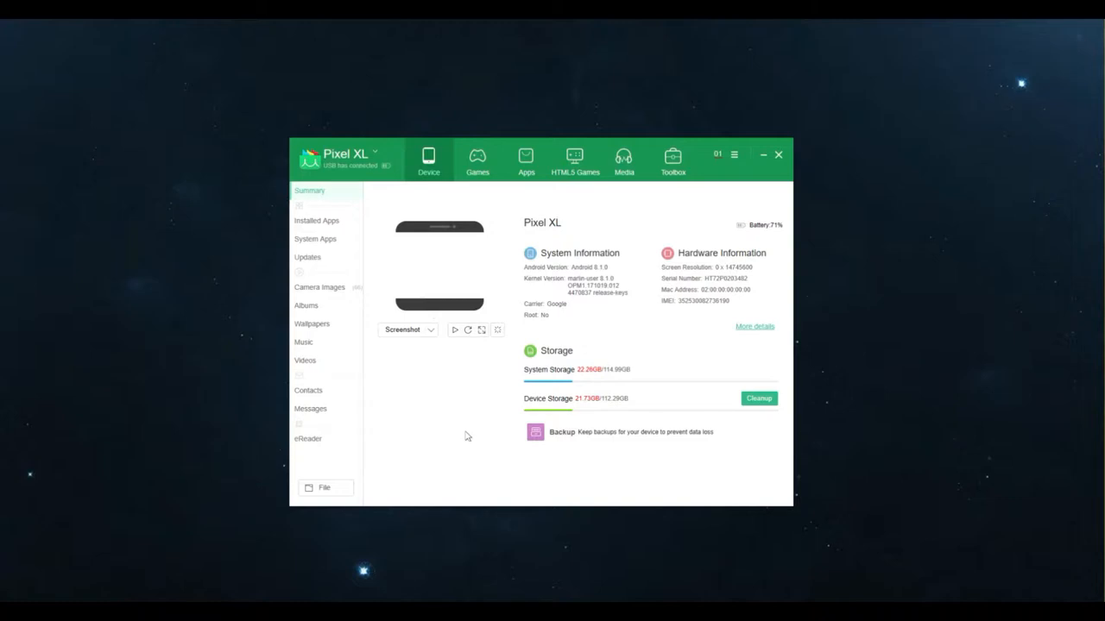
{"action": "mouse_move", "coordinate": [594, 311]}
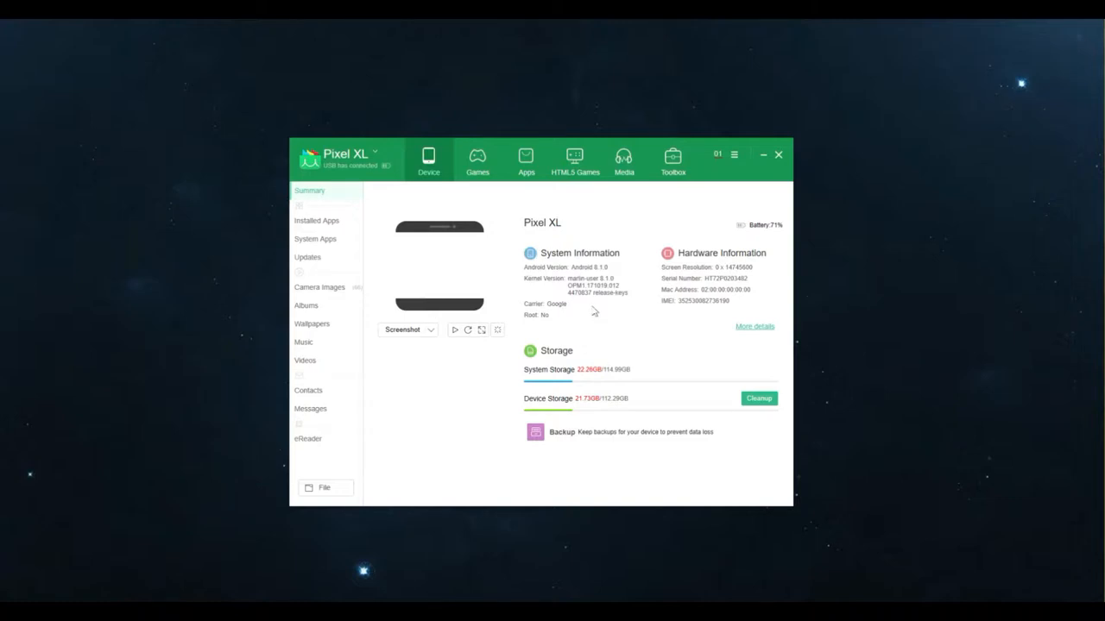
{"action": "mouse_move", "coordinate": [579, 275]}
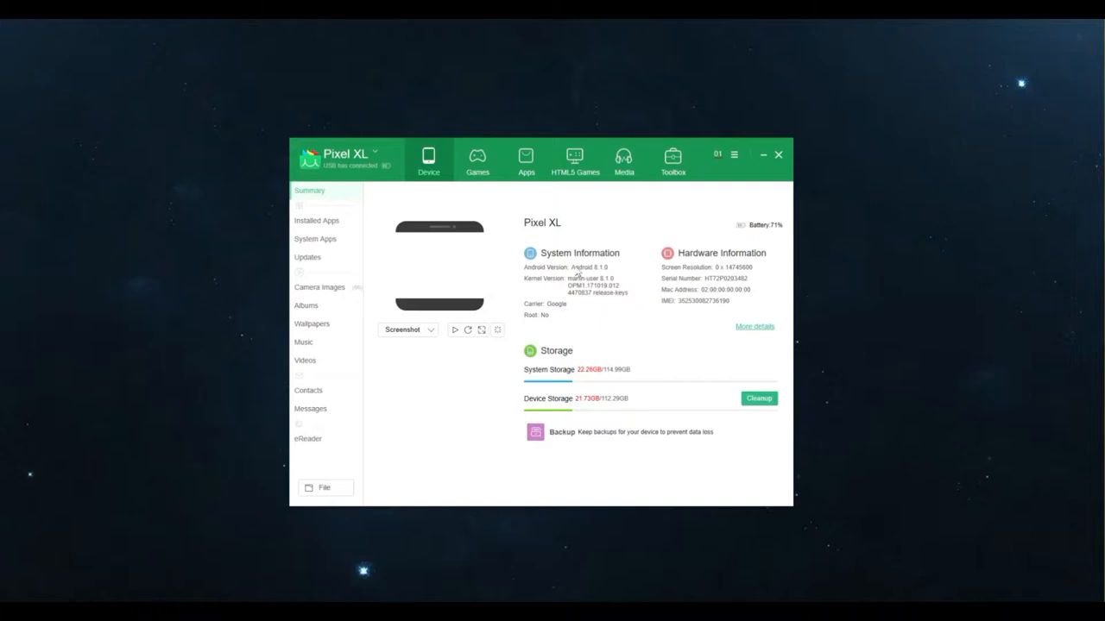
{"action": "mouse_move", "coordinate": [544, 248]}
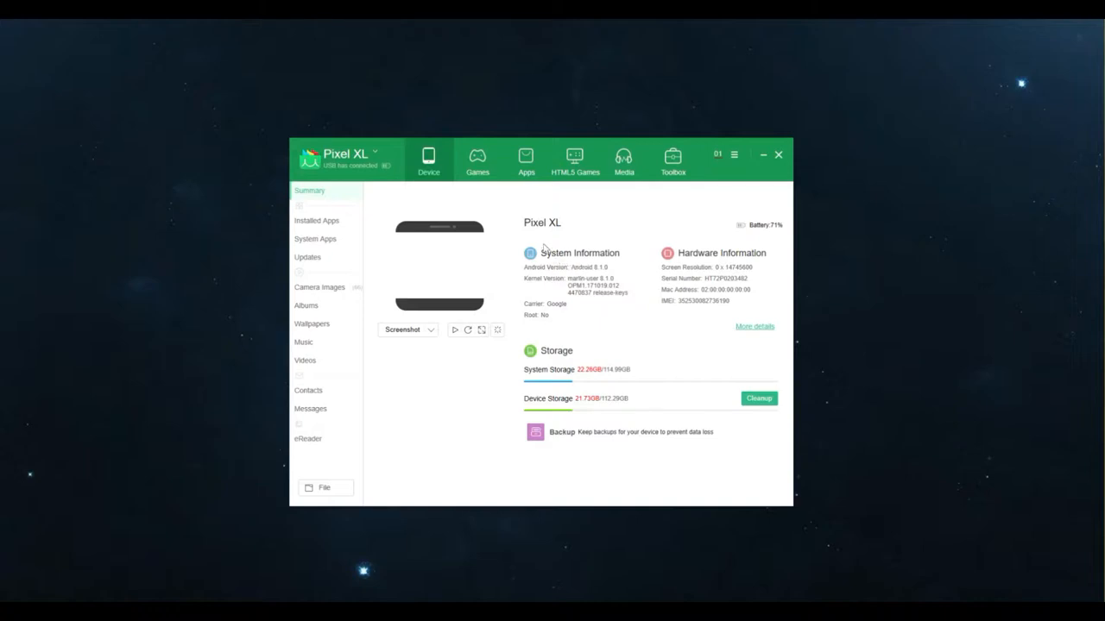
{"action": "mouse_move", "coordinate": [585, 223]}
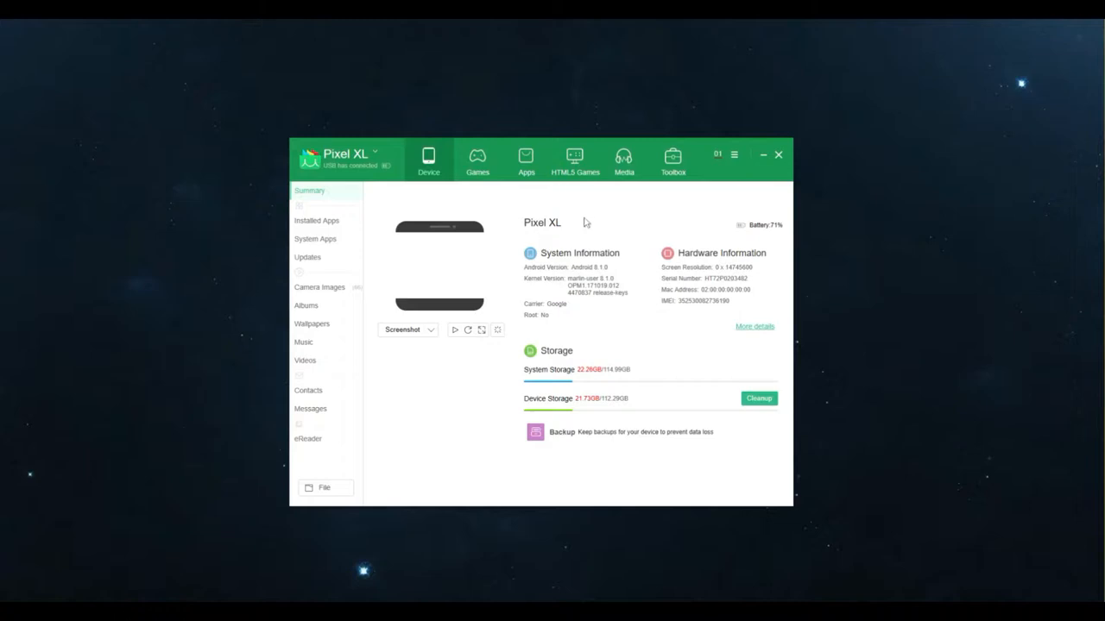
{"action": "mouse_move", "coordinate": [422, 364]}
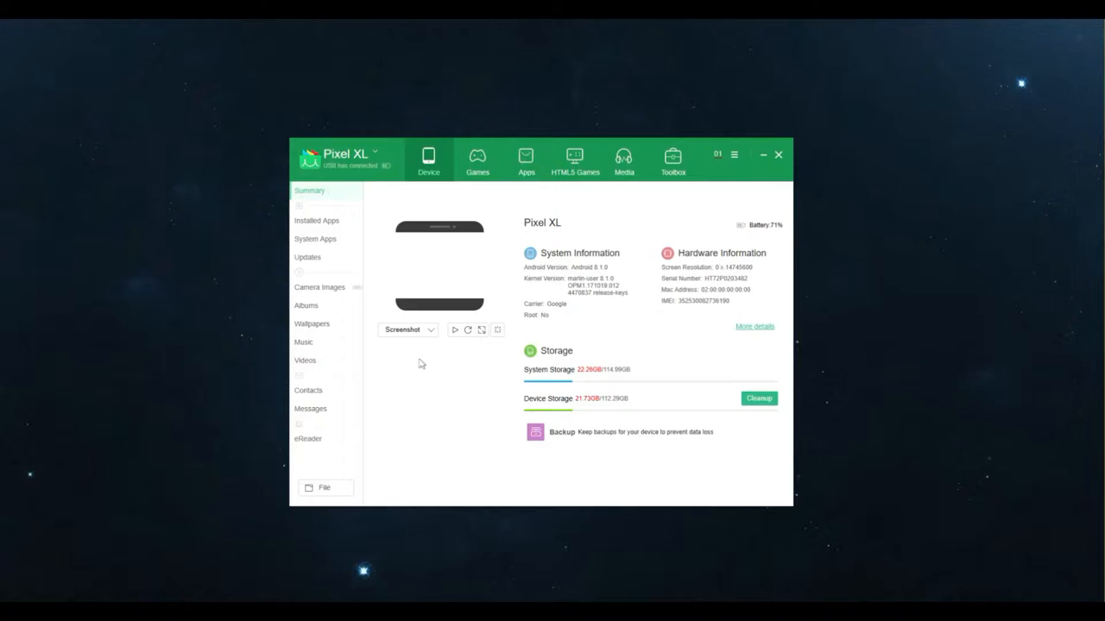
{"action": "mouse_move", "coordinate": [417, 289]}
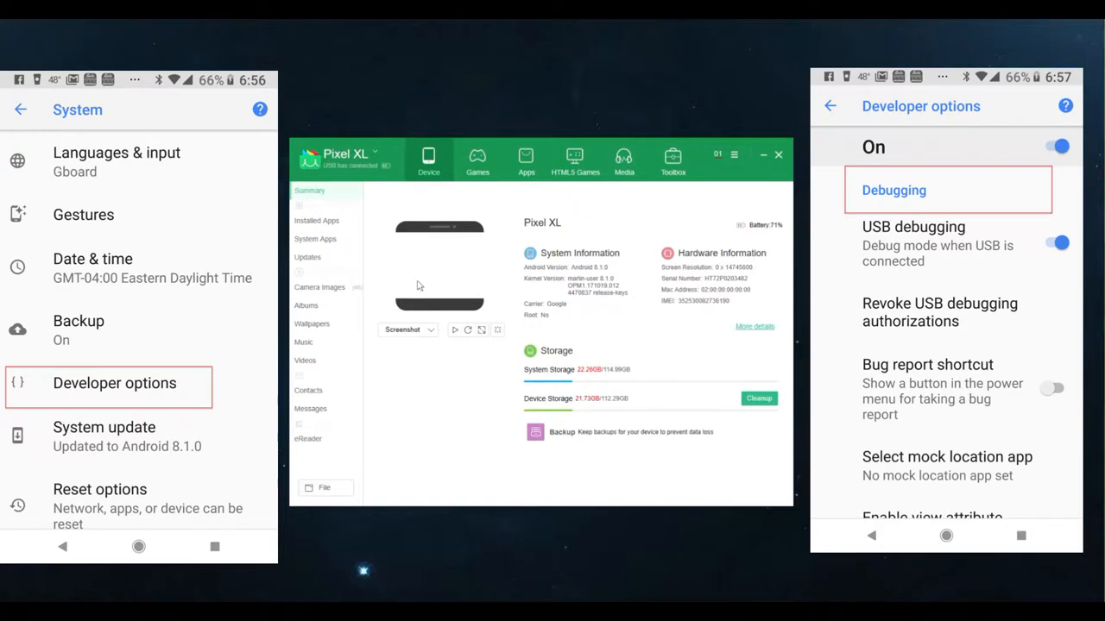
{"action": "mouse_move", "coordinate": [580, 361]}
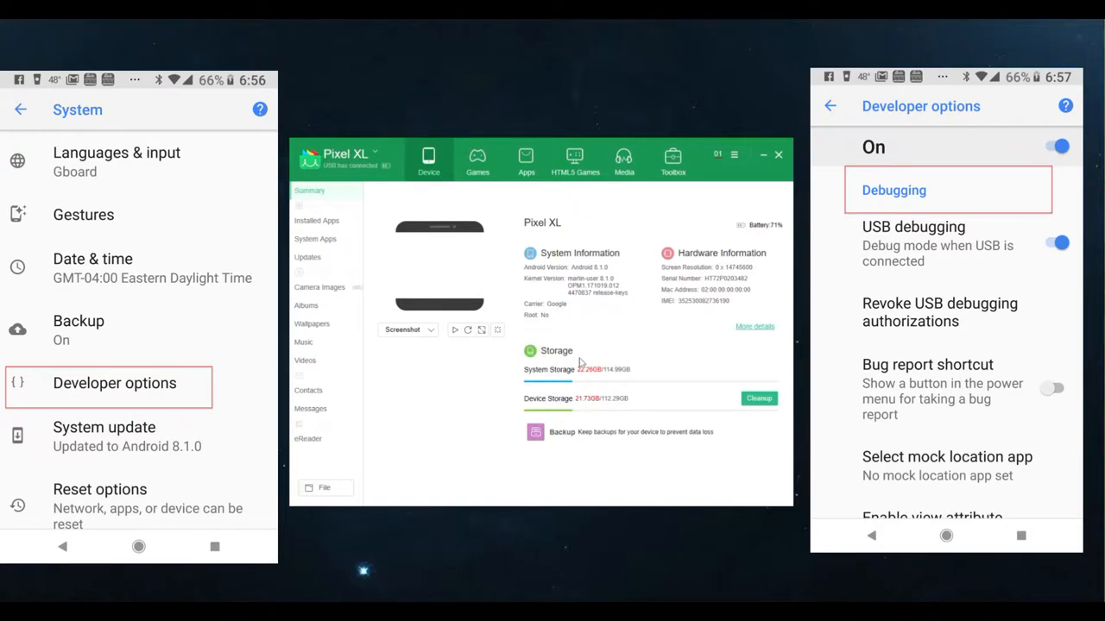
{"action": "mouse_move", "coordinate": [656, 288]}
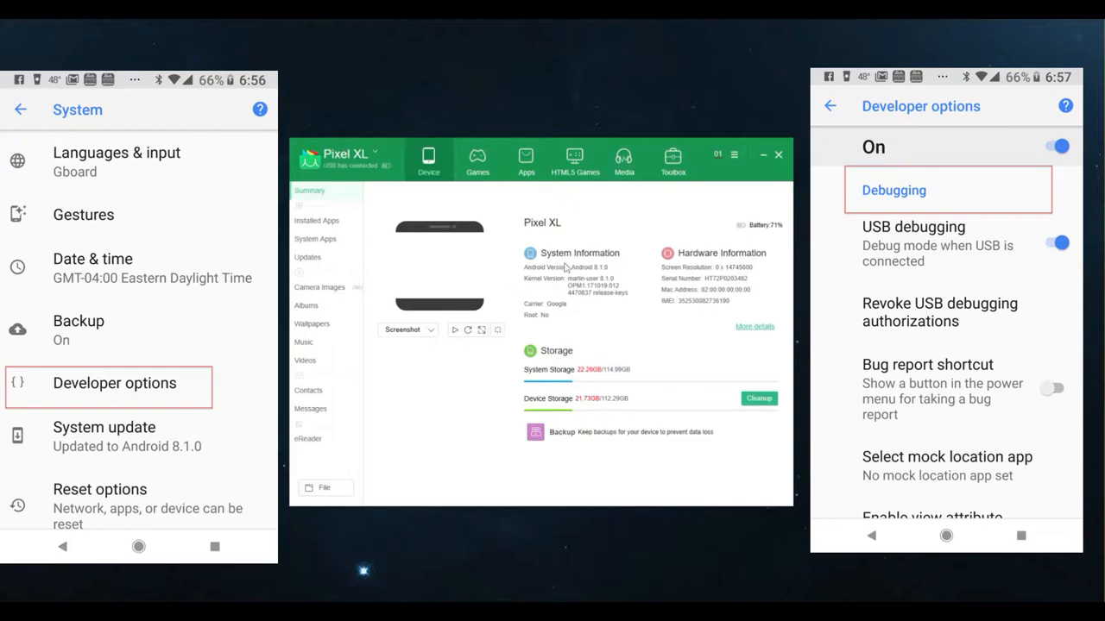
{"action": "mouse_move", "coordinate": [538, 282]}
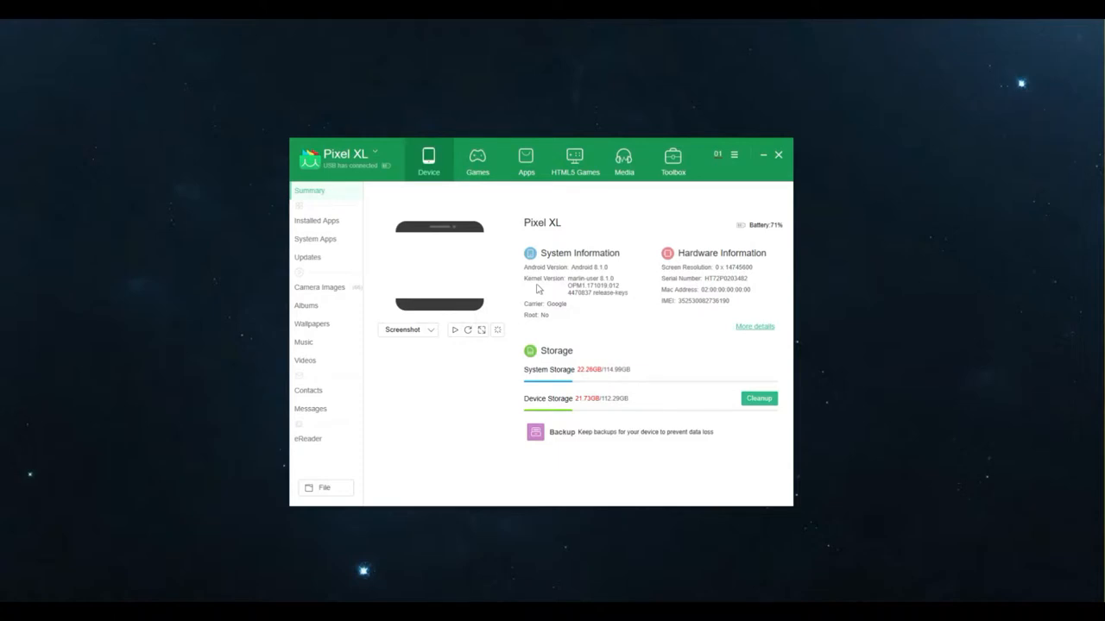
{"action": "mouse_move", "coordinate": [552, 305]}
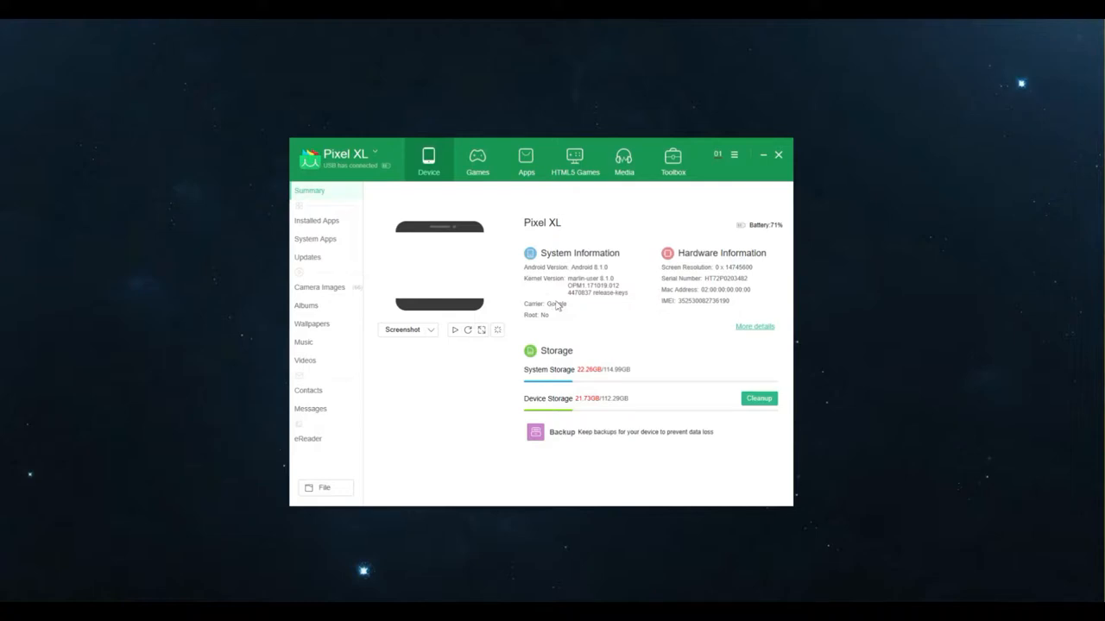
{"action": "mouse_move", "coordinate": [615, 354]}
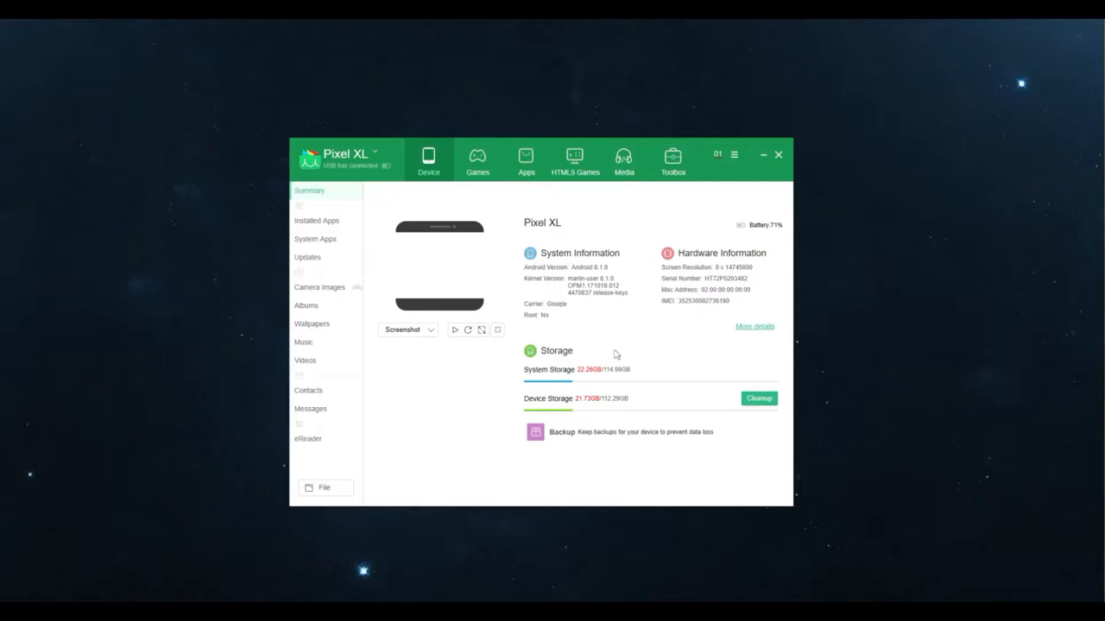
{"action": "mouse_move", "coordinate": [636, 376]}
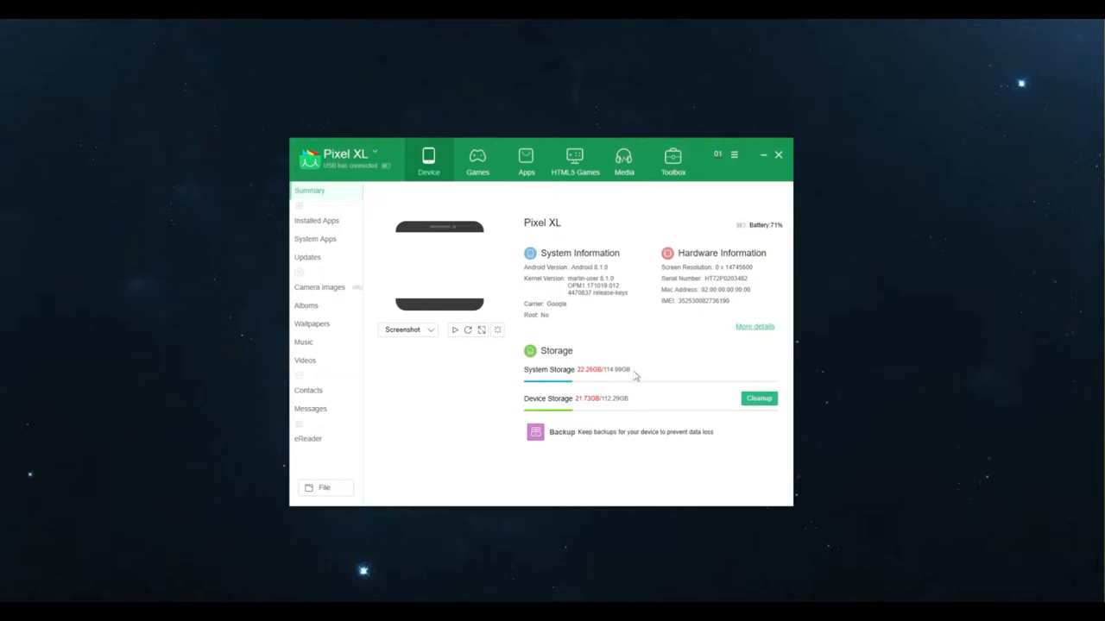
{"action": "mouse_move", "coordinate": [639, 347]}
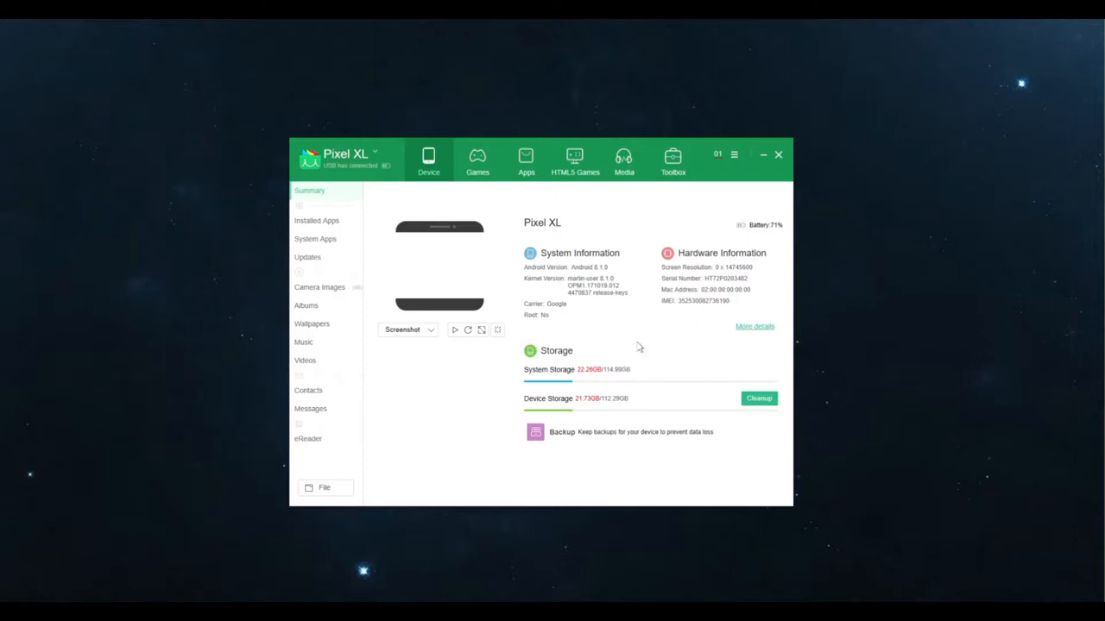
{"action": "mouse_move", "coordinate": [619, 299]}
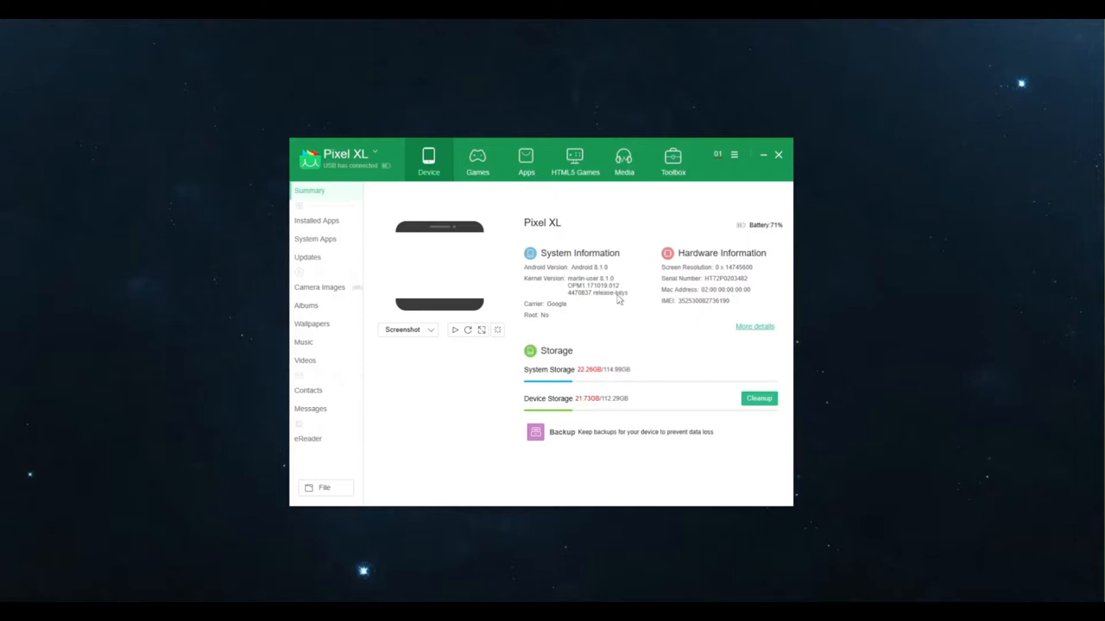
{"action": "mouse_move", "coordinate": [610, 363]}
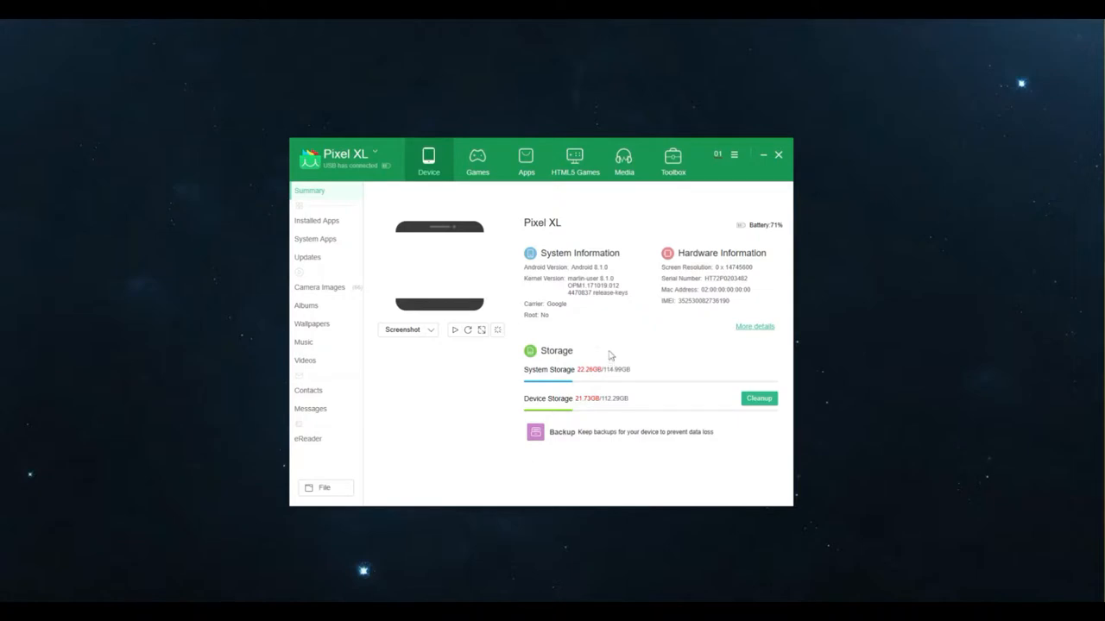
{"action": "mouse_move", "coordinate": [442, 166]}
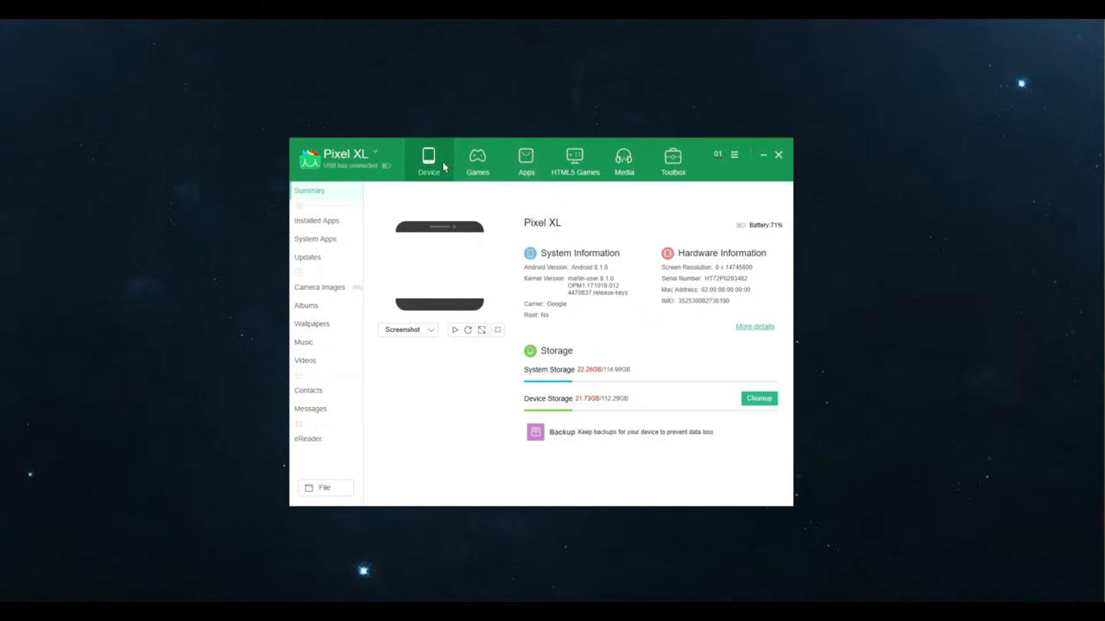
{"action": "mouse_move", "coordinate": [497, 262]}
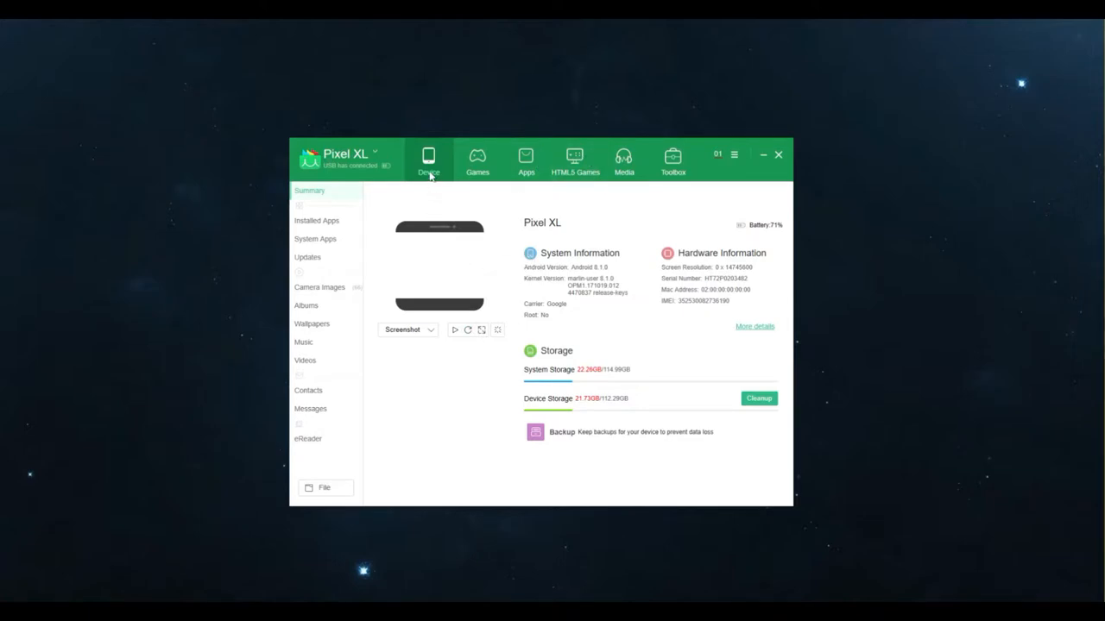
Show the connected devices, then scroll through the games catalogue
{"action": "left_click", "coordinate": [345, 154]}
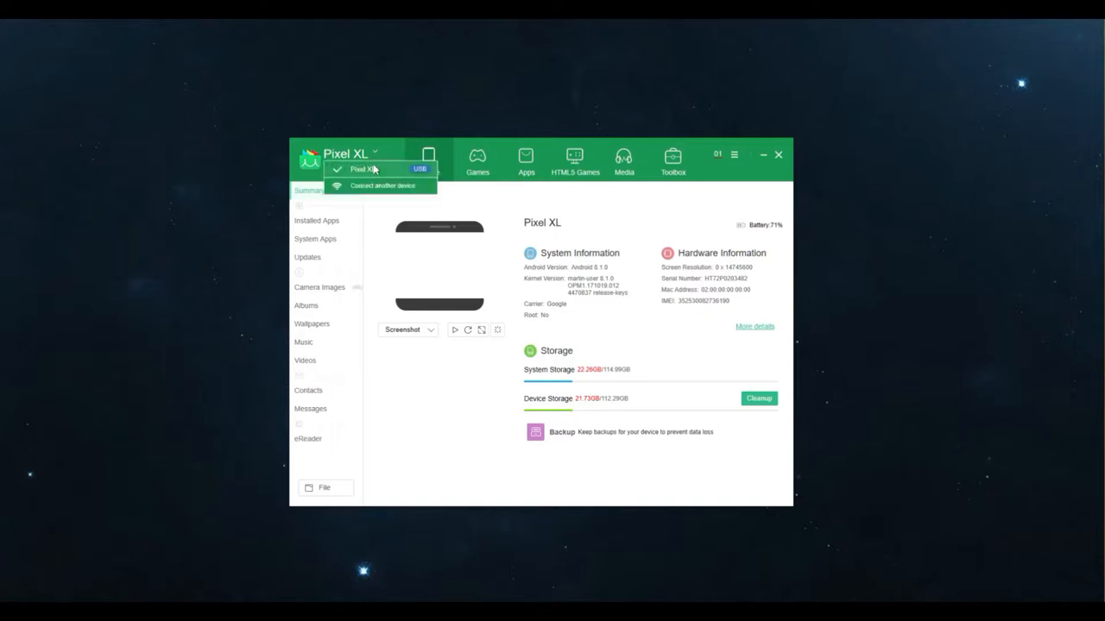
{"action": "mouse_move", "coordinate": [375, 189]}
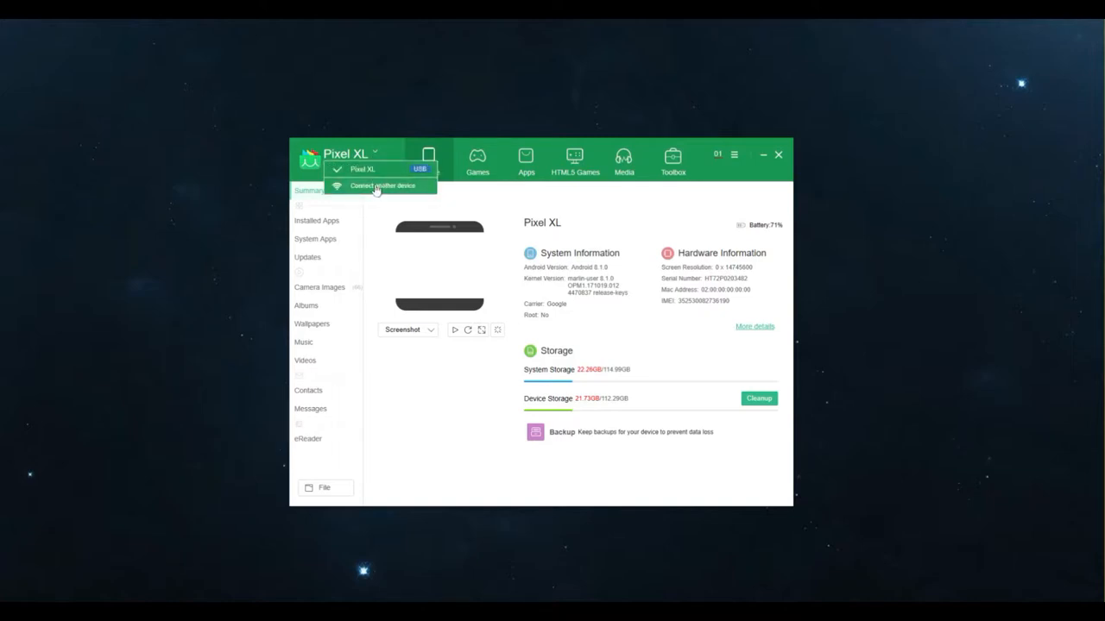
{"action": "mouse_move", "coordinate": [375, 188]}
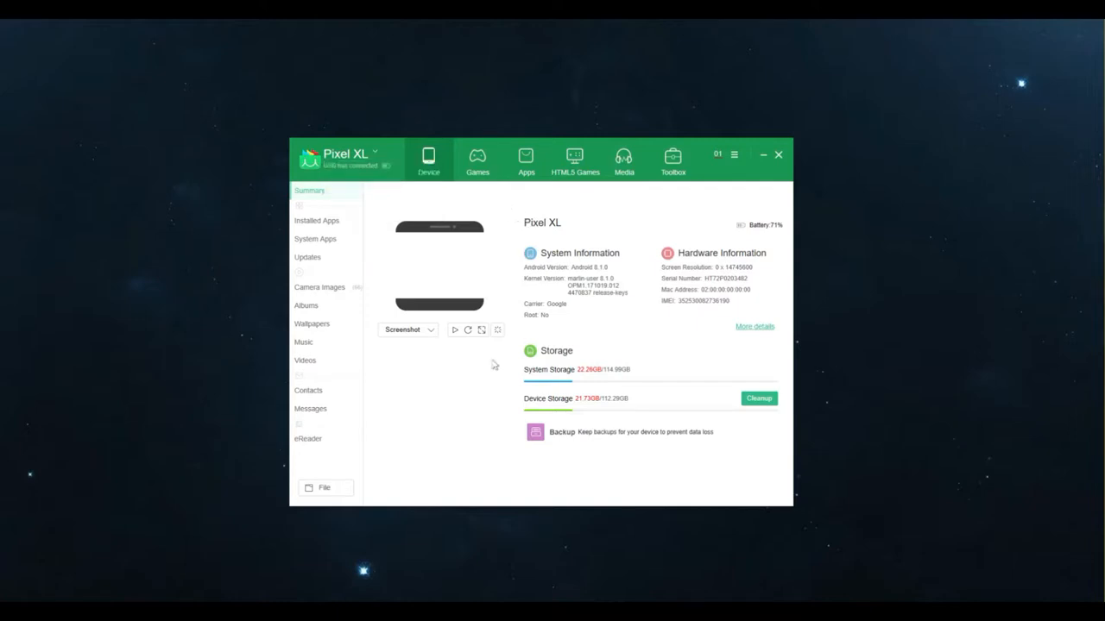
{"action": "mouse_move", "coordinate": [565, 393]}
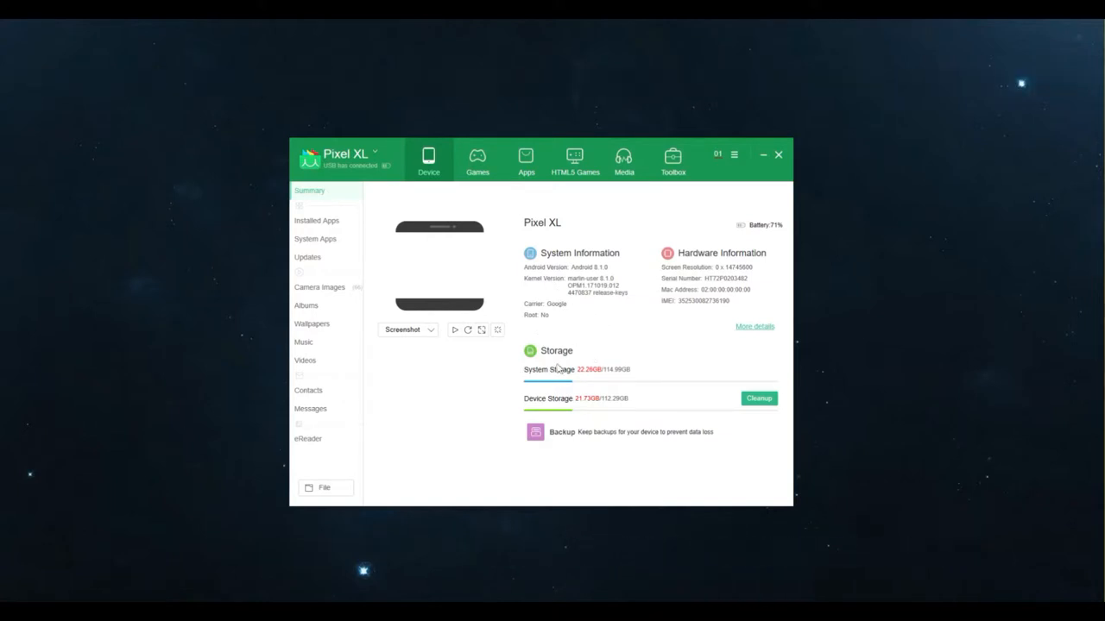
{"action": "mouse_move", "coordinate": [576, 386]}
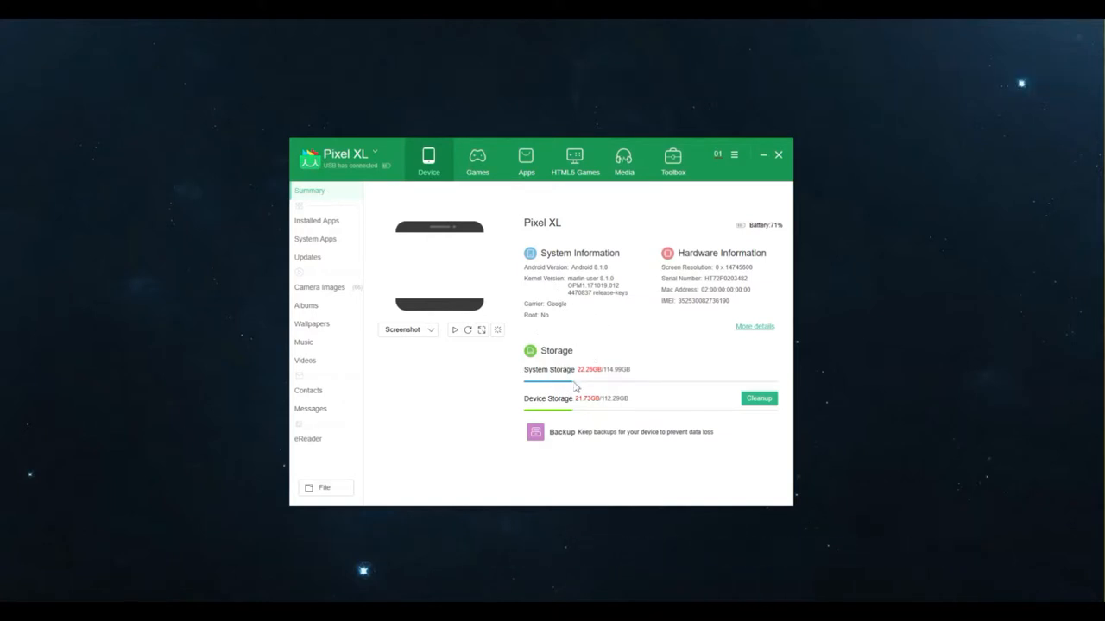
{"action": "mouse_move", "coordinate": [568, 406]}
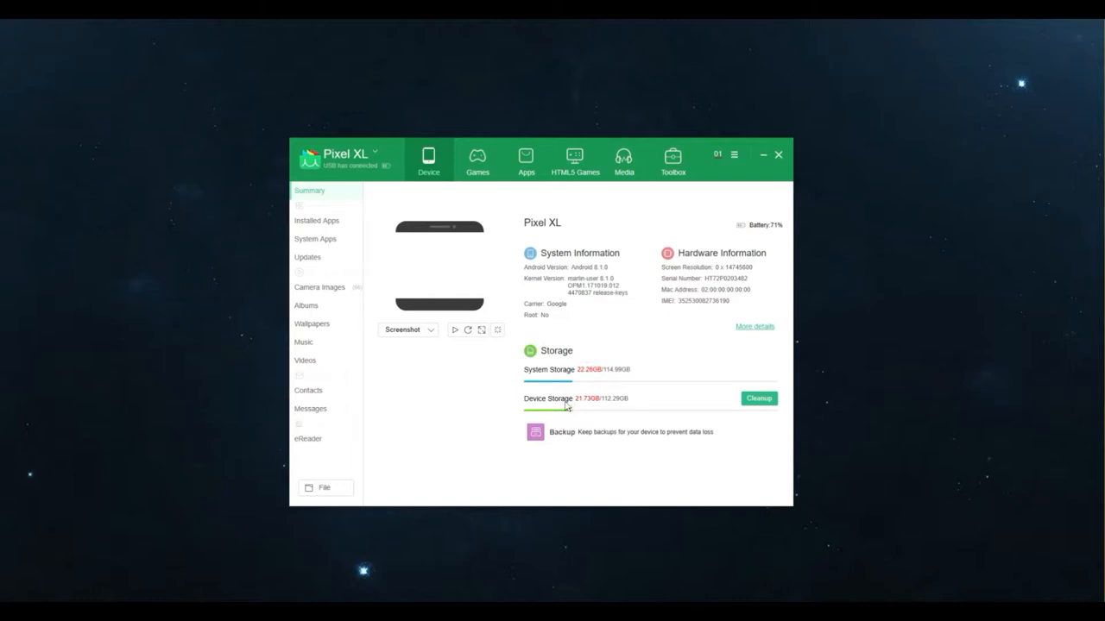
{"action": "mouse_move", "coordinate": [678, 290]}
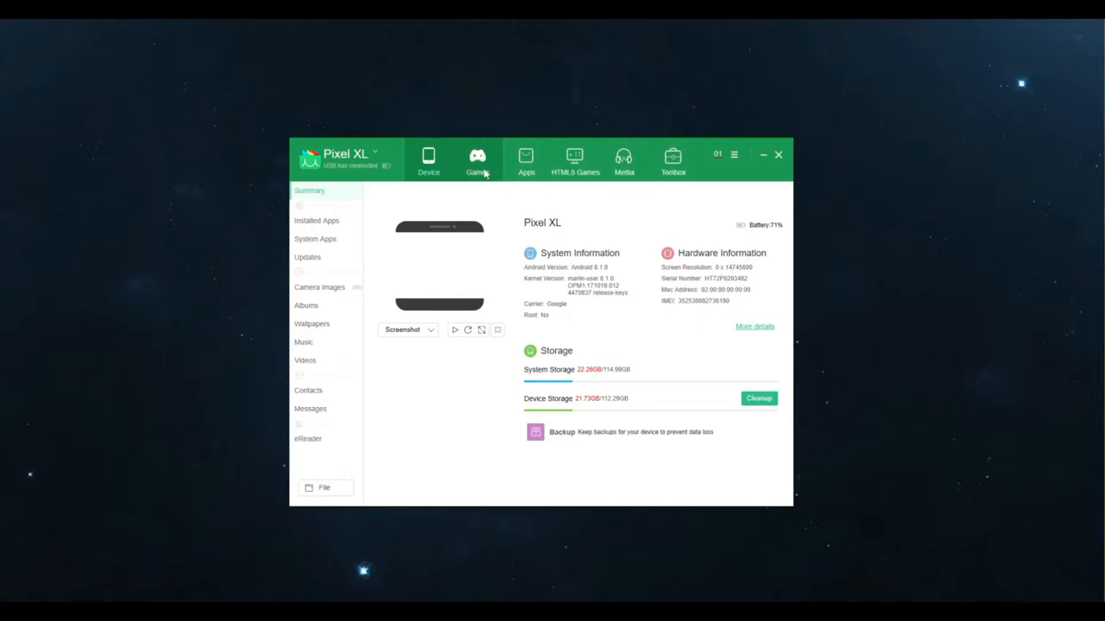
{"action": "left_click", "coordinate": [477, 160]}
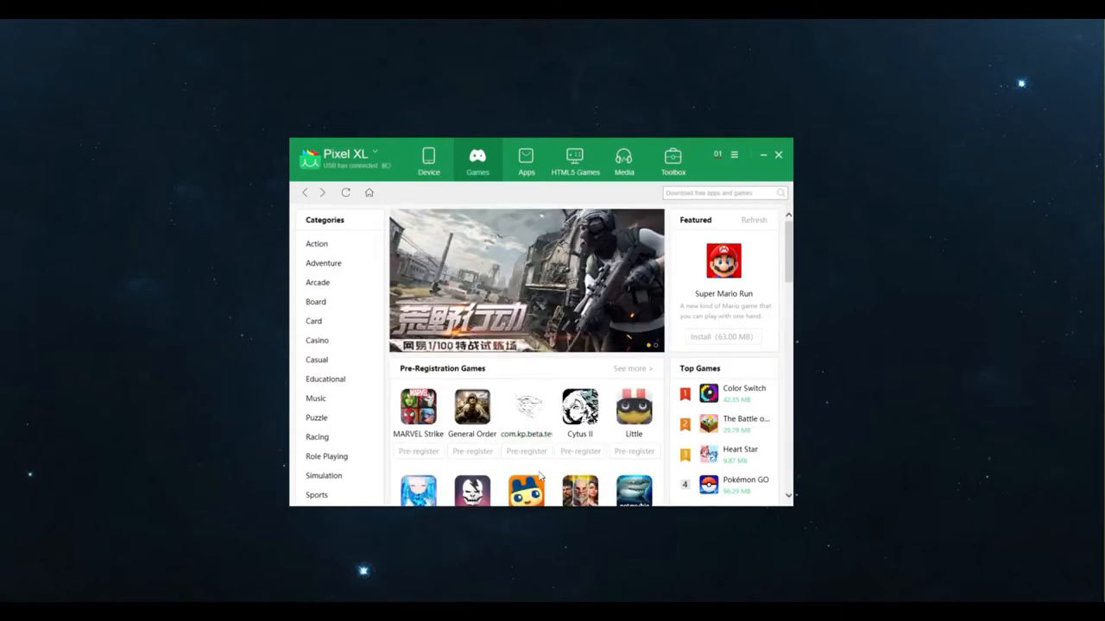
{"action": "scroll", "scroll_direction": "down", "scroll_amount": 3}
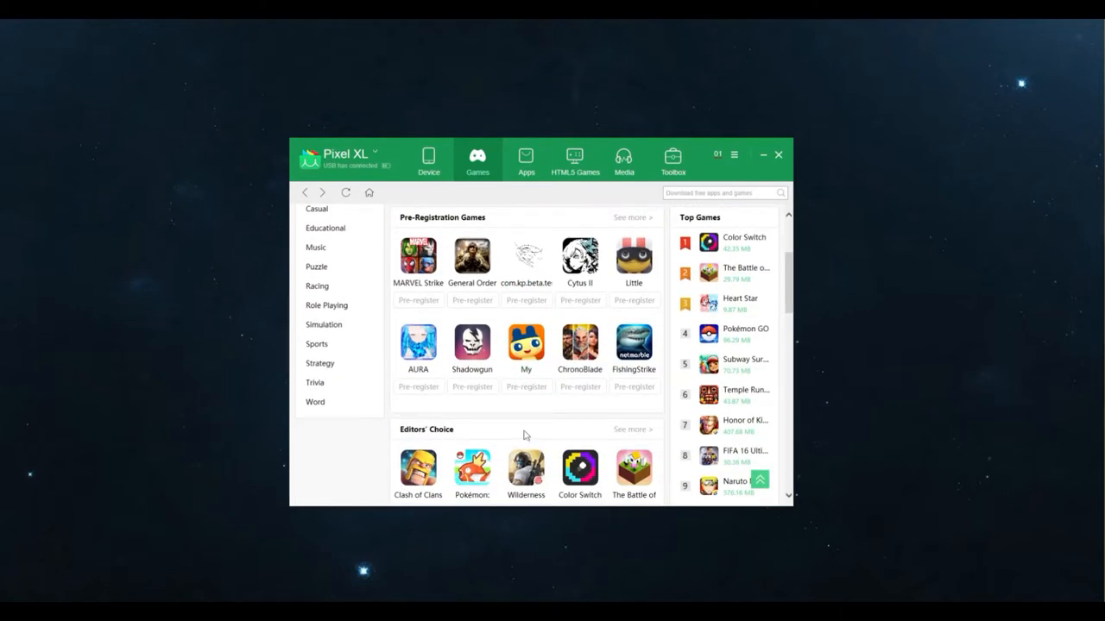
{"action": "scroll", "scroll_direction": "down", "scroll_amount": 3}
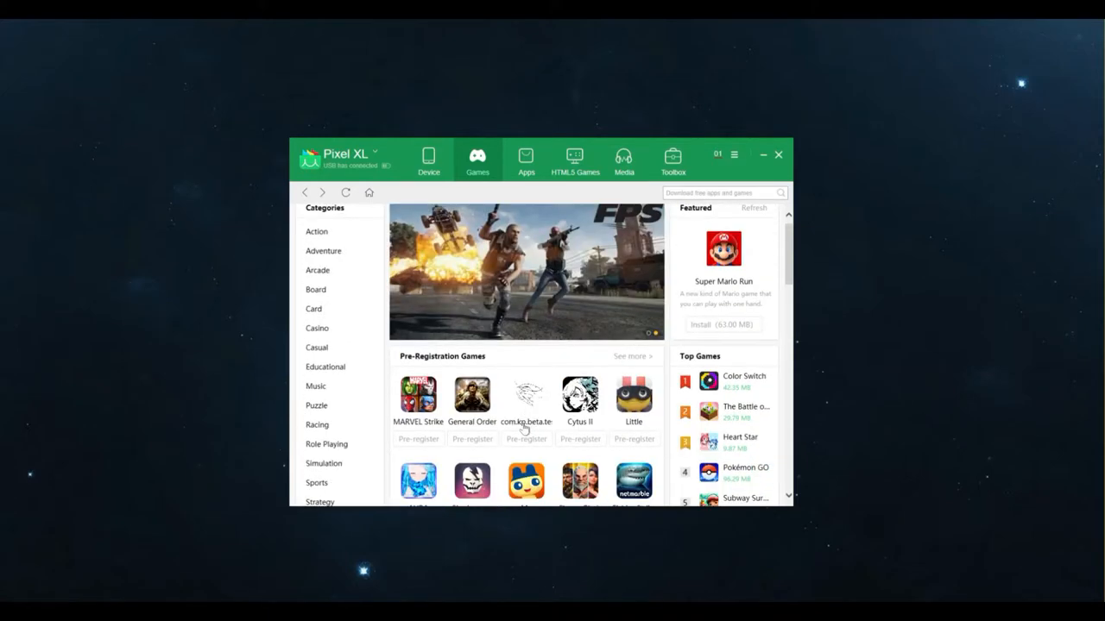
{"action": "scroll", "scroll_direction": "down", "scroll_amount": 3}
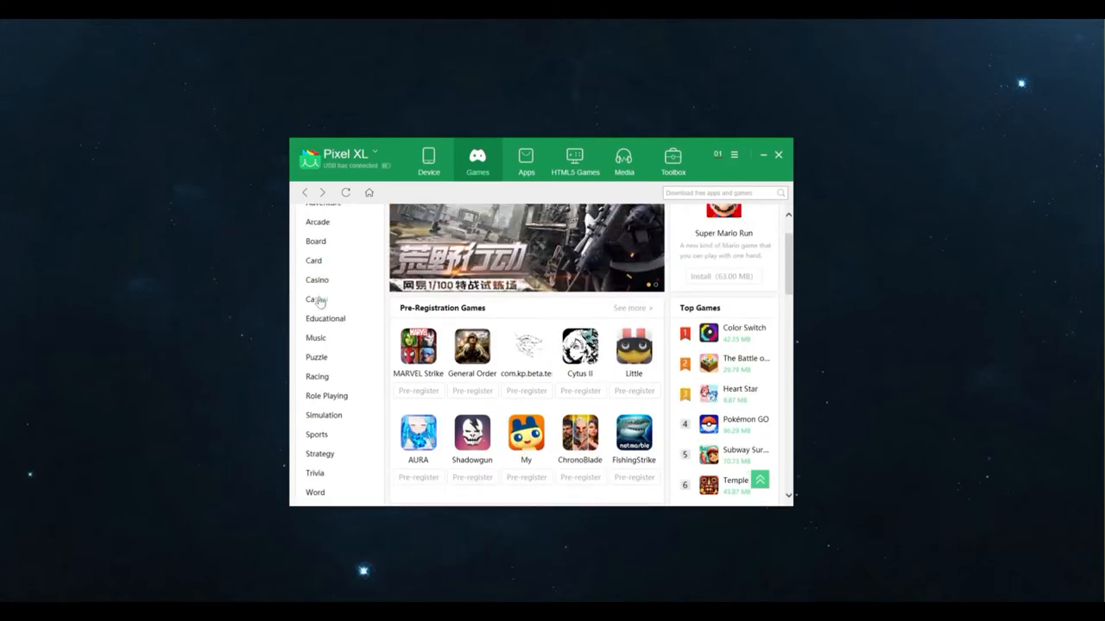
{"action": "mouse_move", "coordinate": [526, 160]}
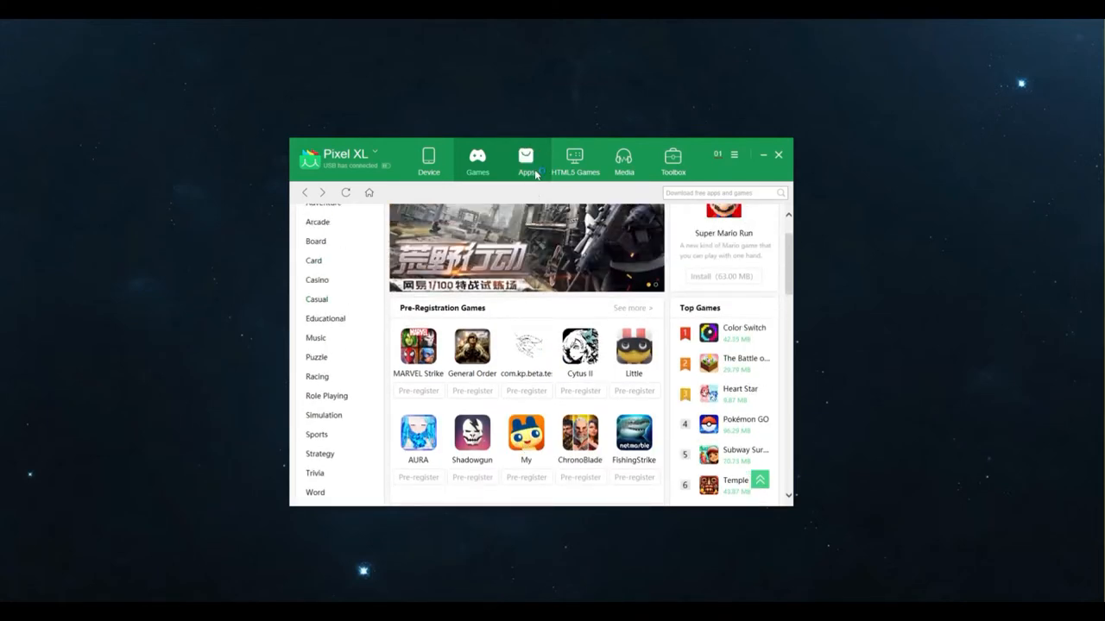
Scroll through the apps catalogue, view HTML5 Games, then show the phone's music
{"action": "left_click", "coordinate": [526, 160]}
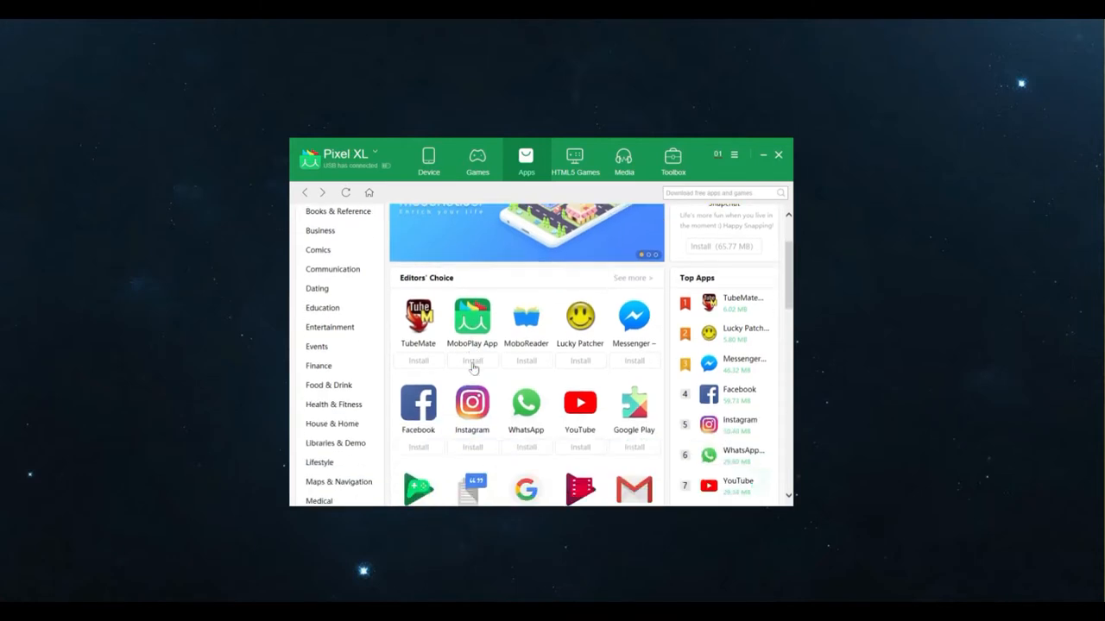
{"action": "scroll", "scroll_direction": "down", "scroll_amount": 3}
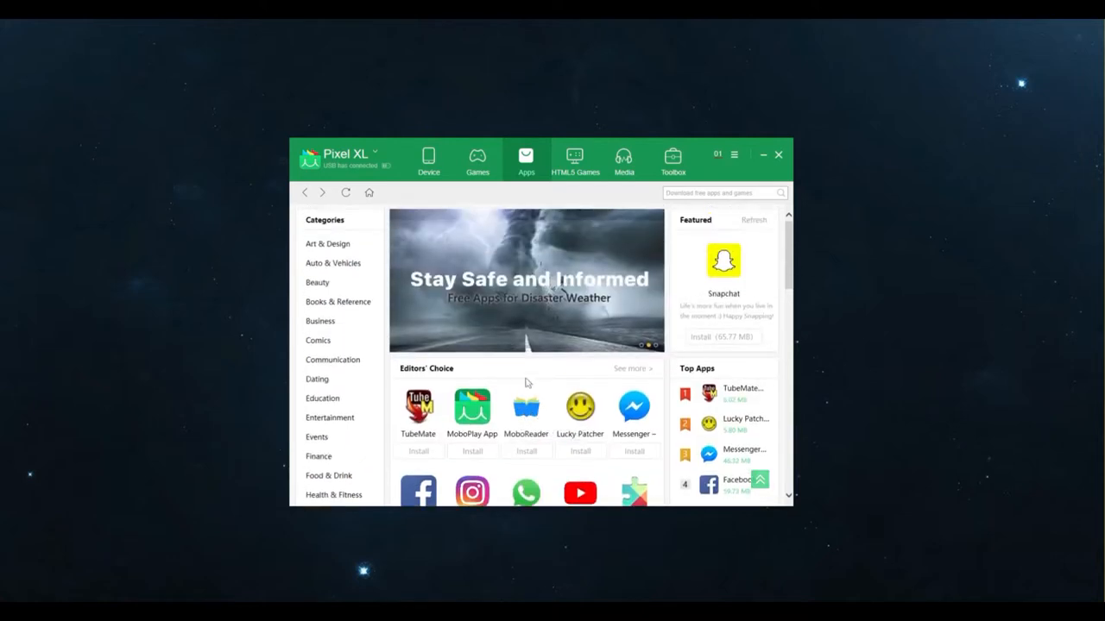
{"action": "mouse_move", "coordinate": [559, 369]}
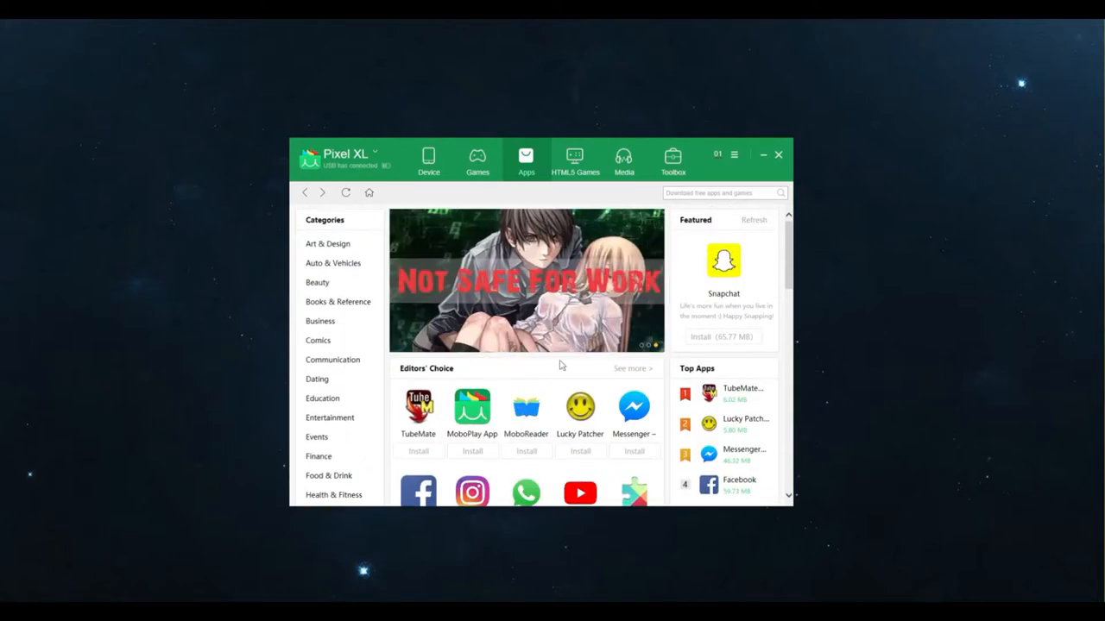
{"action": "scroll", "scroll_direction": "down", "scroll_amount": 3}
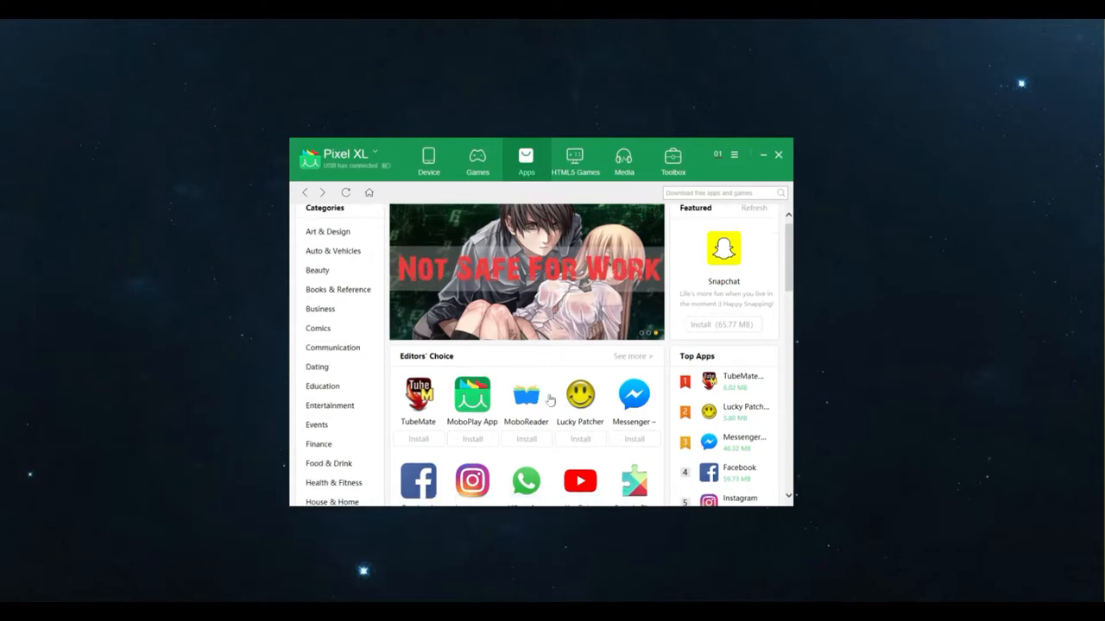
{"action": "scroll", "scroll_direction": "down", "scroll_amount": 3}
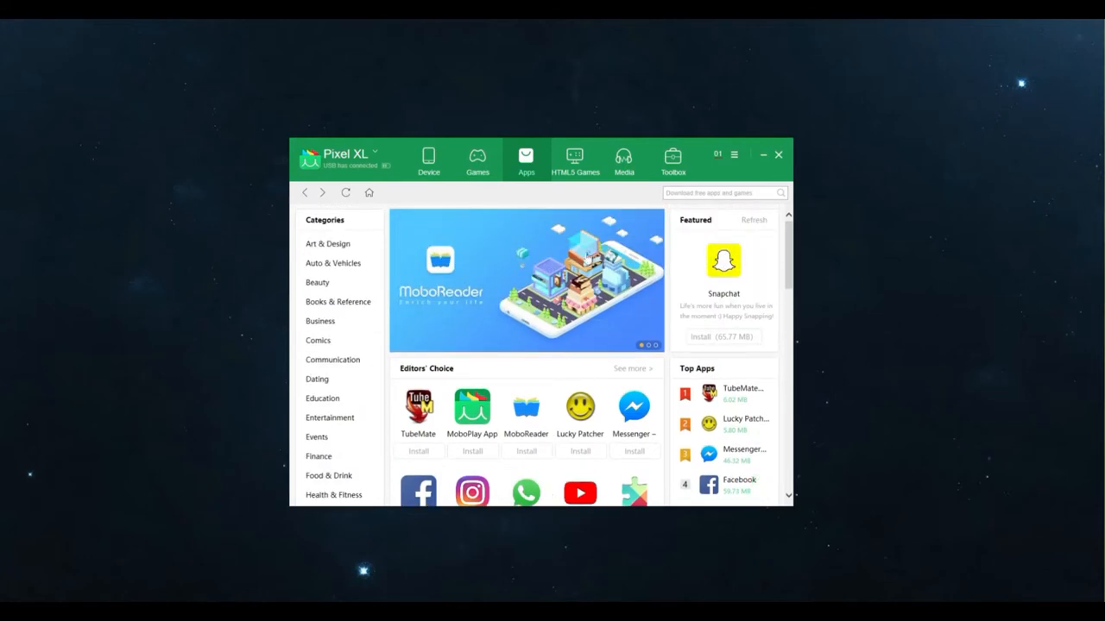
{"action": "left_click", "coordinate": [575, 160]}
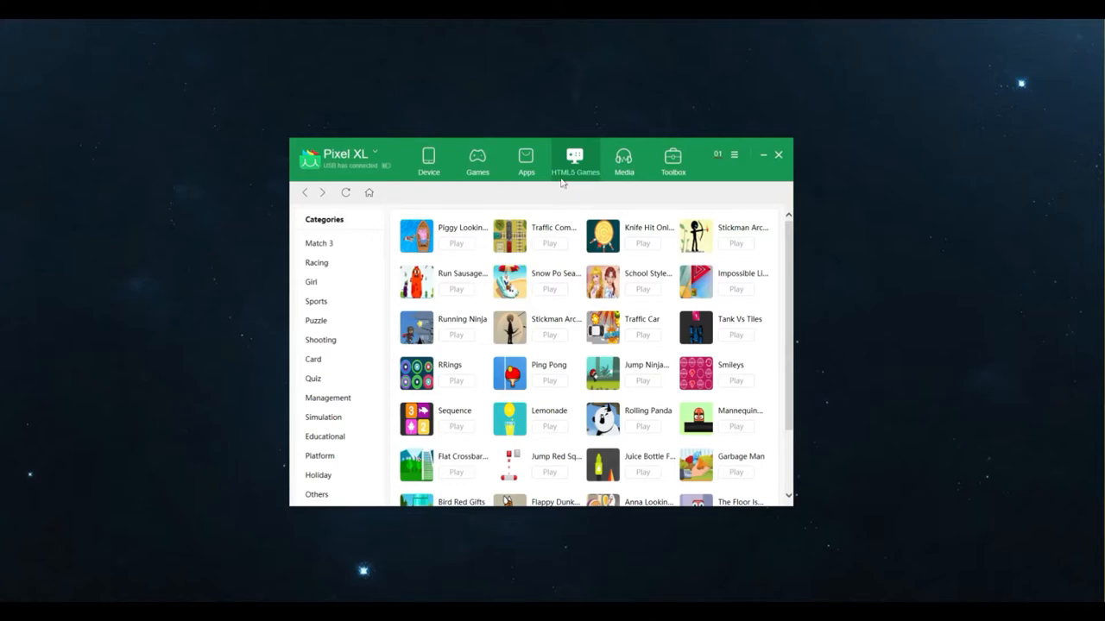
{"action": "left_click", "coordinate": [623, 159]}
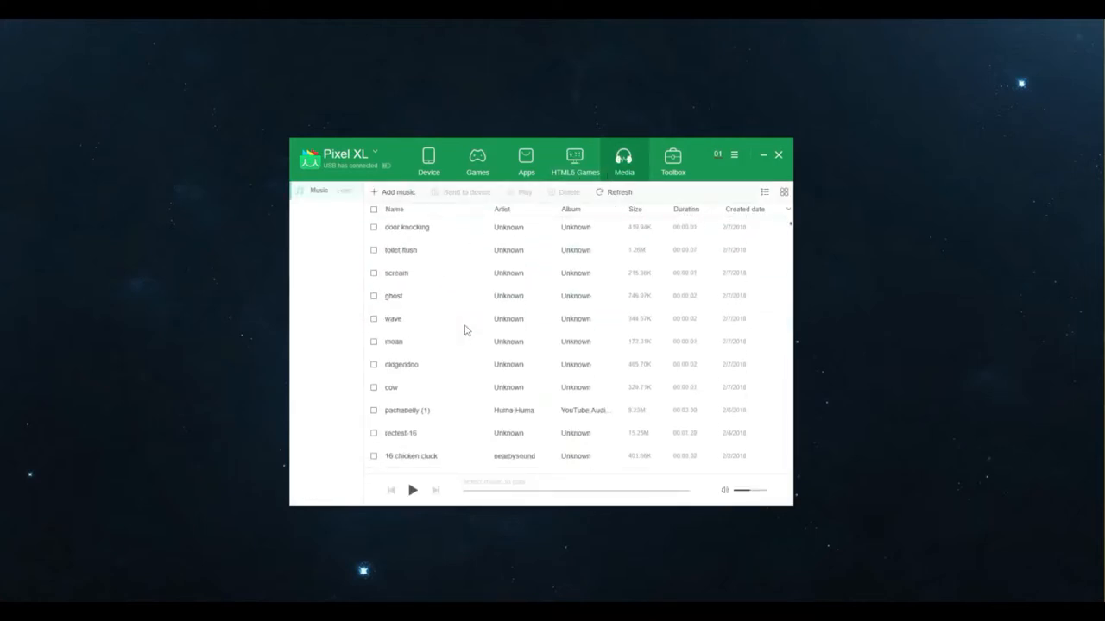
Scroll through the Media music list, then bring up the Toolbox tools
{"action": "scroll", "scroll_direction": "down", "scroll_amount": 3}
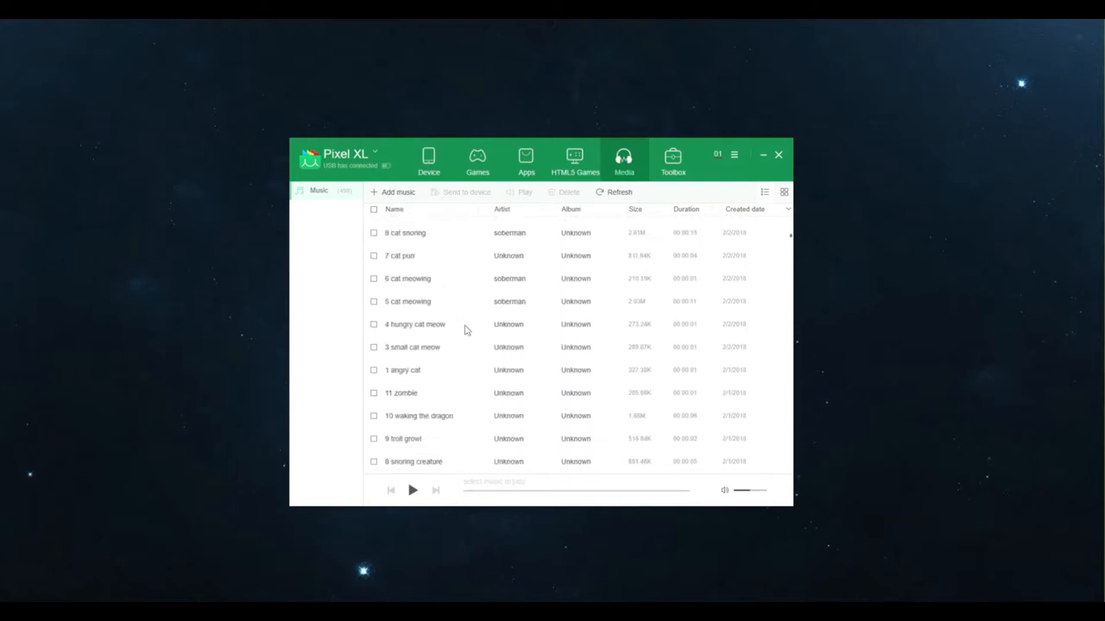
{"action": "scroll", "scroll_direction": "down", "scroll_amount": 3}
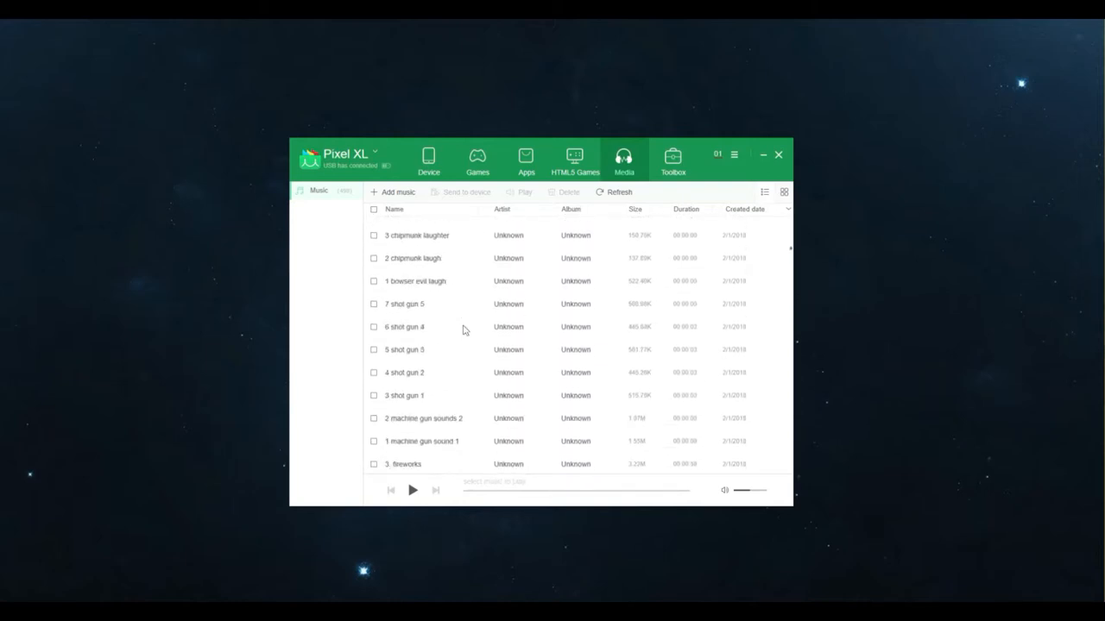
{"action": "scroll", "scroll_direction": "down", "scroll_amount": 3}
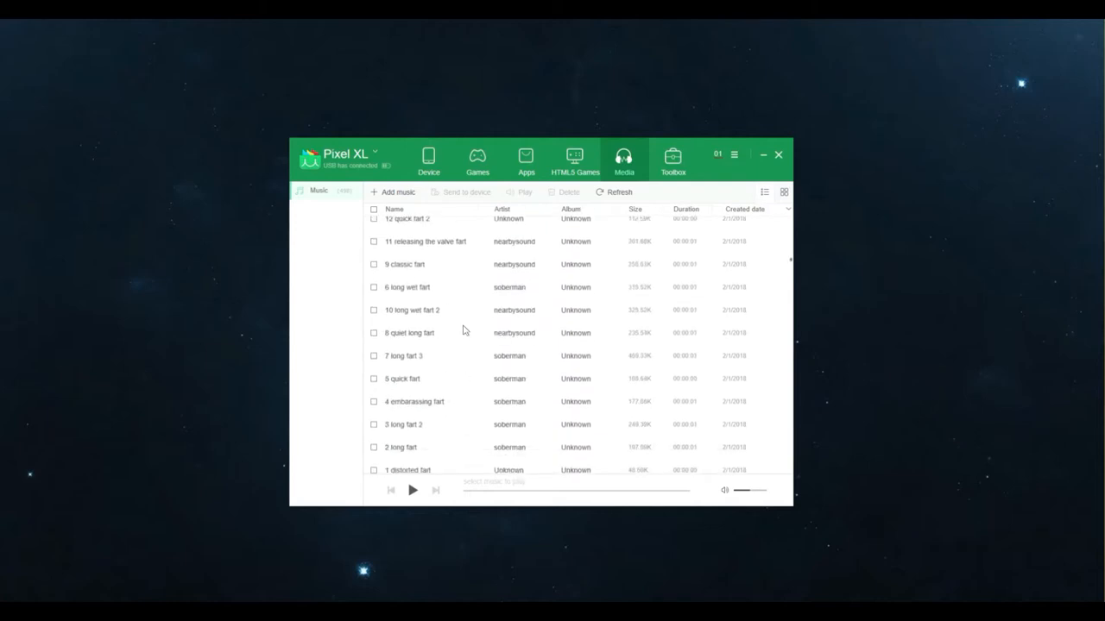
{"action": "scroll", "scroll_direction": "down", "scroll_amount": 3}
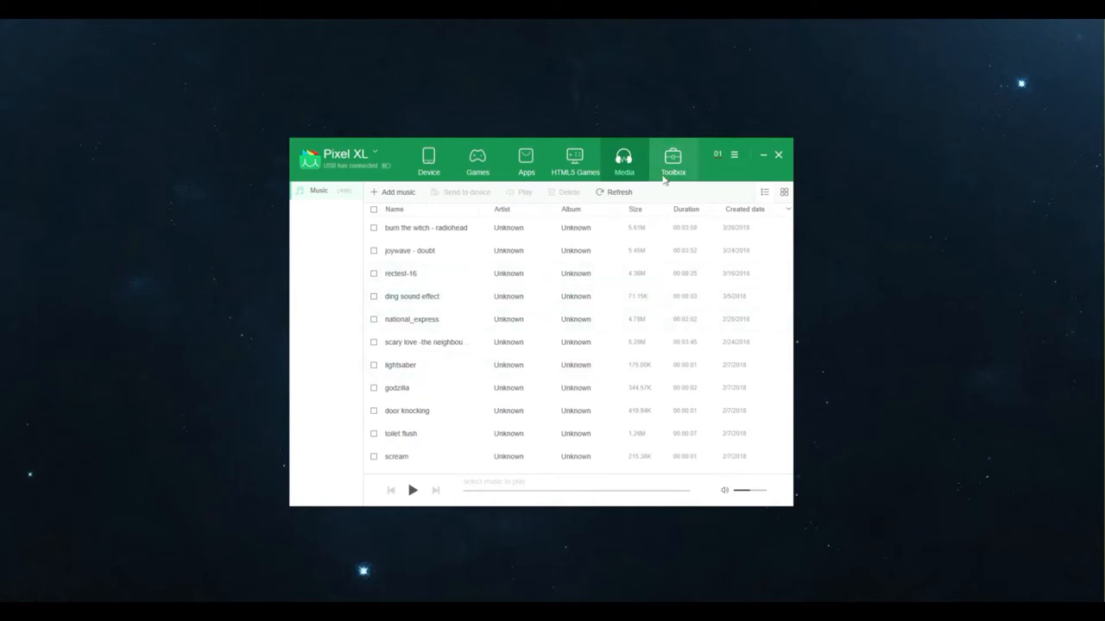
{"action": "left_click", "coordinate": [672, 160]}
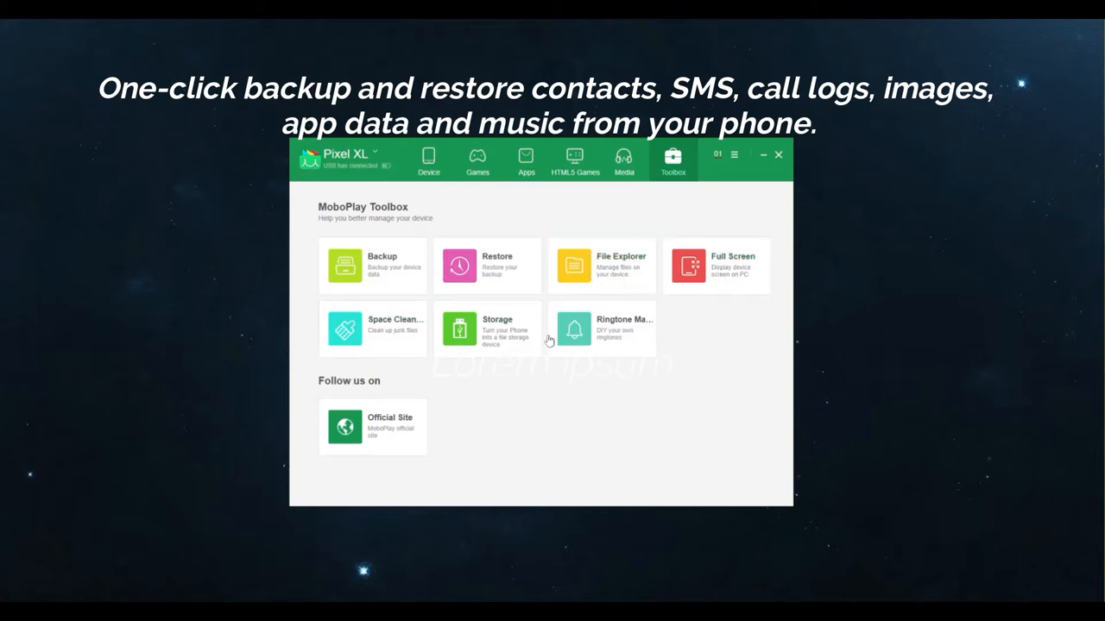
{"action": "mouse_move", "coordinate": [373, 426]}
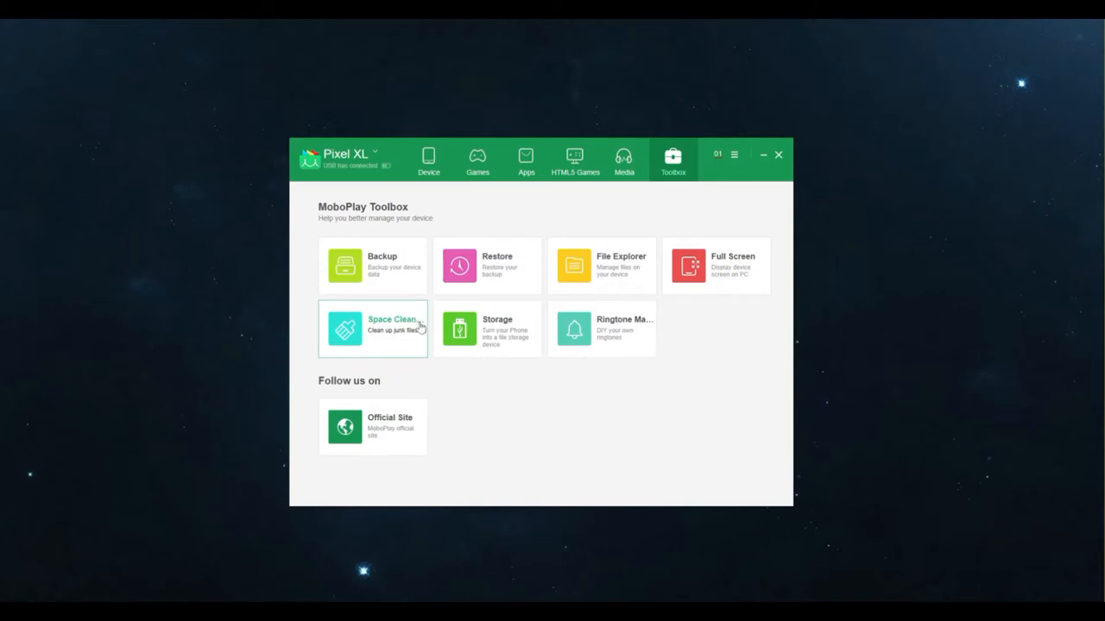
{"action": "mouse_move", "coordinate": [630, 285]}
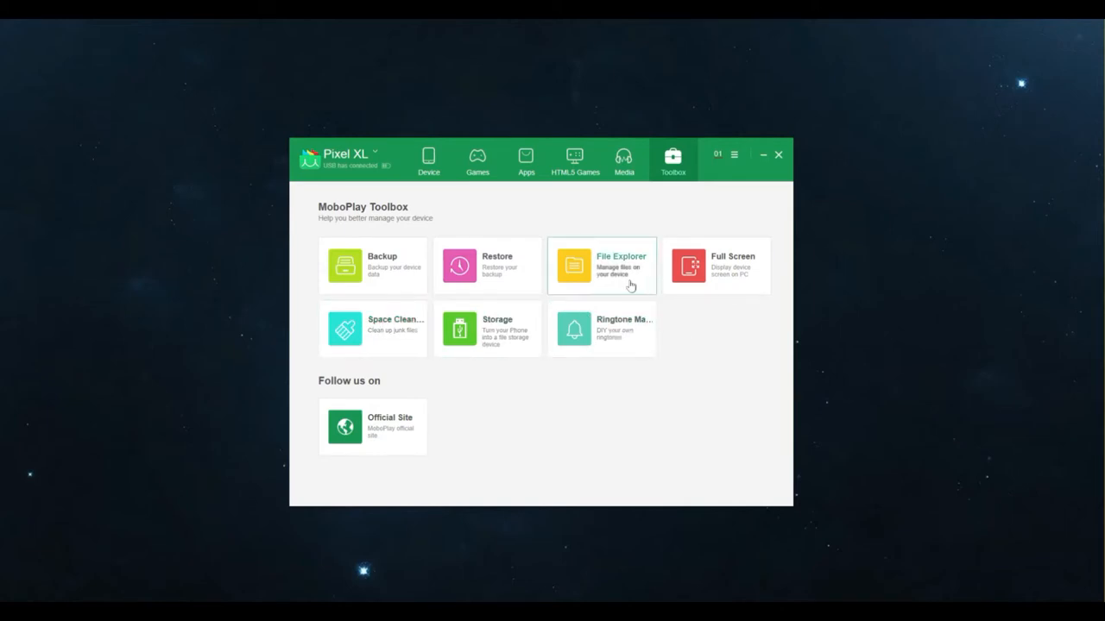
Return from the Toolbox to the Pixel XL Device overview
{"action": "left_click", "coordinate": [428, 161]}
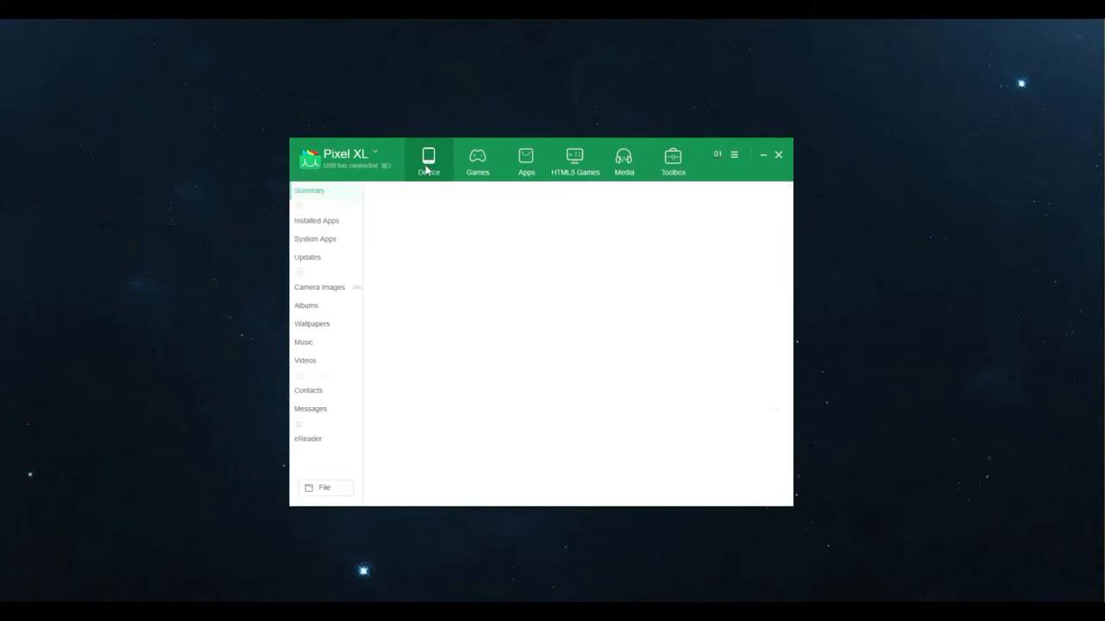
Open Camera Images from the Summary and select all 22 photos dated 2018-04-01
{"action": "left_click", "coordinate": [428, 160]}
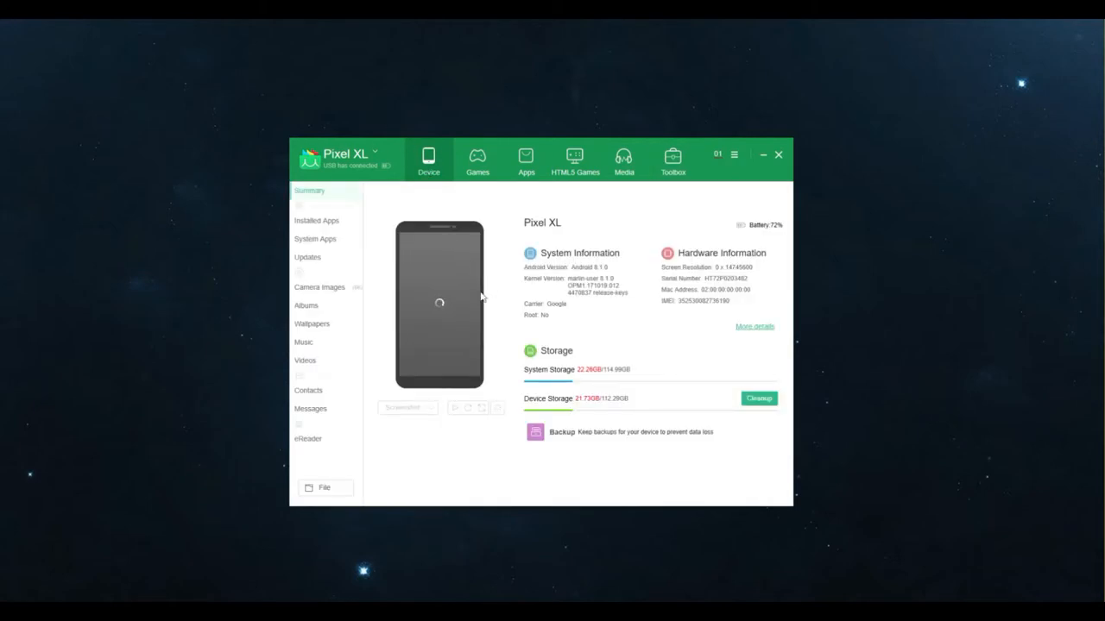
{"action": "left_click", "coordinate": [319, 288]}
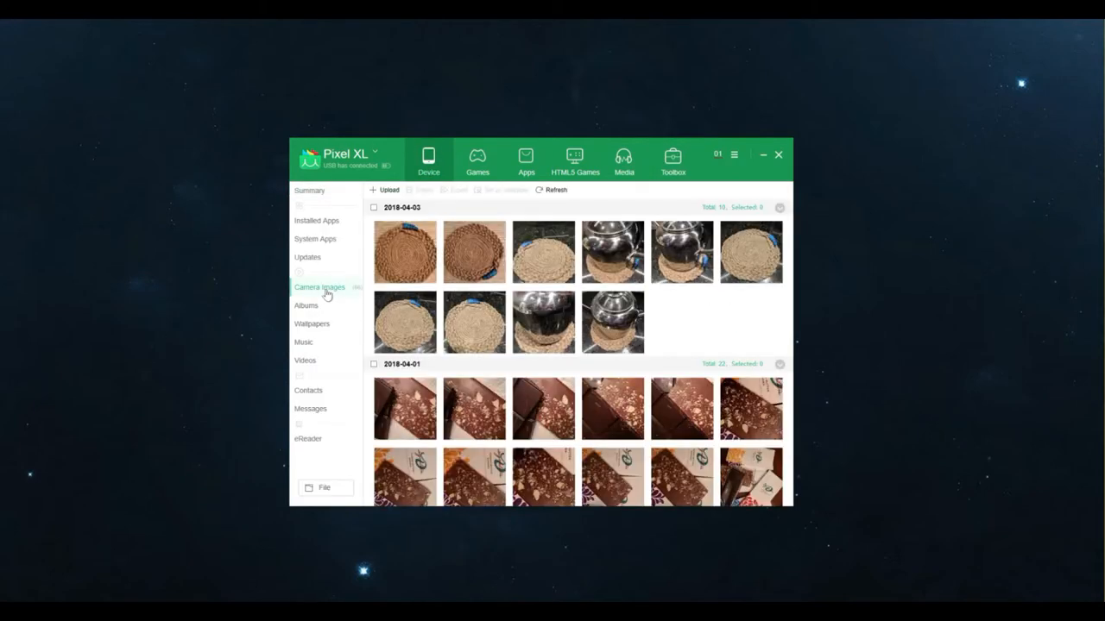
{"action": "scroll", "scroll_direction": "down", "scroll_amount": 3}
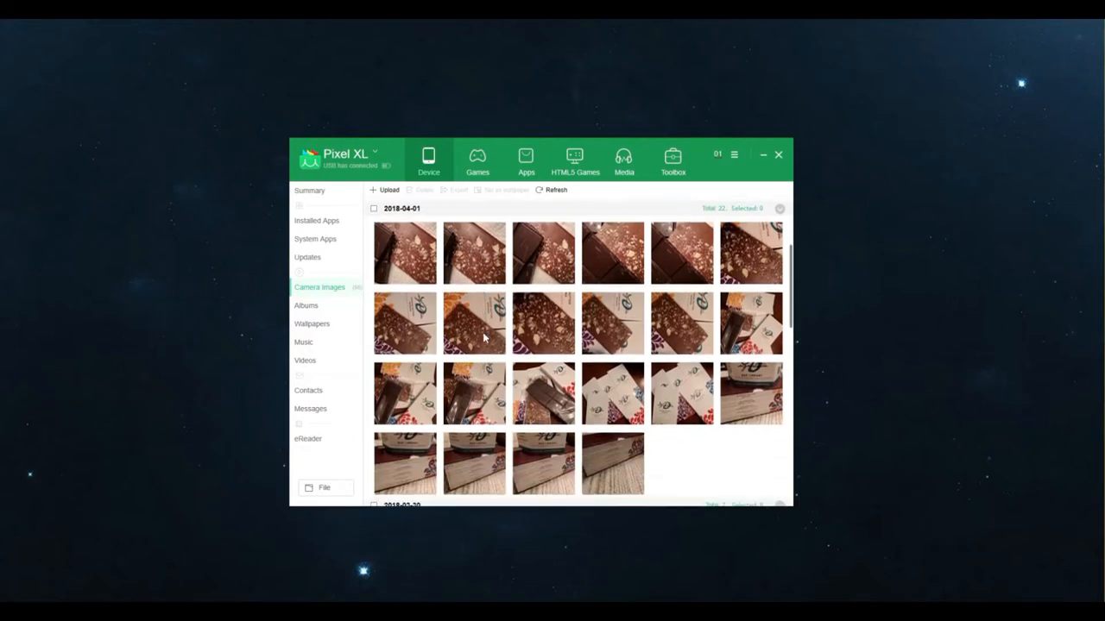
{"action": "left_click", "coordinate": [543, 393]}
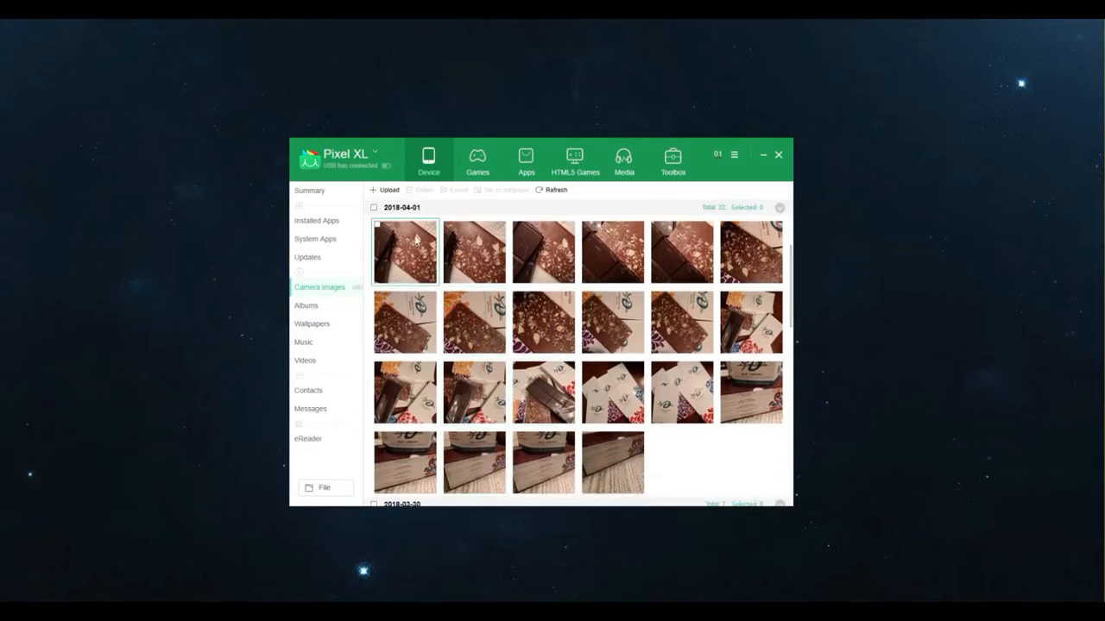
{"action": "scroll", "scroll_direction": "down", "scroll_amount": 3}
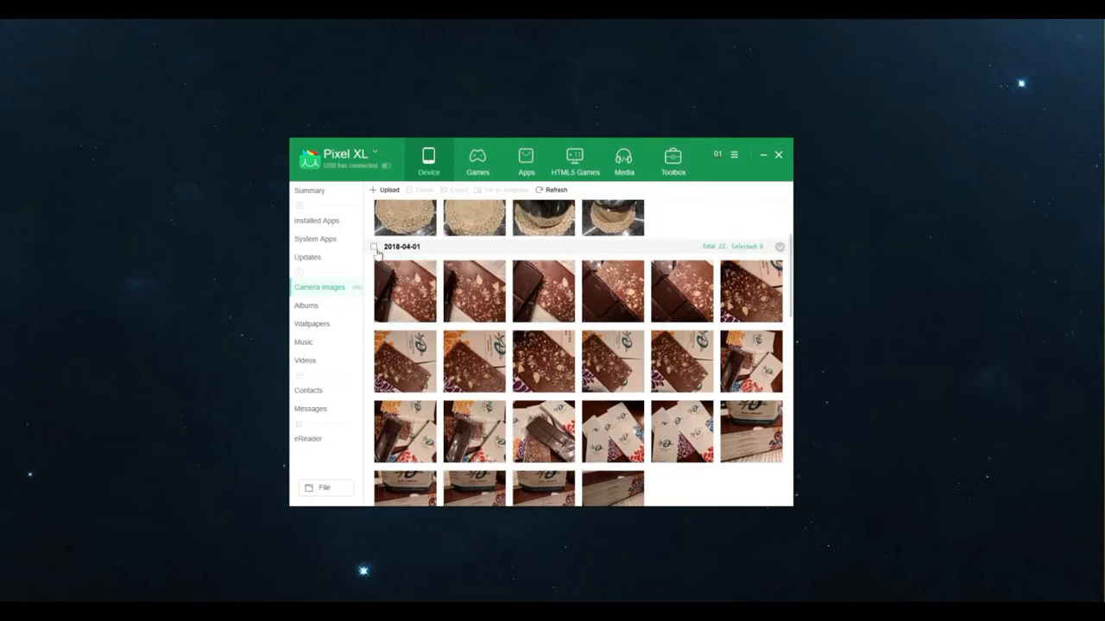
{"action": "left_click", "coordinate": [375, 246]}
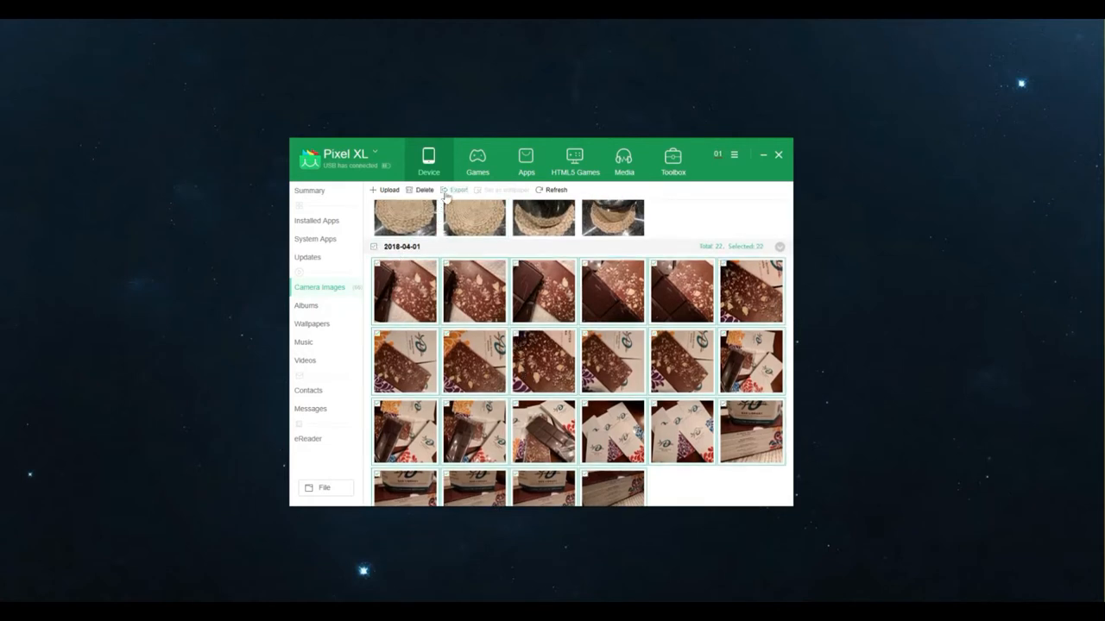
Cancel the Browse For Folder export, scroll Camera Images, then open Albums
{"action": "left_click", "coordinate": [455, 190]}
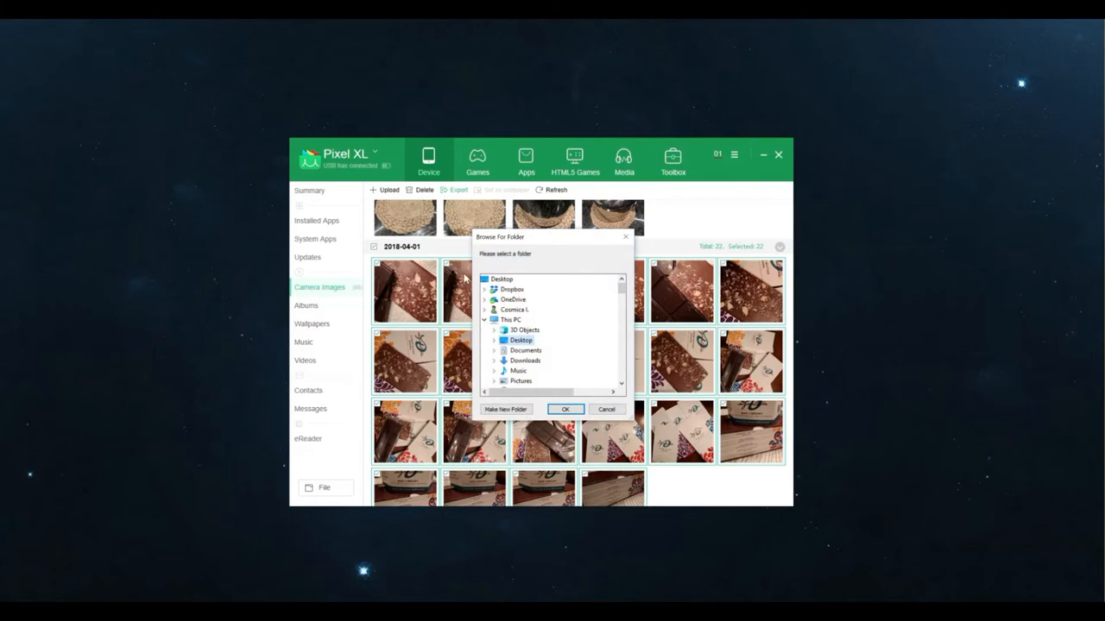
{"action": "mouse_move", "coordinate": [593, 413]}
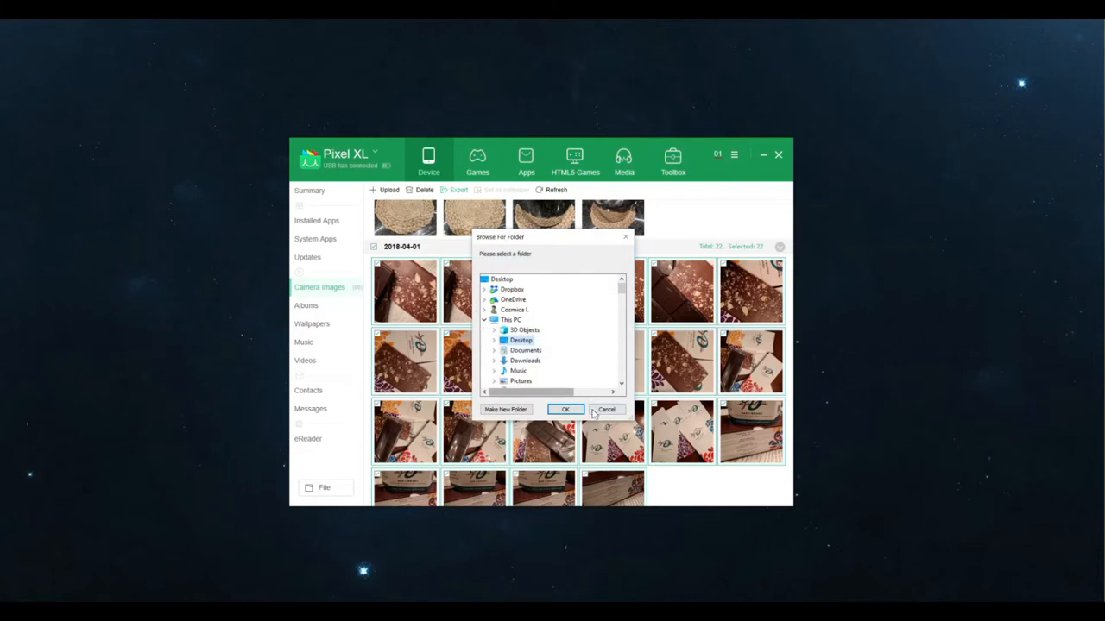
{"action": "left_click", "coordinate": [605, 409]}
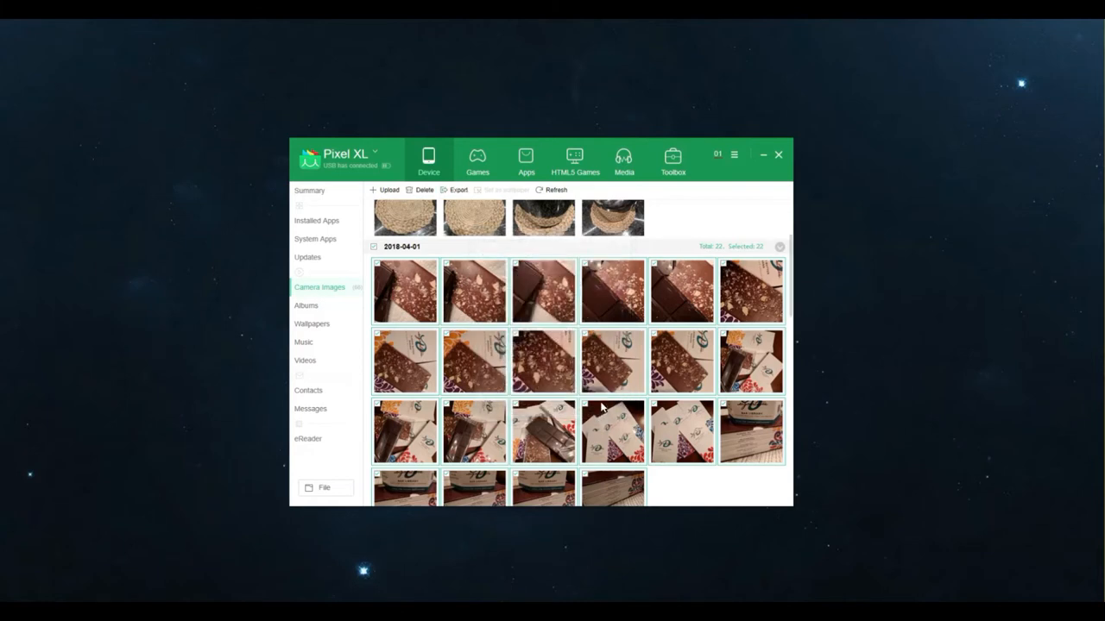
{"action": "scroll", "scroll_direction": "down", "scroll_amount": 3}
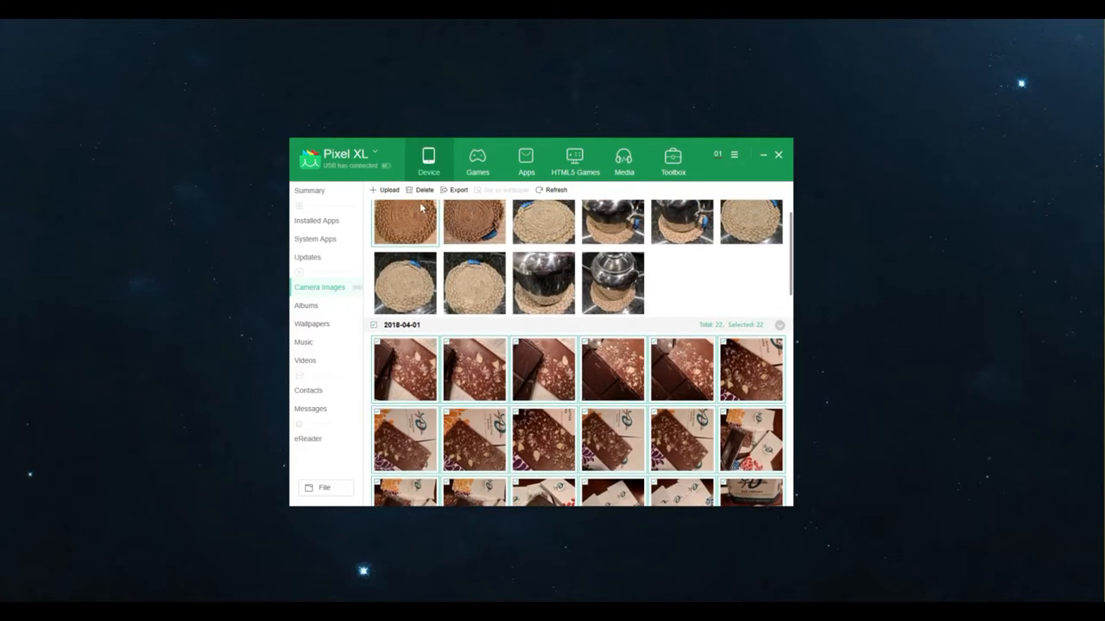
{"action": "scroll", "scroll_direction": "down", "scroll_amount": 3}
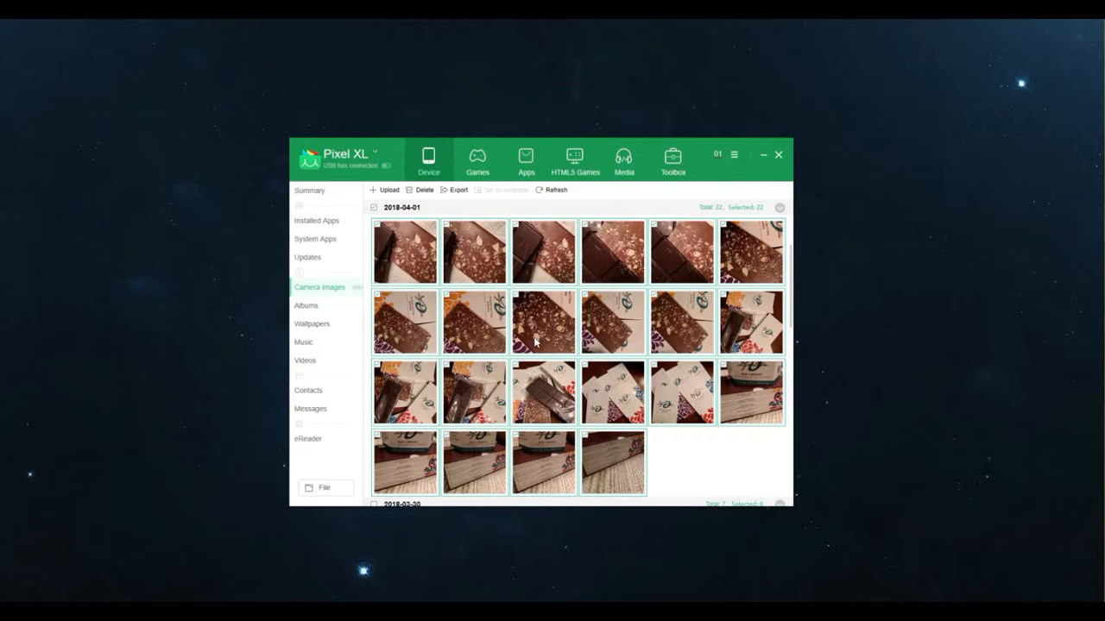
{"action": "scroll", "scroll_direction": "down", "scroll_amount": 3}
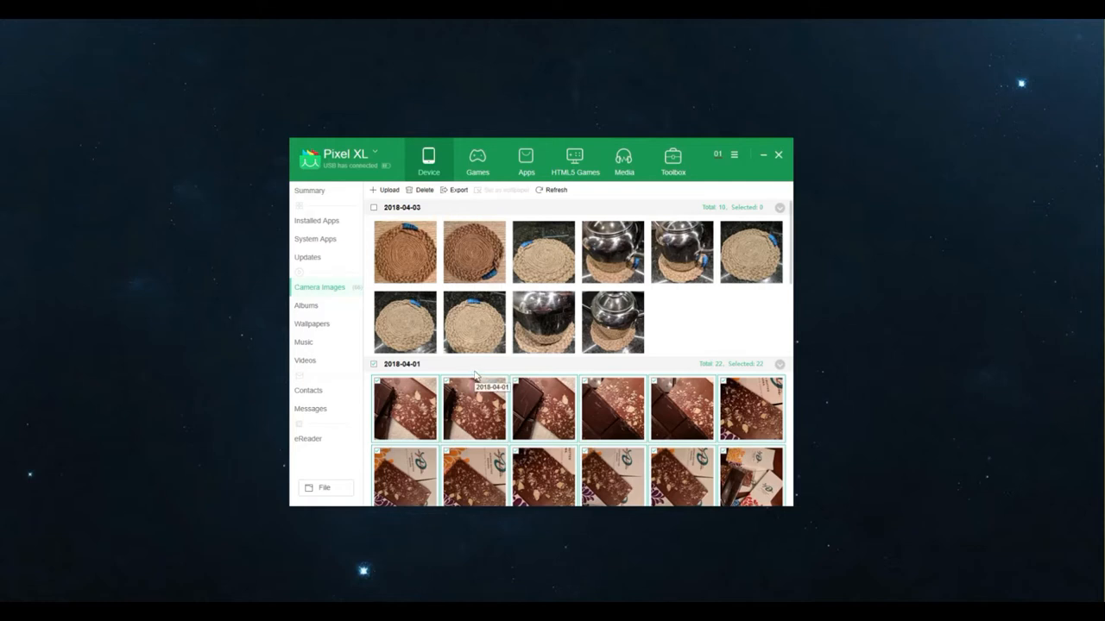
{"action": "left_click", "coordinate": [305, 305]}
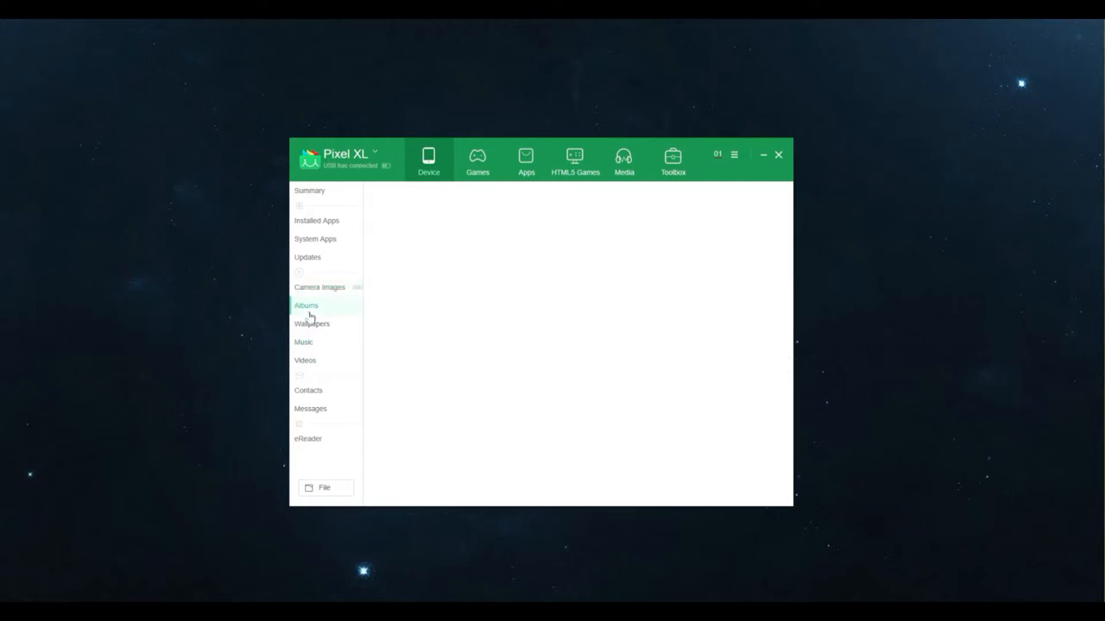
View the three photo albums and Wallpapers, then open the Music track list
{"action": "left_click", "coordinate": [305, 305]}
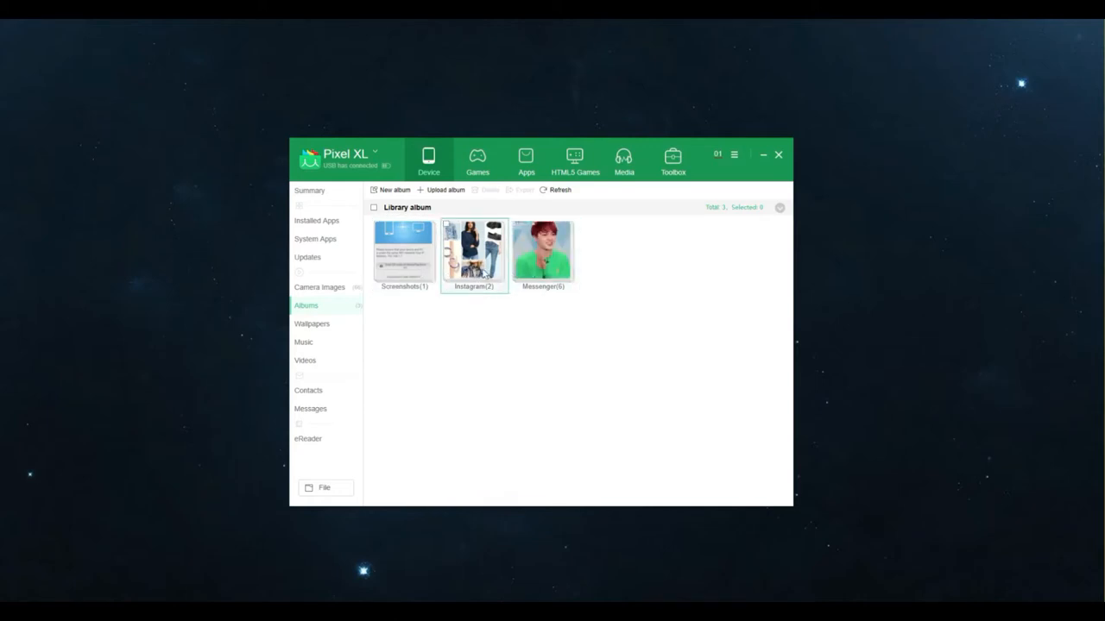
{"action": "left_click", "coordinate": [542, 251]}
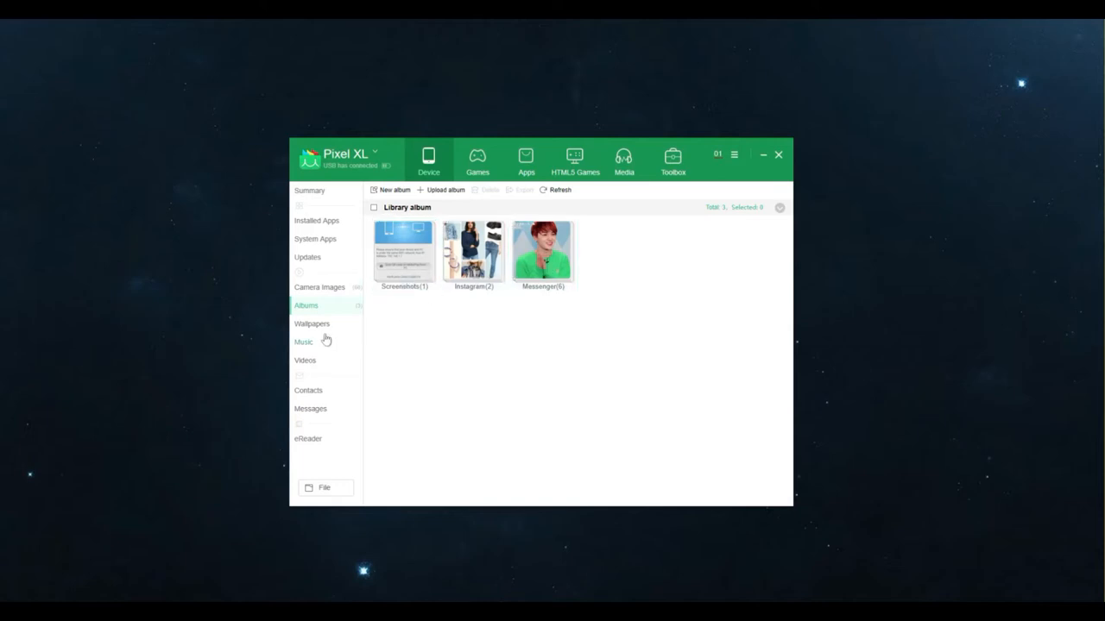
{"action": "left_click", "coordinate": [312, 324]}
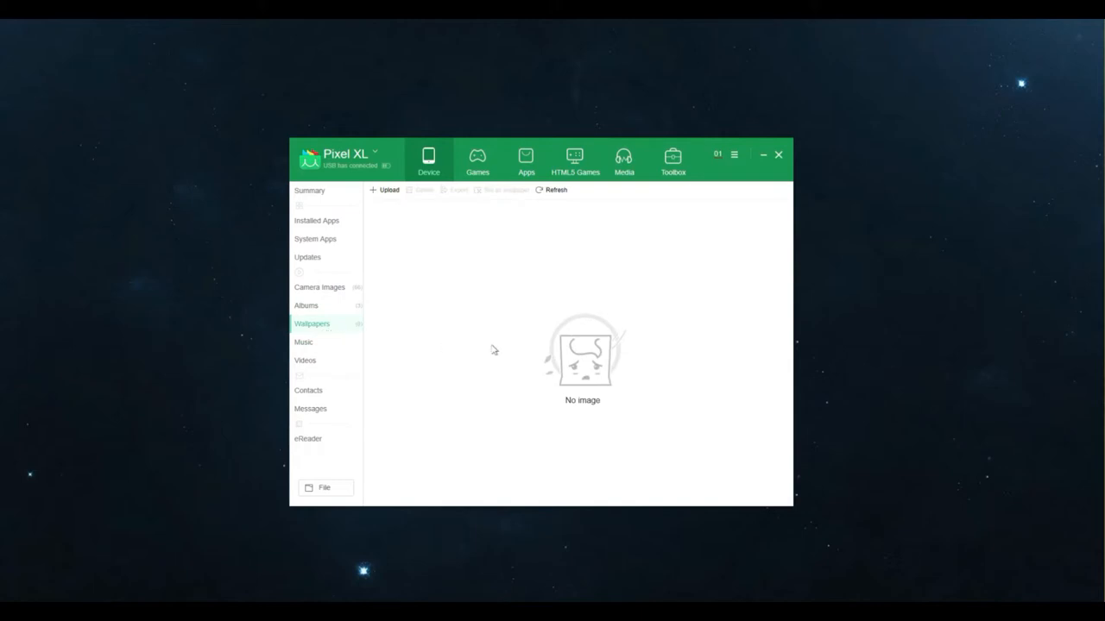
{"action": "left_click", "coordinate": [303, 342]}
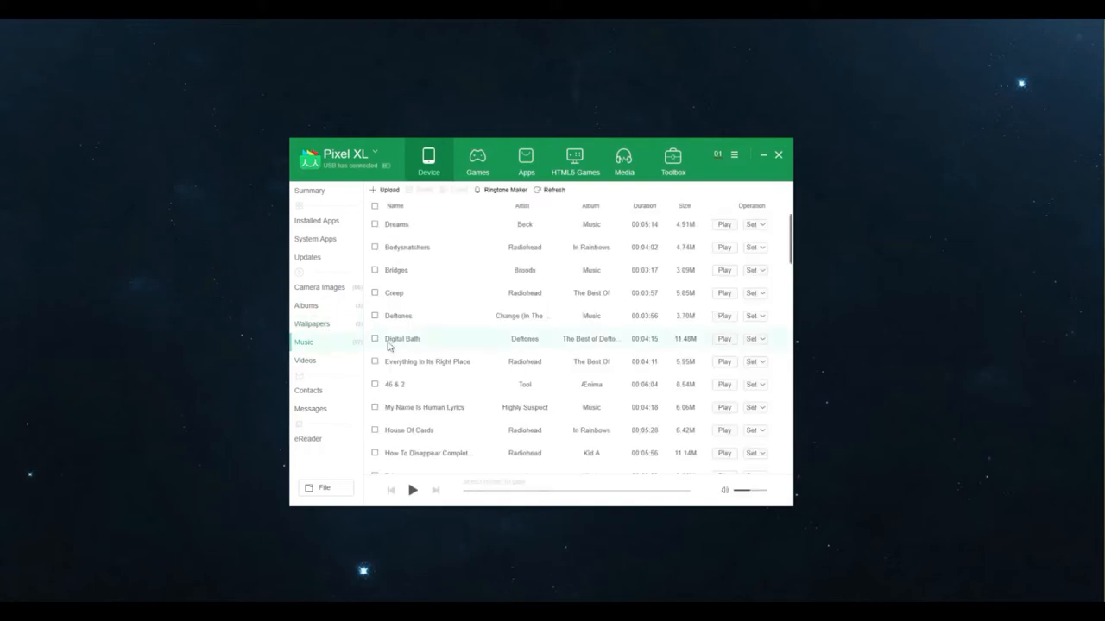
Scroll the Music list, then show the single 56 MB MP4 in Videos
{"action": "scroll", "scroll_direction": "down", "scroll_amount": 3}
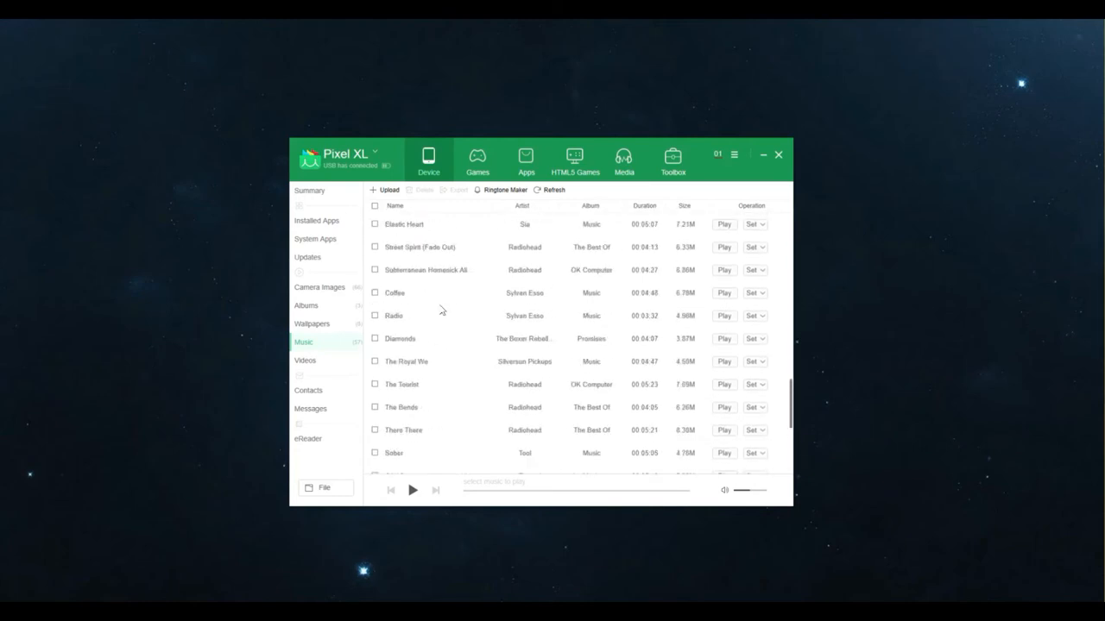
{"action": "left_click", "coordinate": [305, 360]}
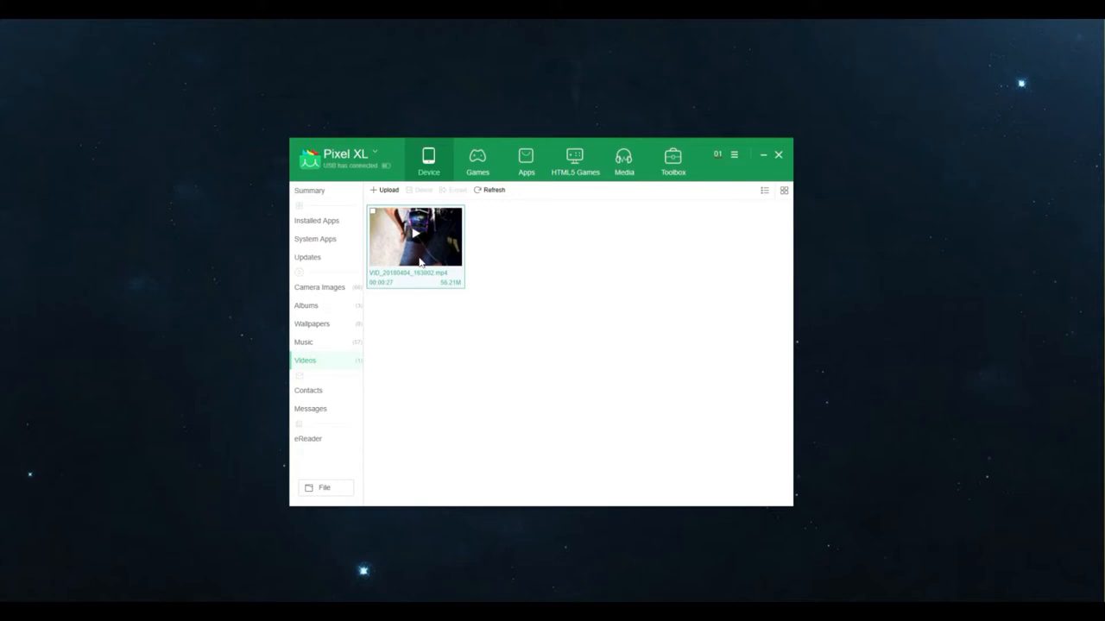
{"action": "mouse_move", "coordinate": [449, 261]}
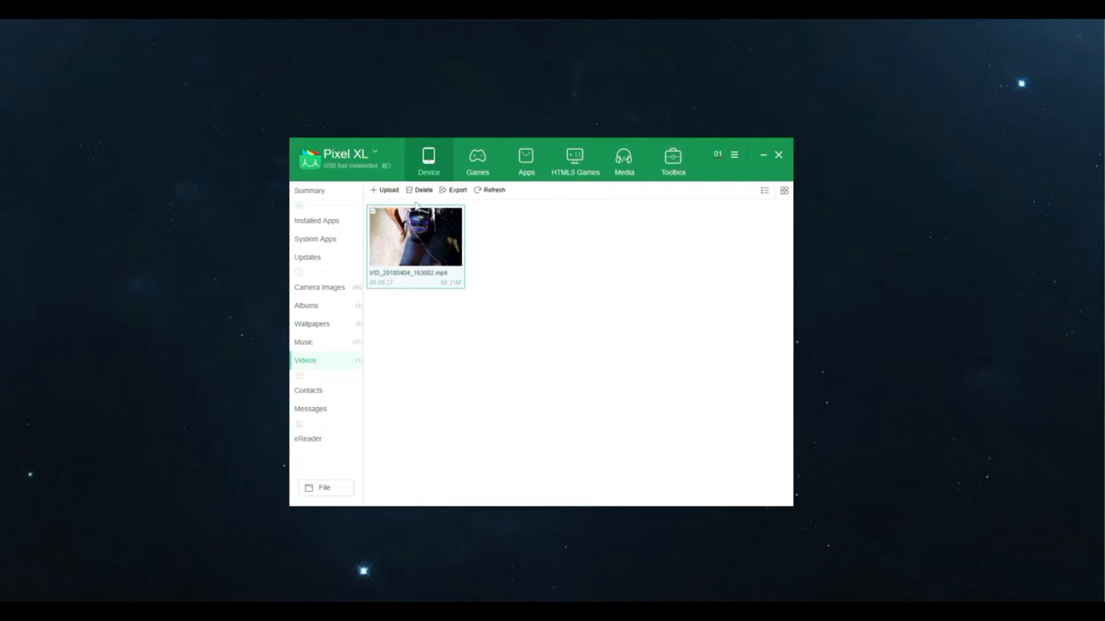
Tick the checkbox on VID_20180404_163002.mp4 to enable Delete and Export
{"action": "left_click", "coordinate": [455, 190]}
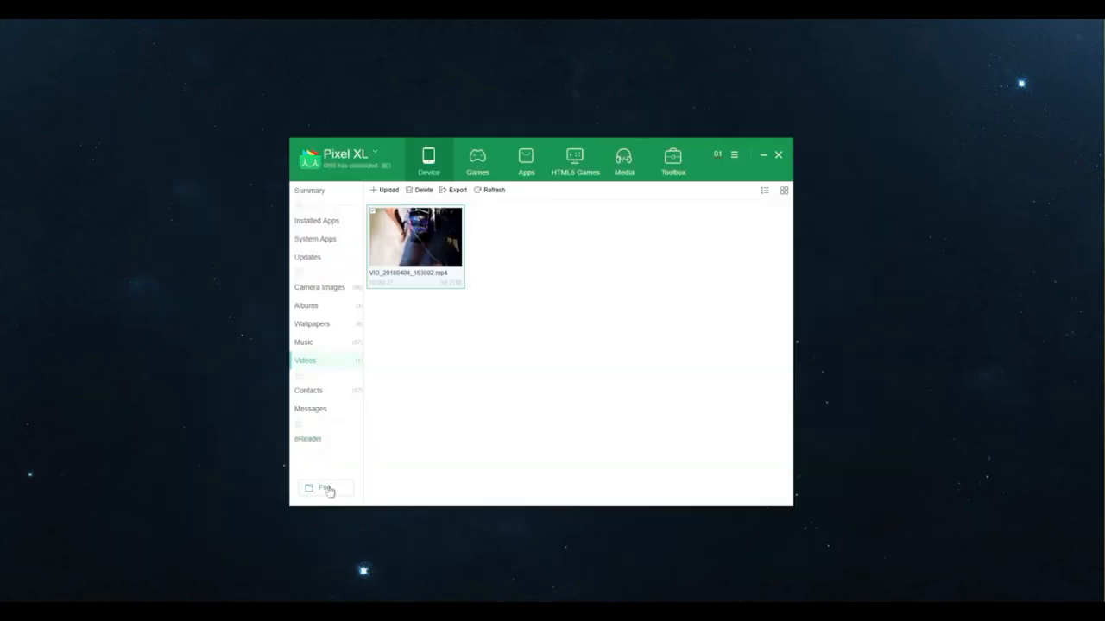
Open File Explorer, show the SD card folders, and scroll through them
{"action": "left_click", "coordinate": [325, 489]}
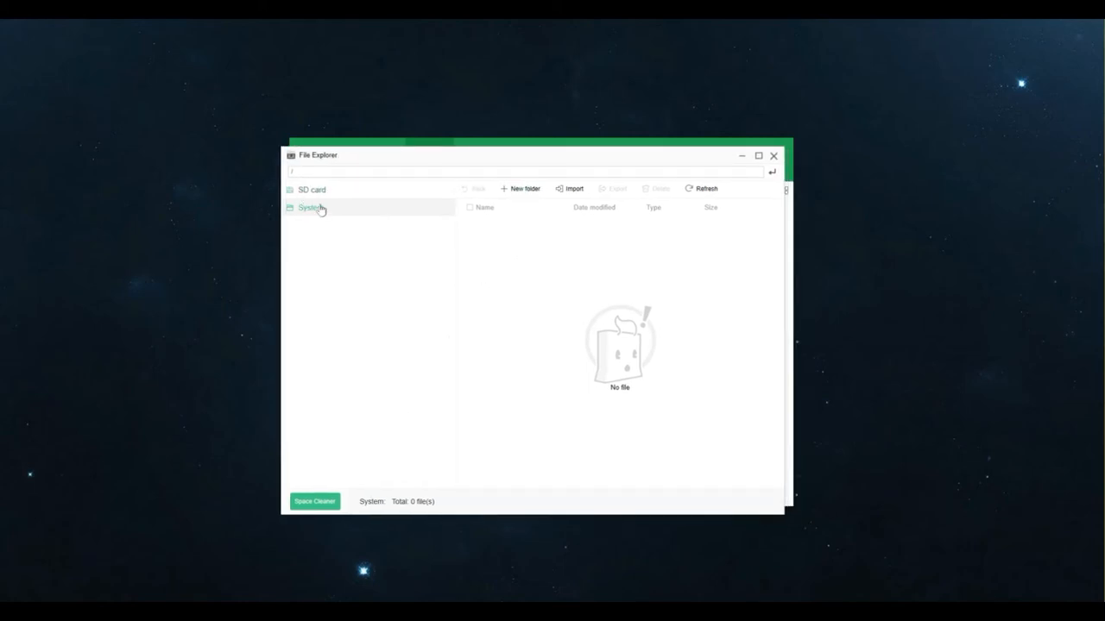
{"action": "left_click", "coordinate": [312, 188]}
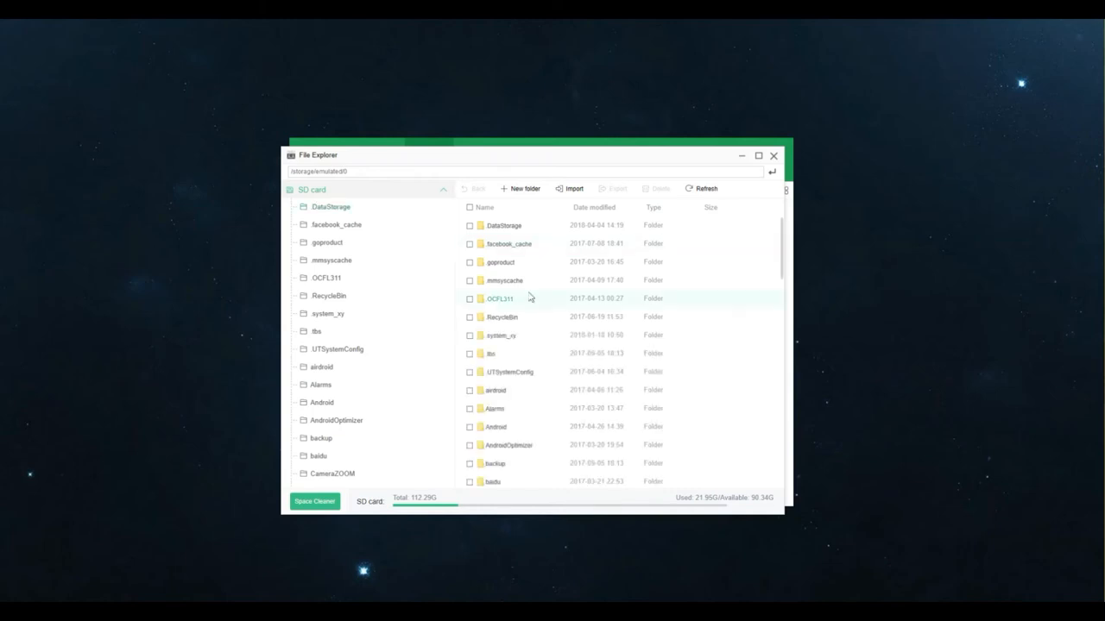
{"action": "scroll", "scroll_direction": "down", "scroll_amount": 3}
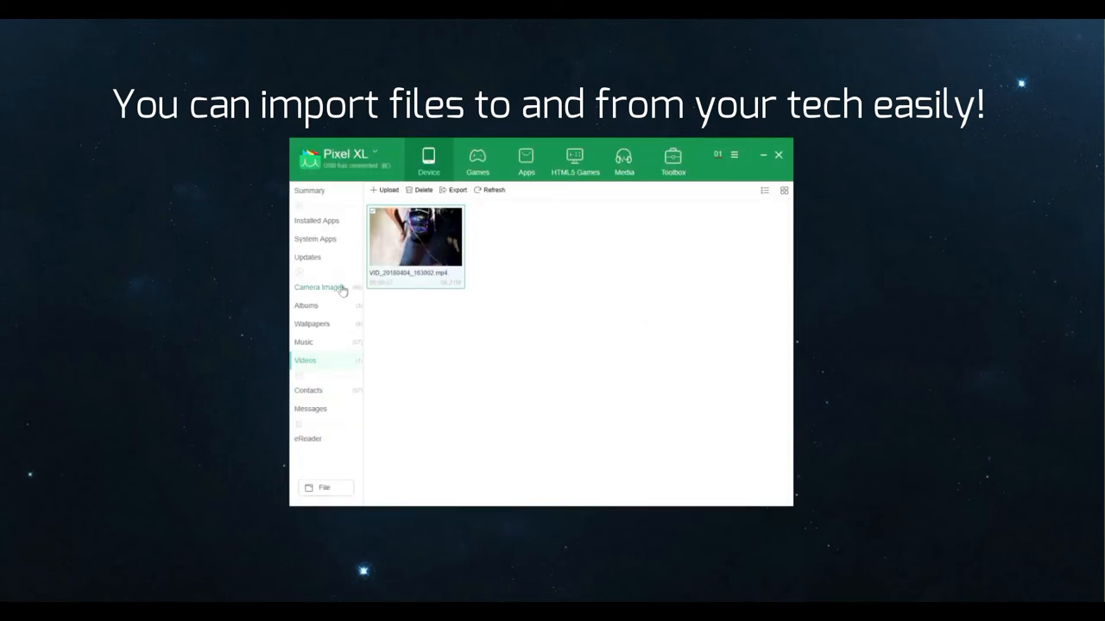
Open the Summary showing Android 8.1, 73% battery, and storage usage
{"action": "left_click", "coordinate": [309, 190]}
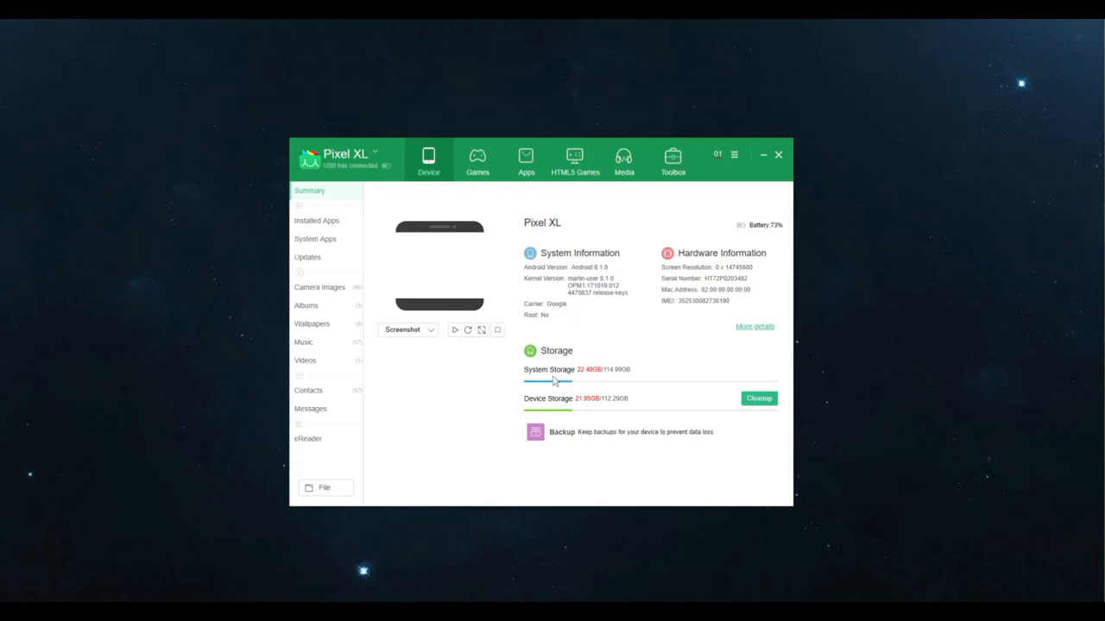
{"action": "mouse_move", "coordinate": [593, 416]}
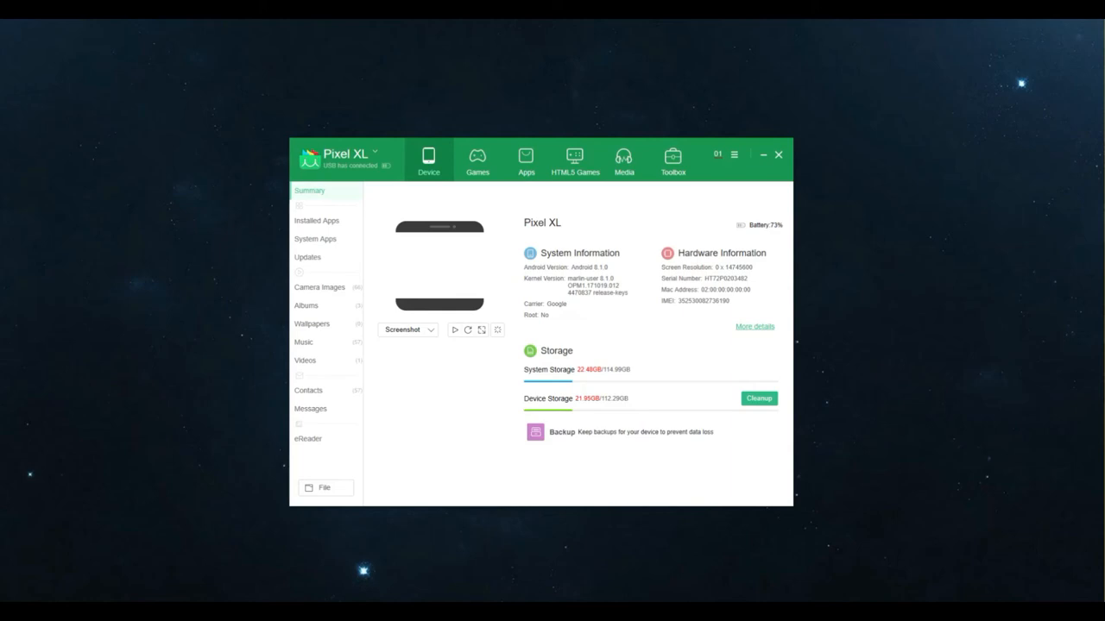
{"action": "mouse_move", "coordinate": [1102, 131]}
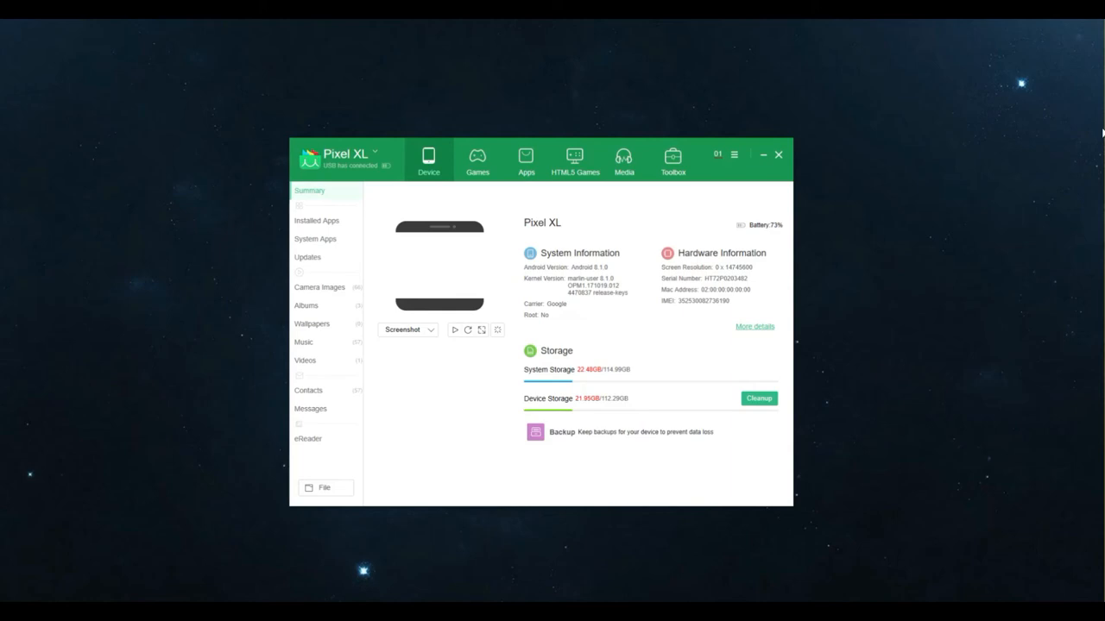
{"action": "mouse_move", "coordinate": [623, 371]}
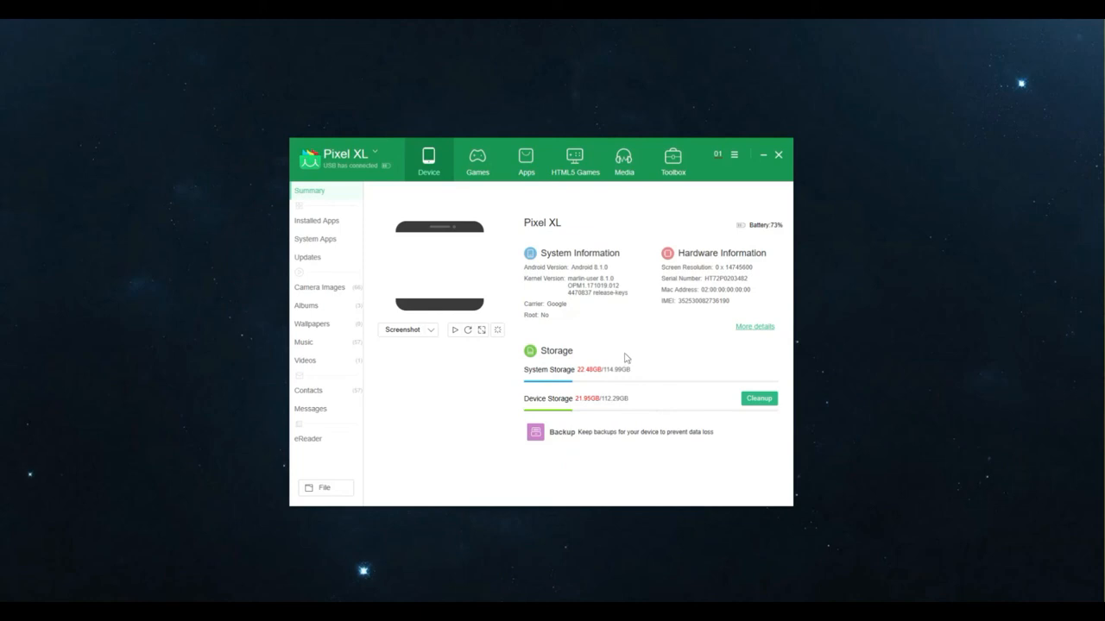
{"action": "mouse_move", "coordinate": [623, 352]}
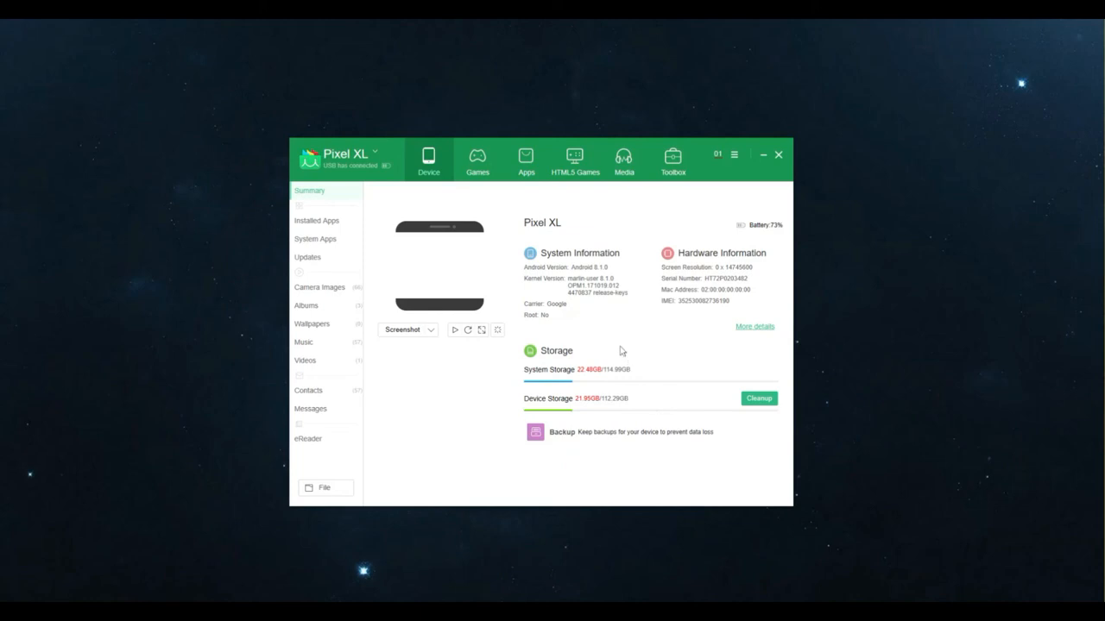